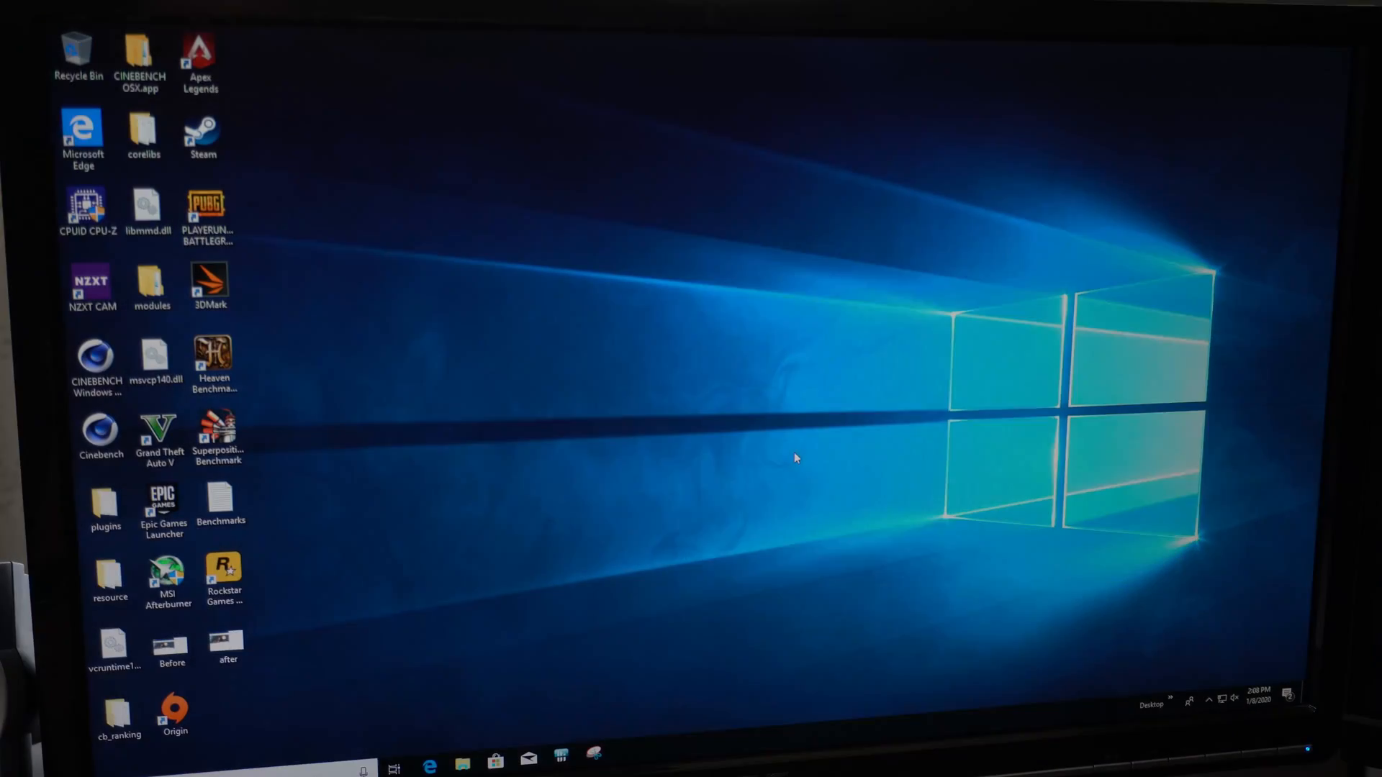
{"action": "mouse_move", "coordinate": [715, 435]}
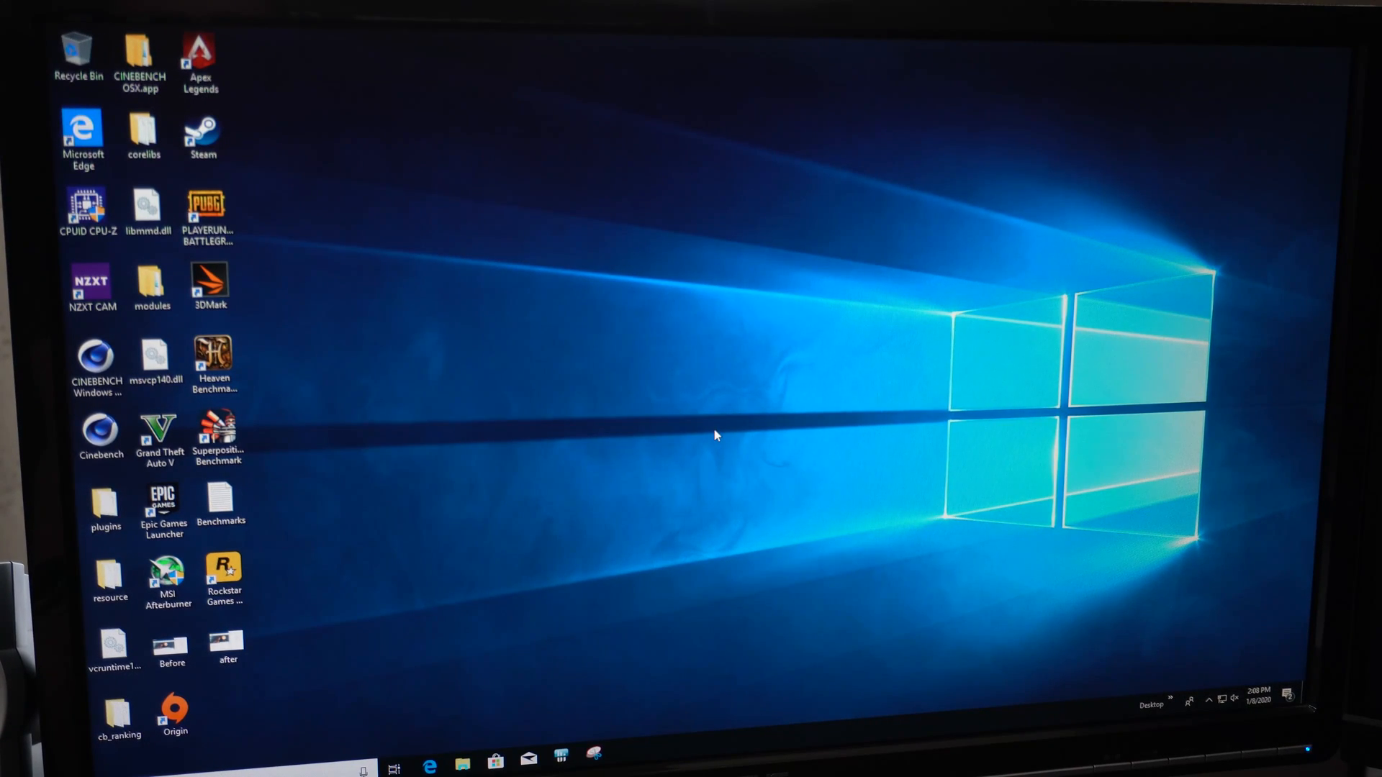
Step: Launch Cinebench R15 and run the CPU benchmark, scoring 542 cb
{"action": "left_click", "coordinate": [95, 357]}
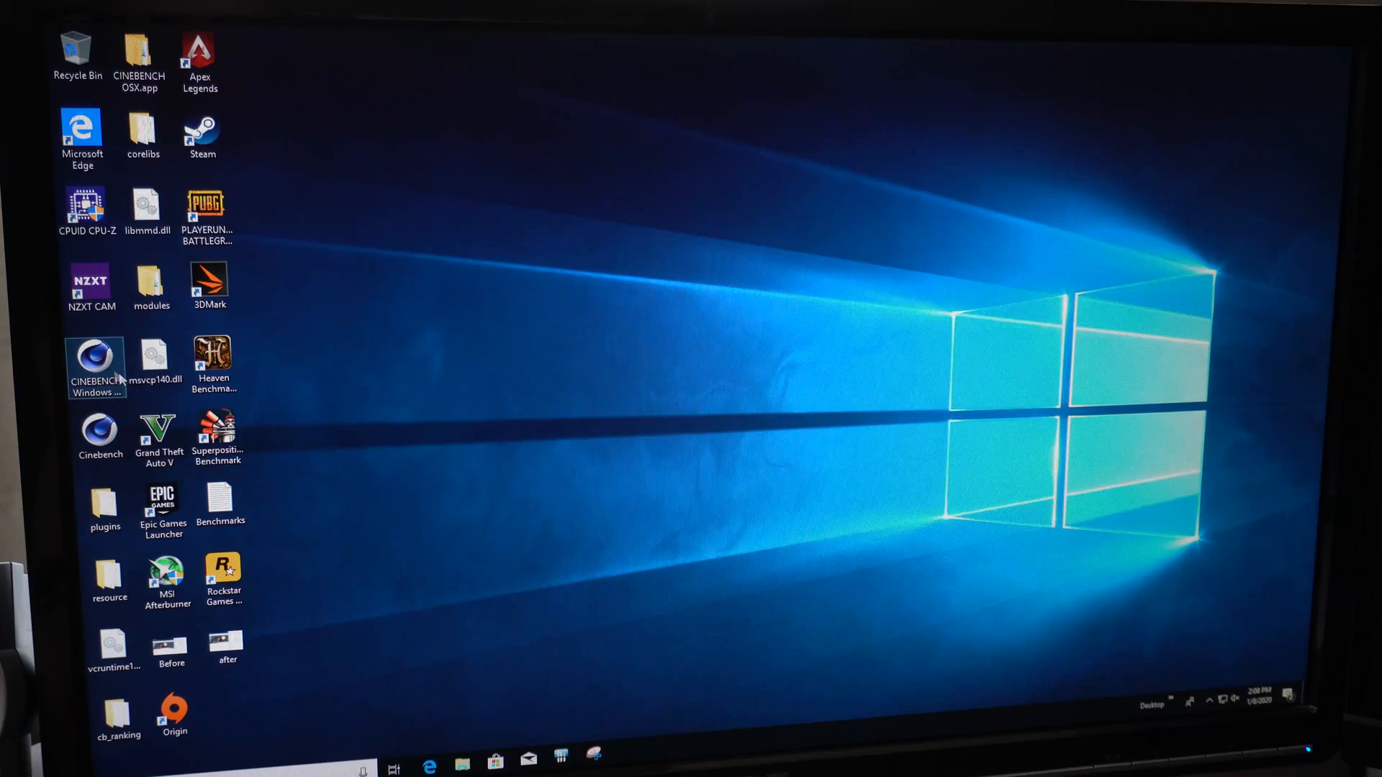
{"action": "double_click", "coordinate": [95, 362]}
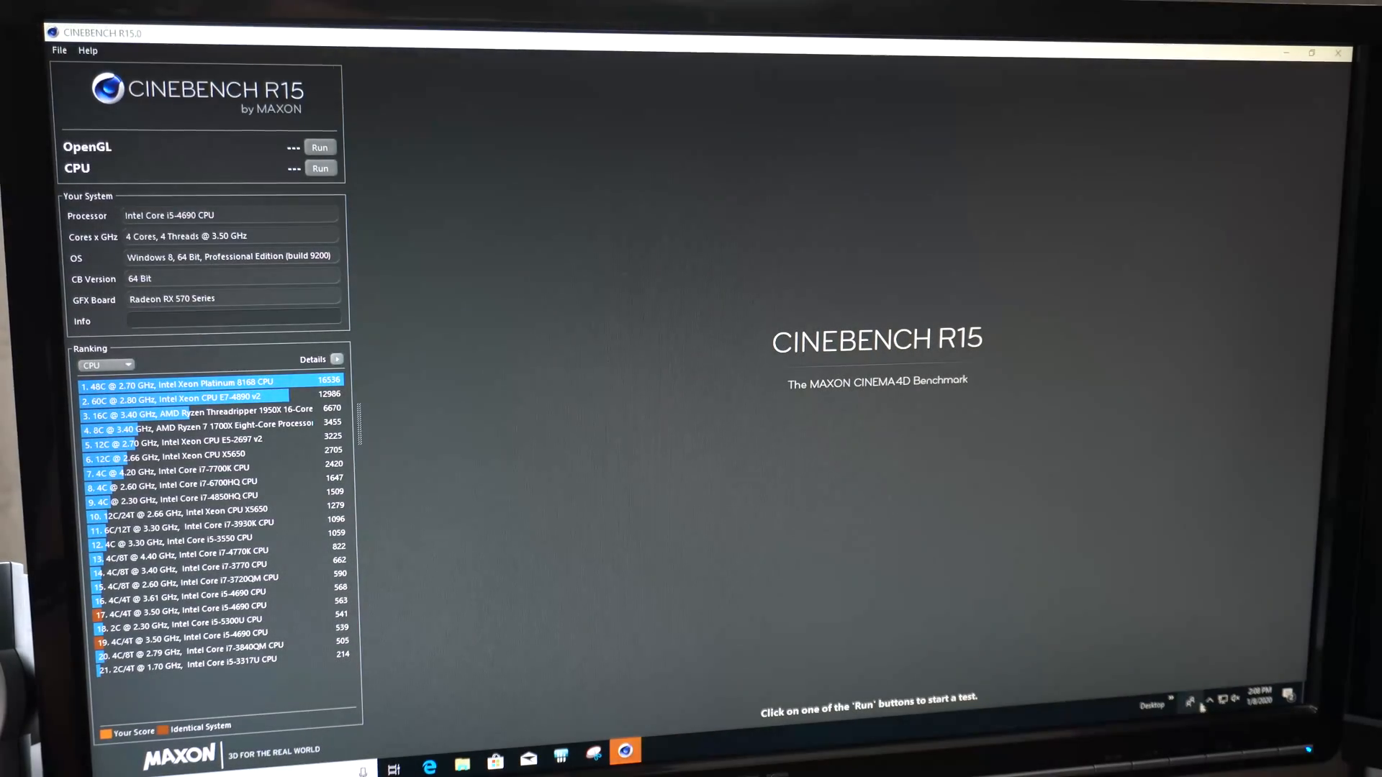
{"action": "left_click", "coordinate": [1190, 705]}
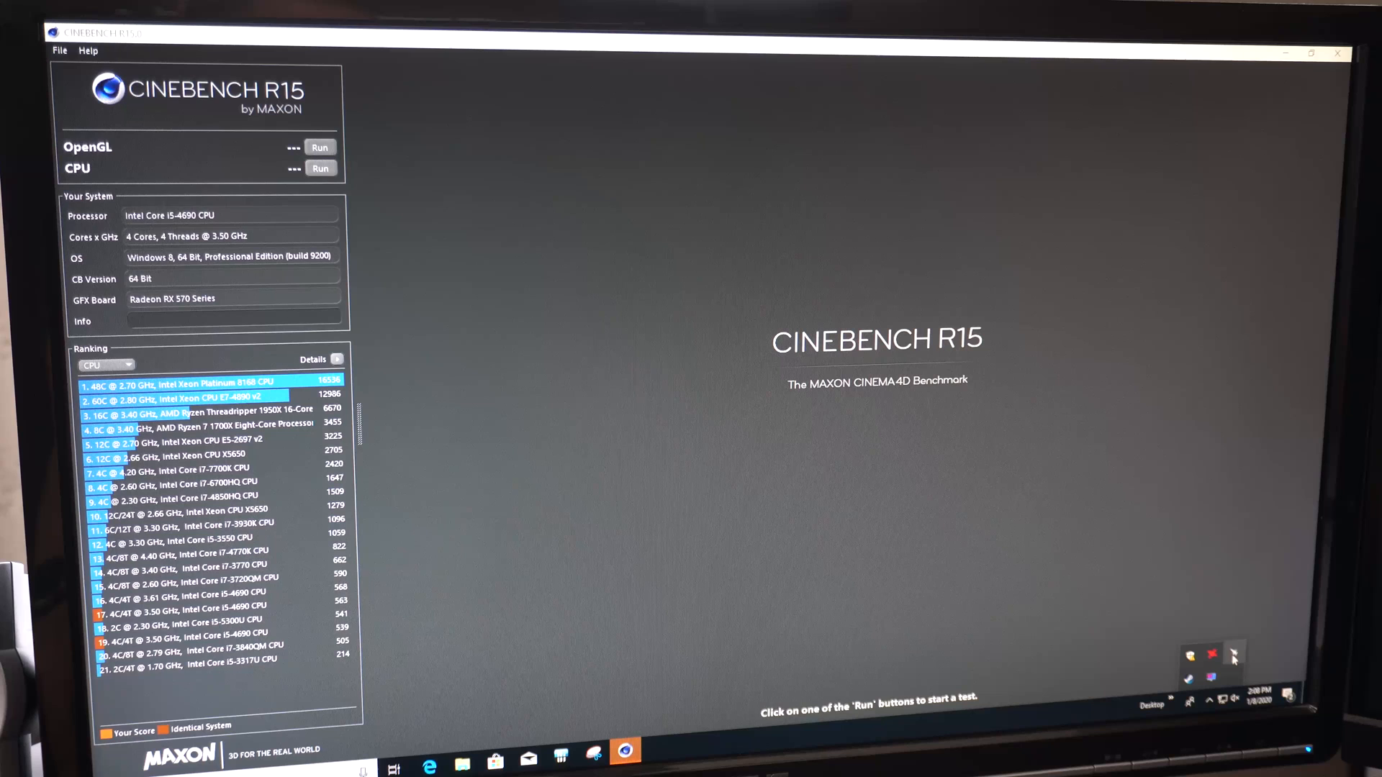
{"action": "right_click", "coordinate": [1213, 656]}
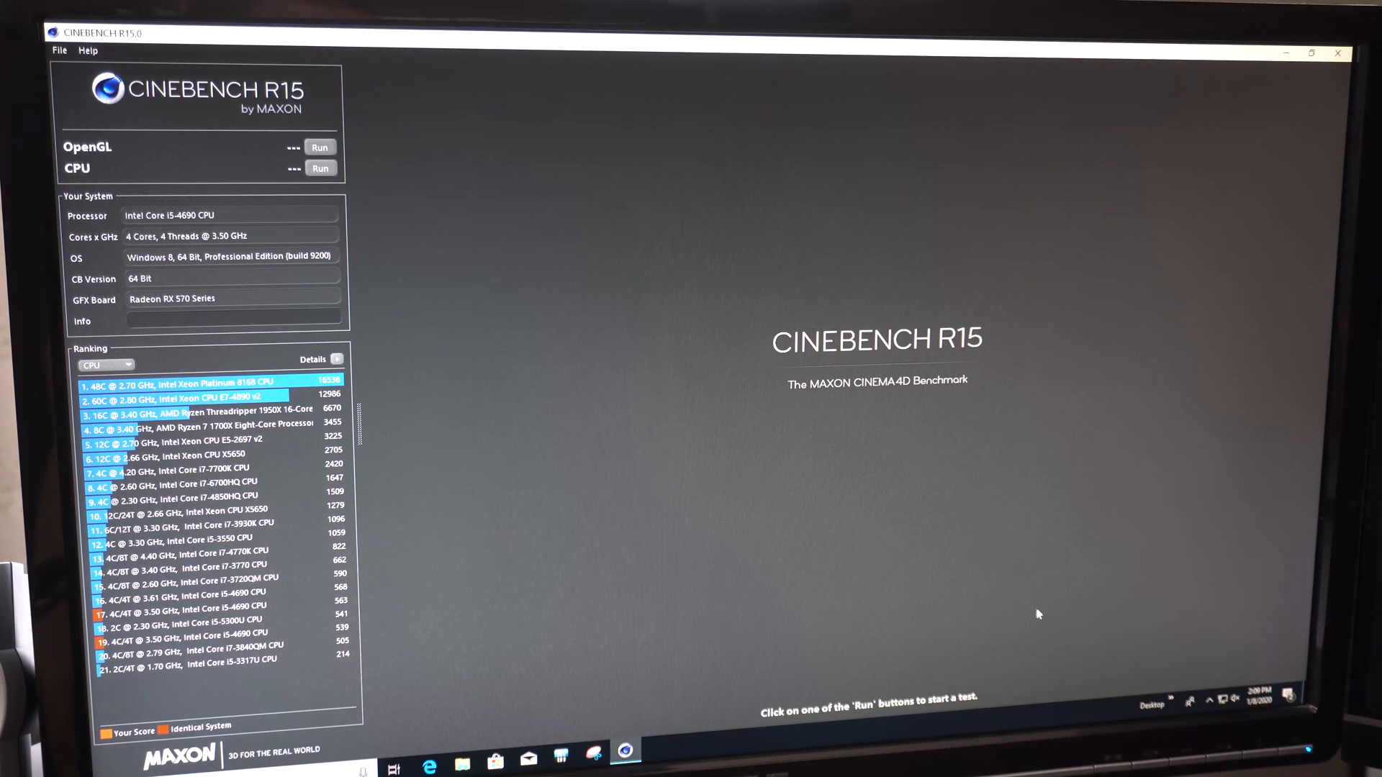
{"action": "mouse_move", "coordinate": [862, 621]}
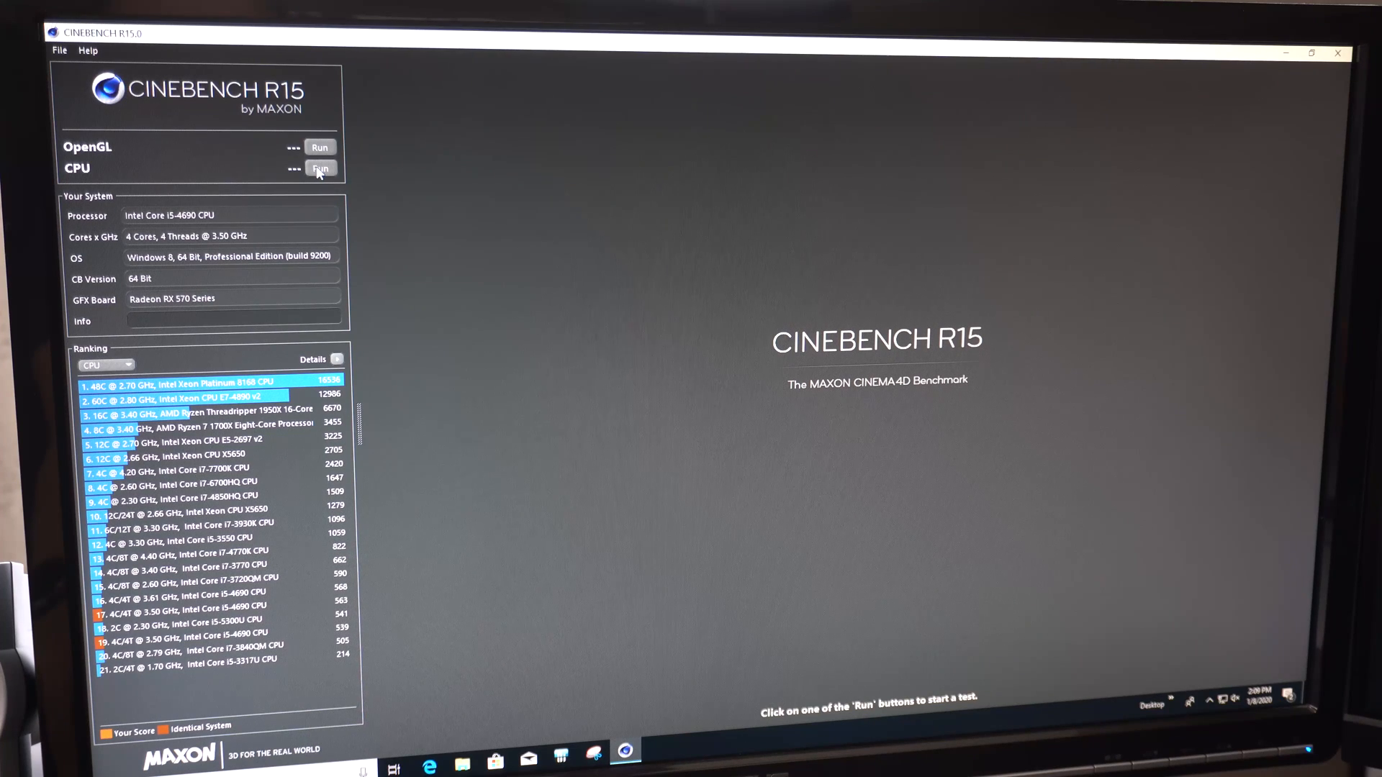
{"action": "left_click", "coordinate": [319, 168]}
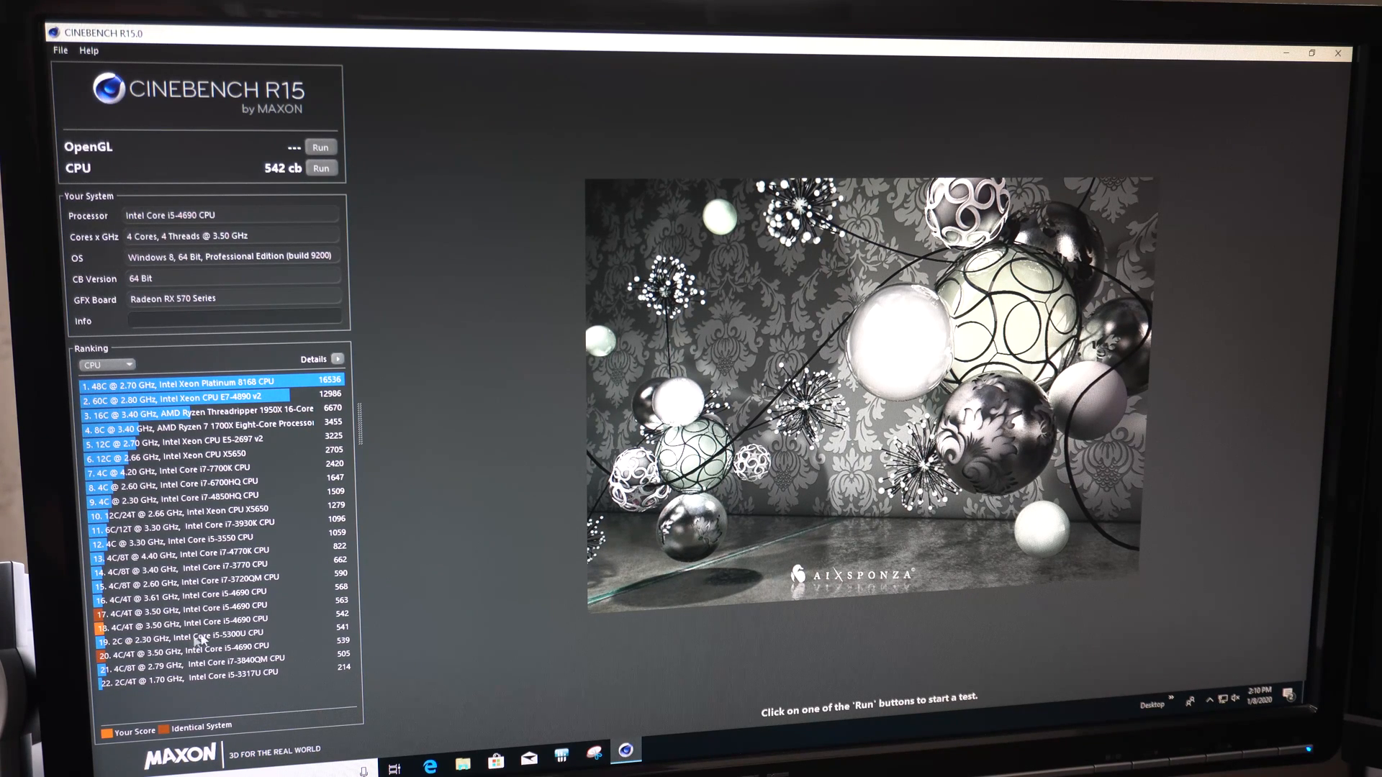
{"action": "mouse_move", "coordinate": [1339, 53]}
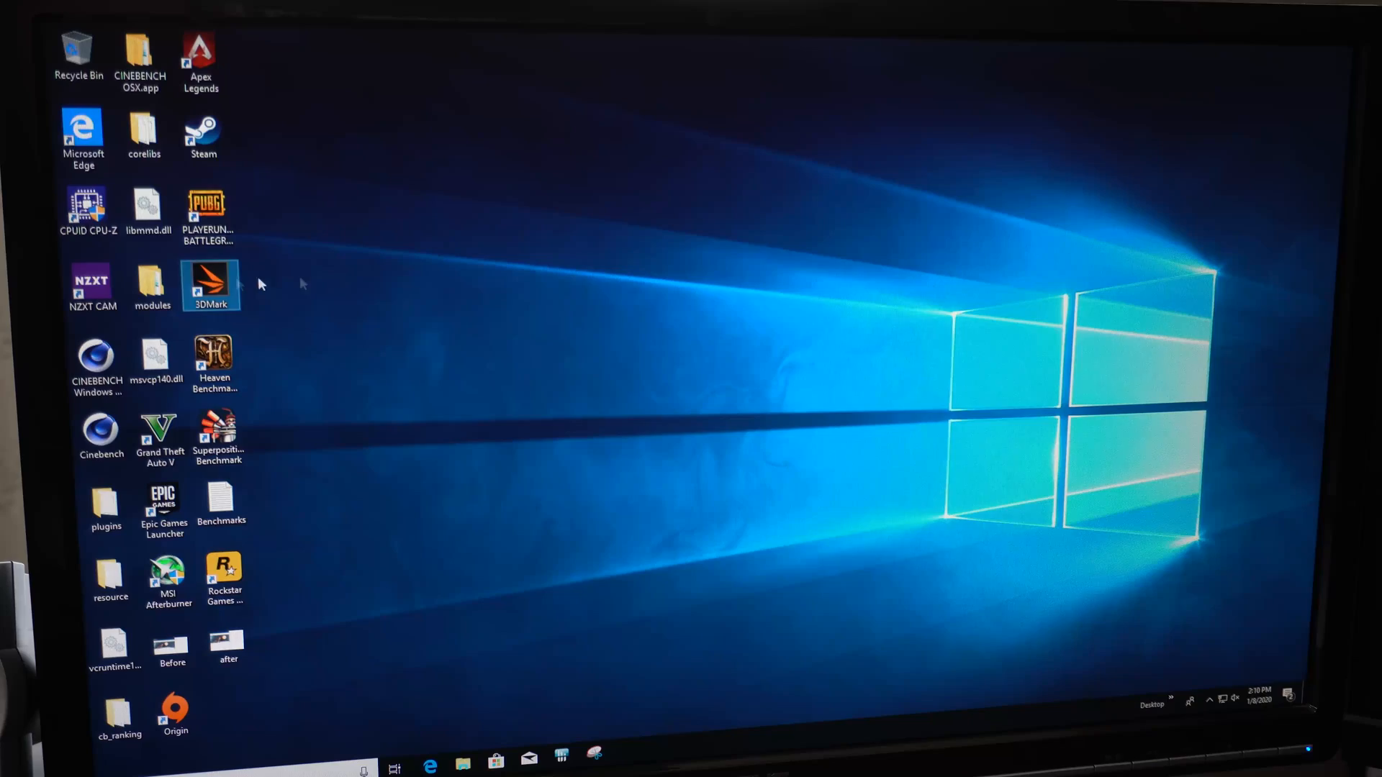
Step: Open 3DMark's Benchmarks page and launch MSI Afterburner, approving its UAC prompt
{"action": "double_click", "coordinate": [210, 284]}
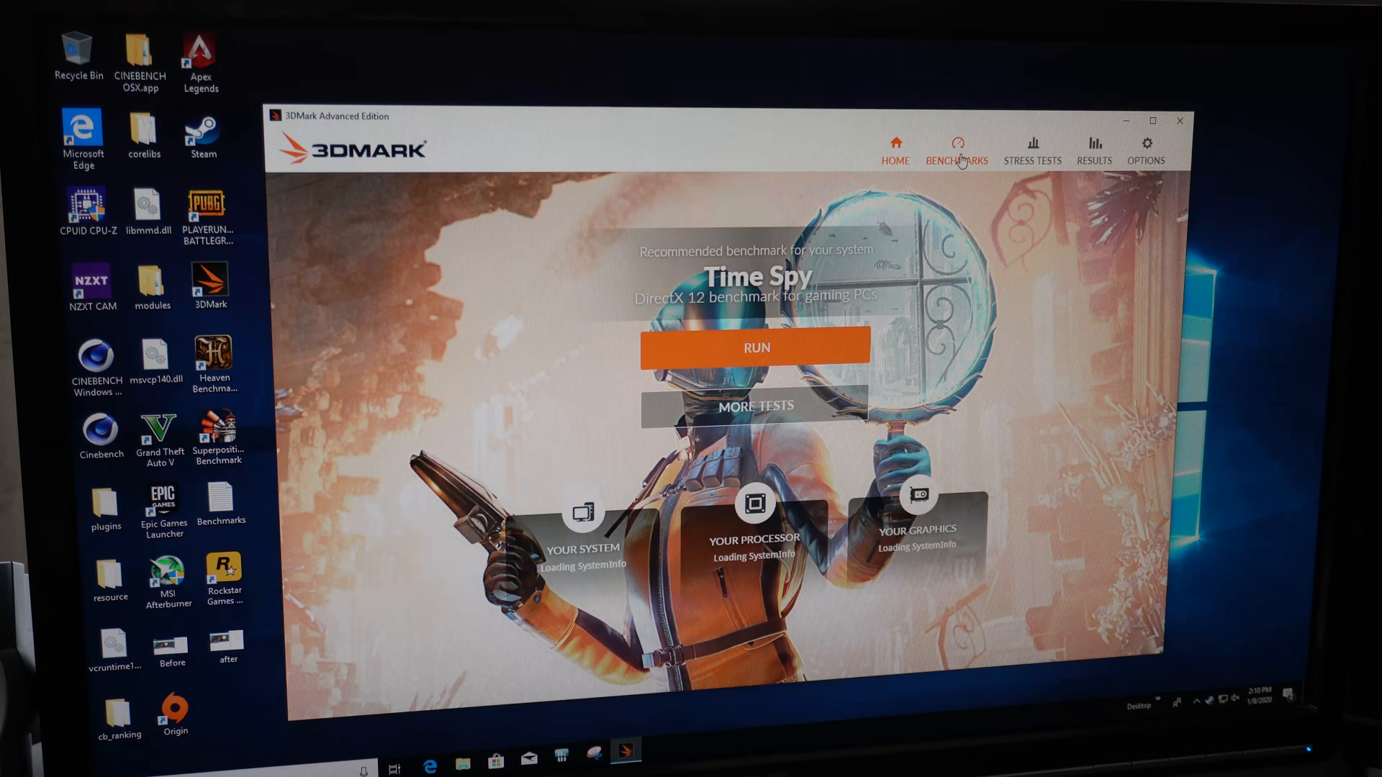
{"action": "left_click", "coordinate": [957, 148]}
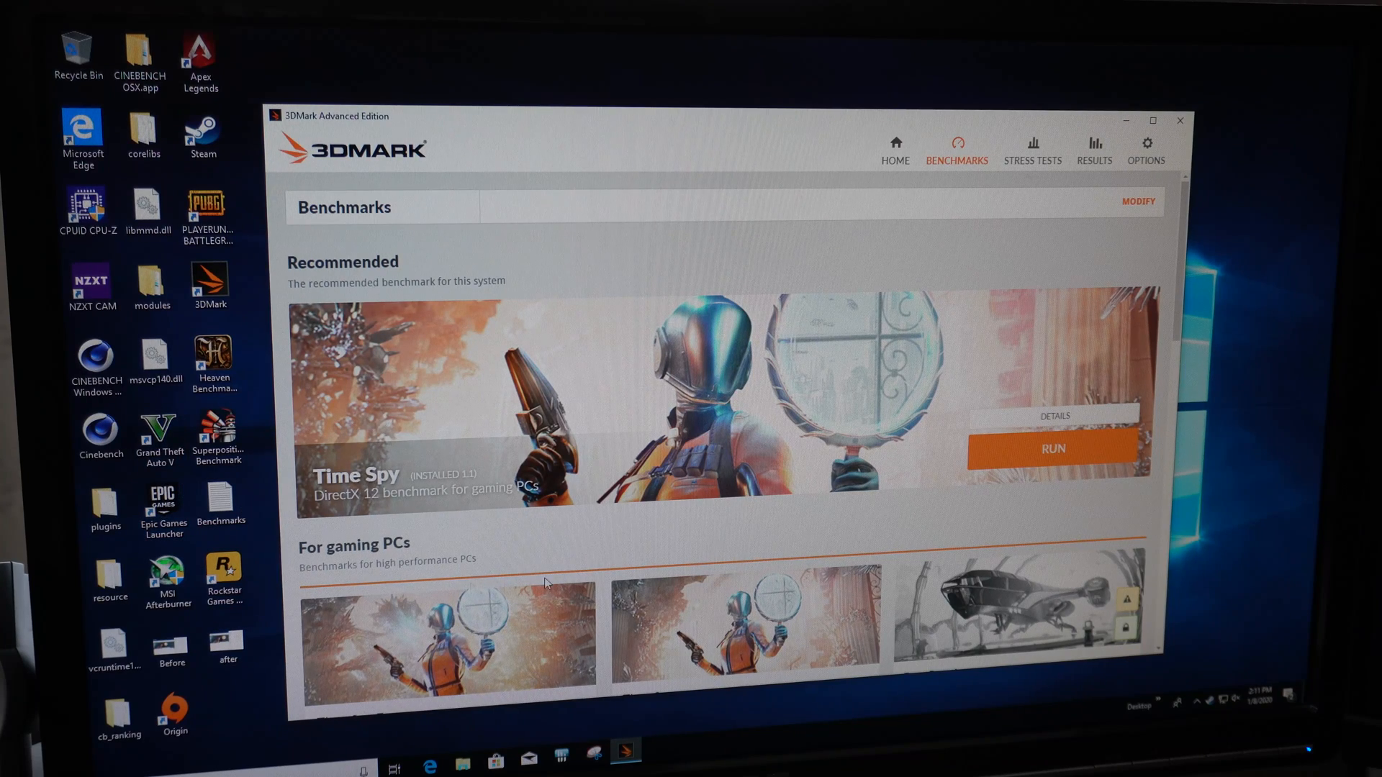
{"action": "double_click", "coordinate": [165, 578]}
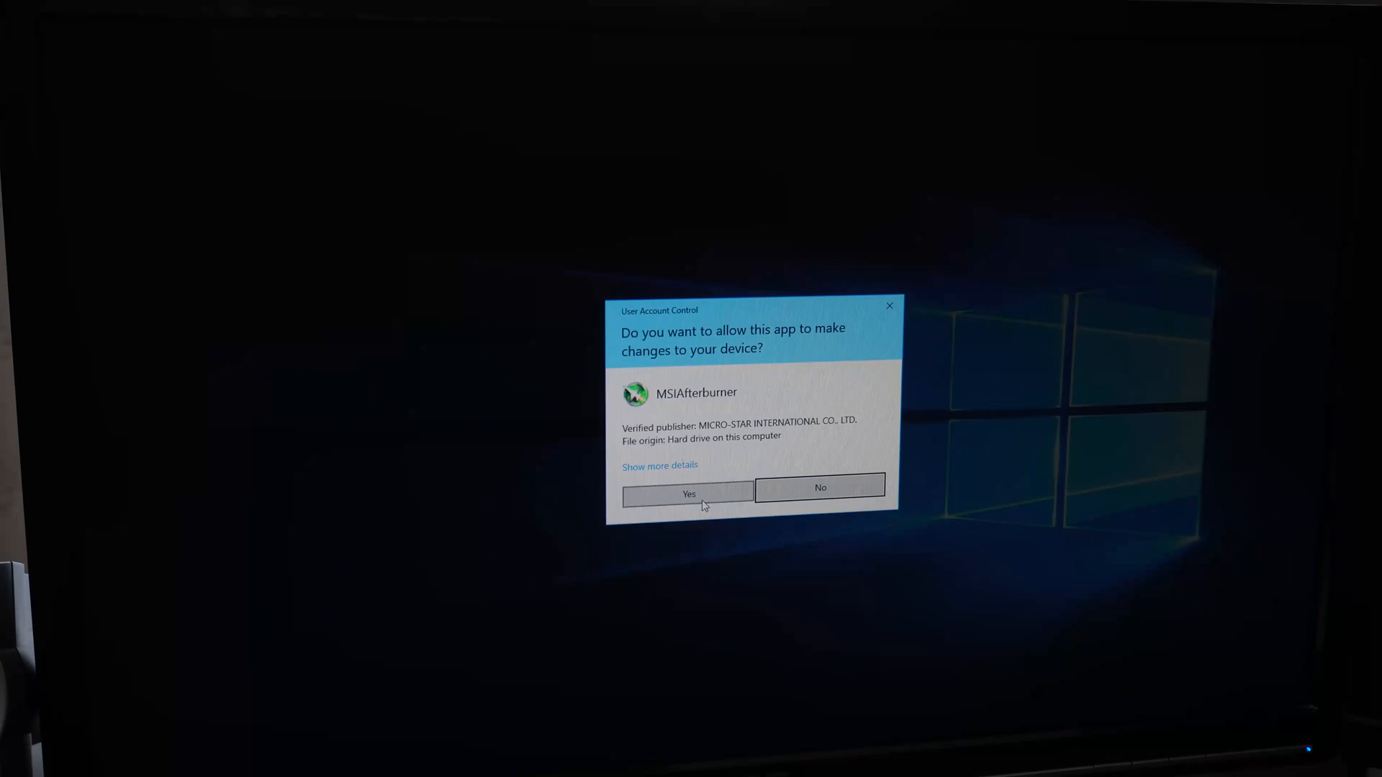
{"action": "left_click", "coordinate": [688, 494]}
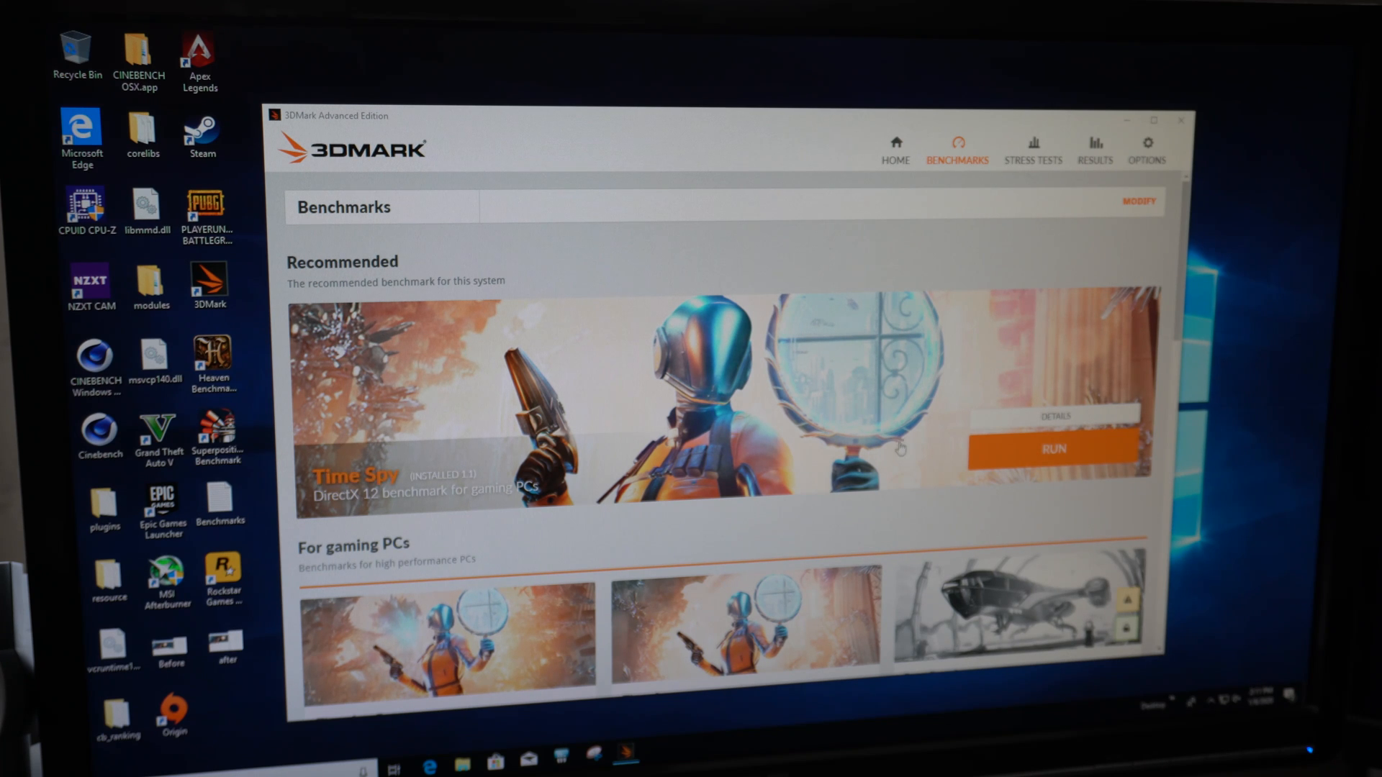
Step: Run Fire Strike, scoring 9,569 with graphics 12,674 and physics 6,951
{"action": "scroll", "scroll_direction": "down", "scroll_amount": 3}
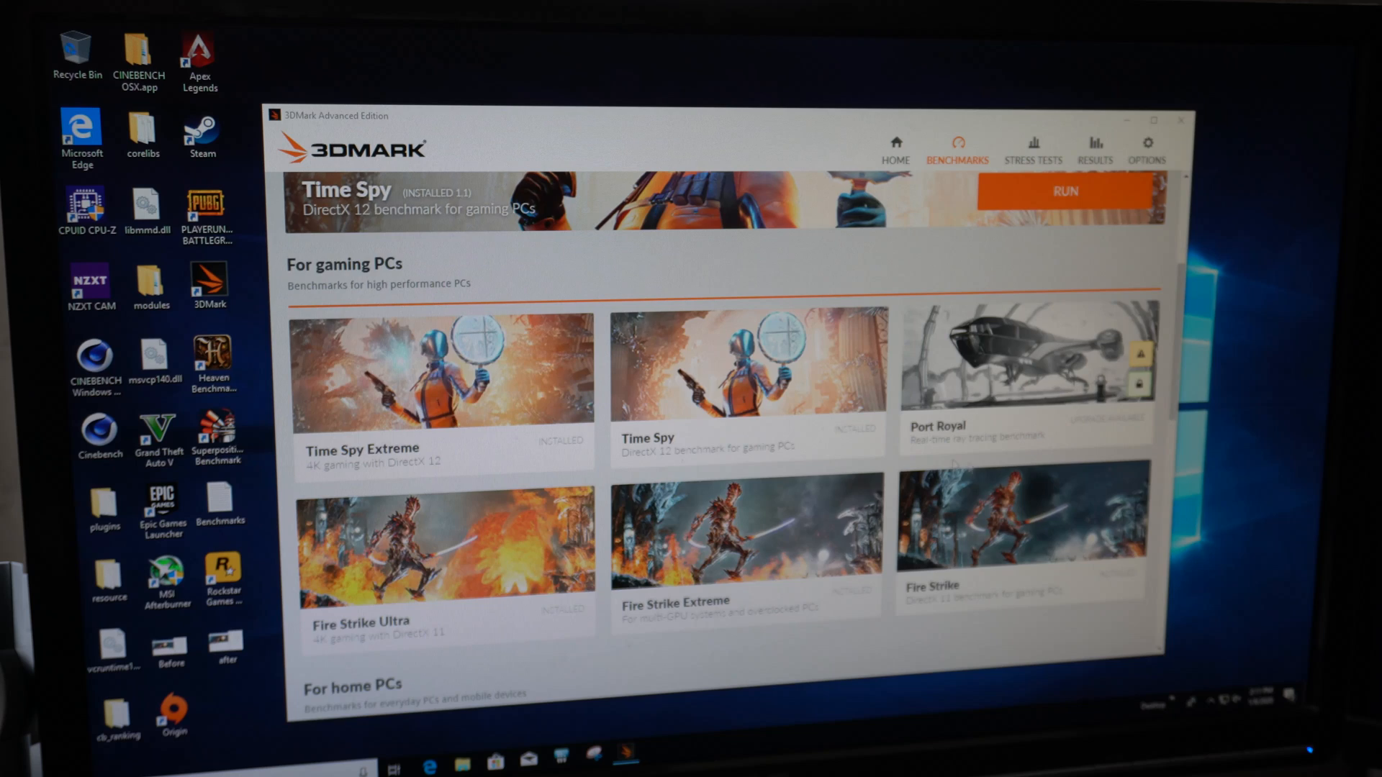
{"action": "left_click", "coordinate": [1021, 574]}
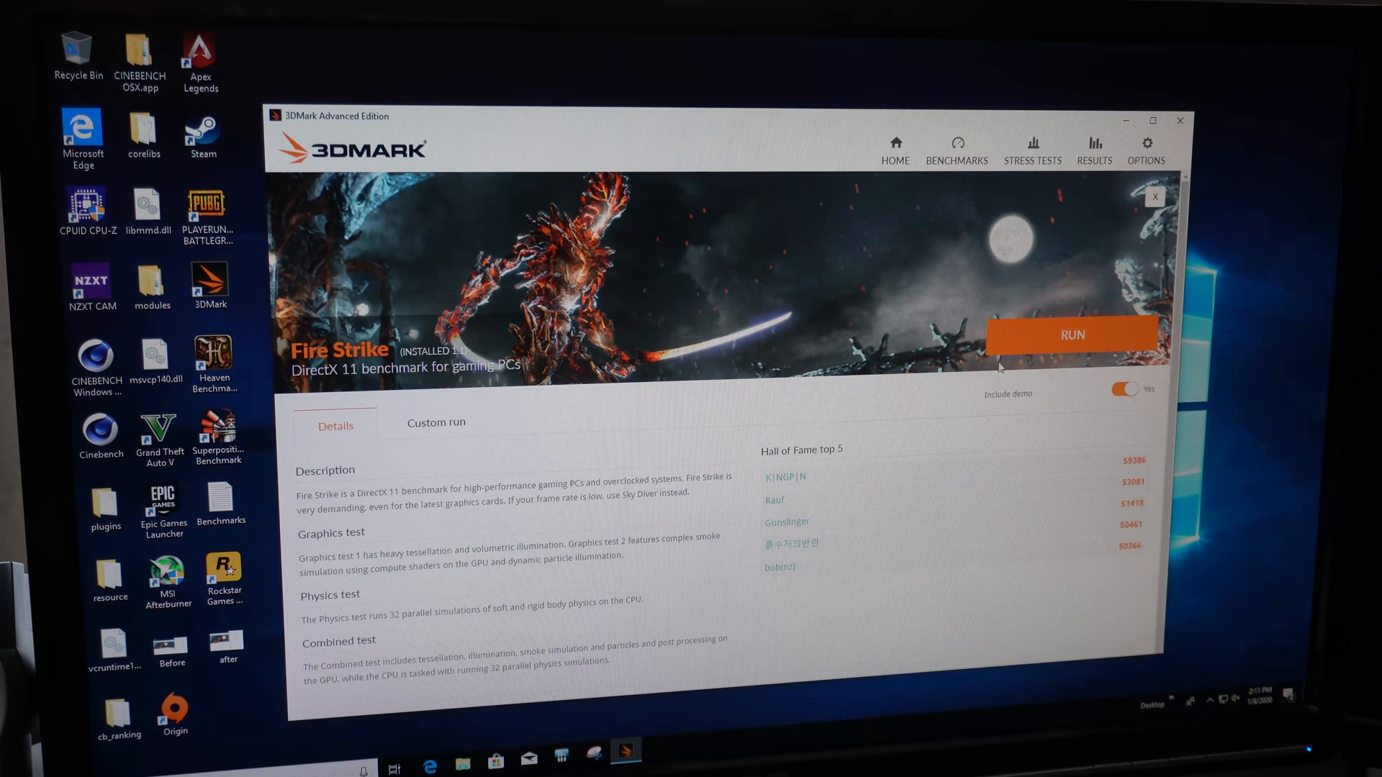
{"action": "mouse_move", "coordinate": [1039, 344]}
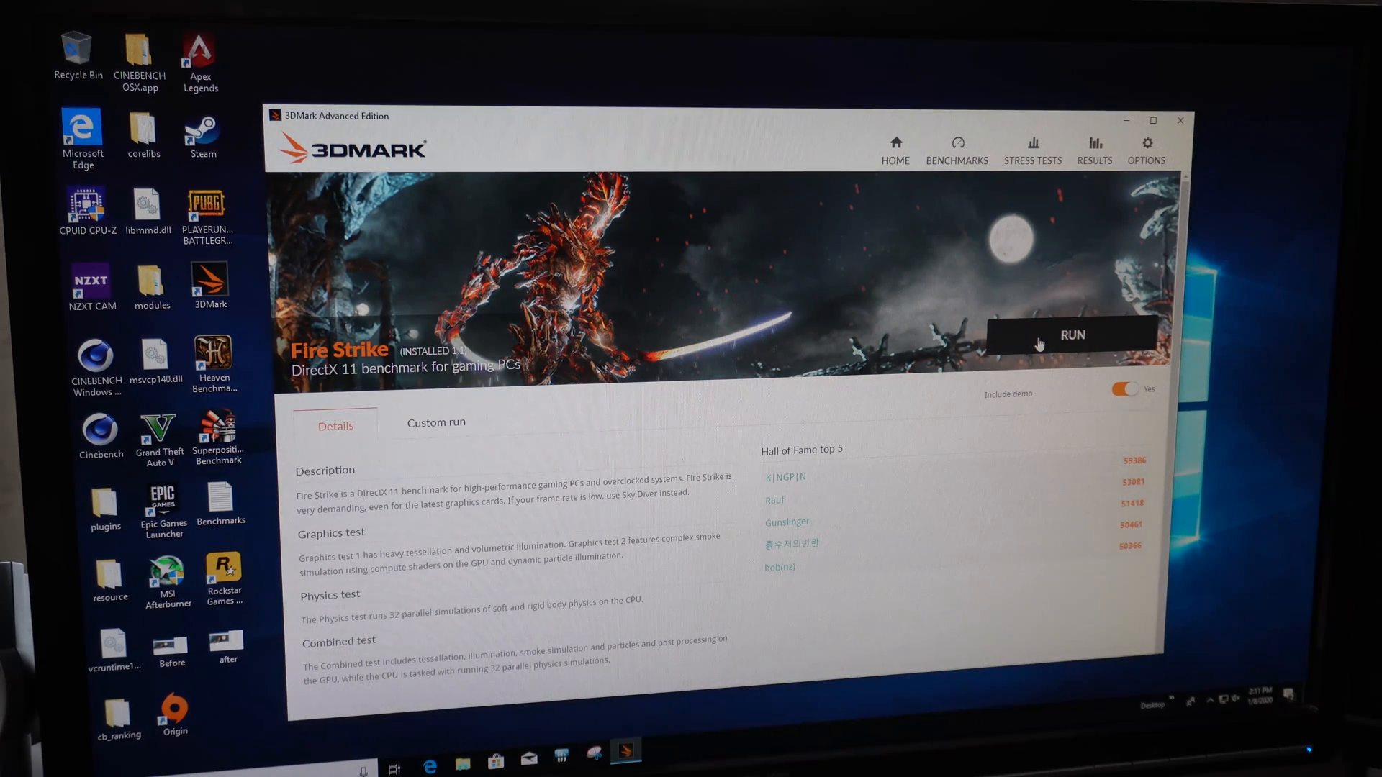
{"action": "left_click", "coordinate": [1095, 150]}
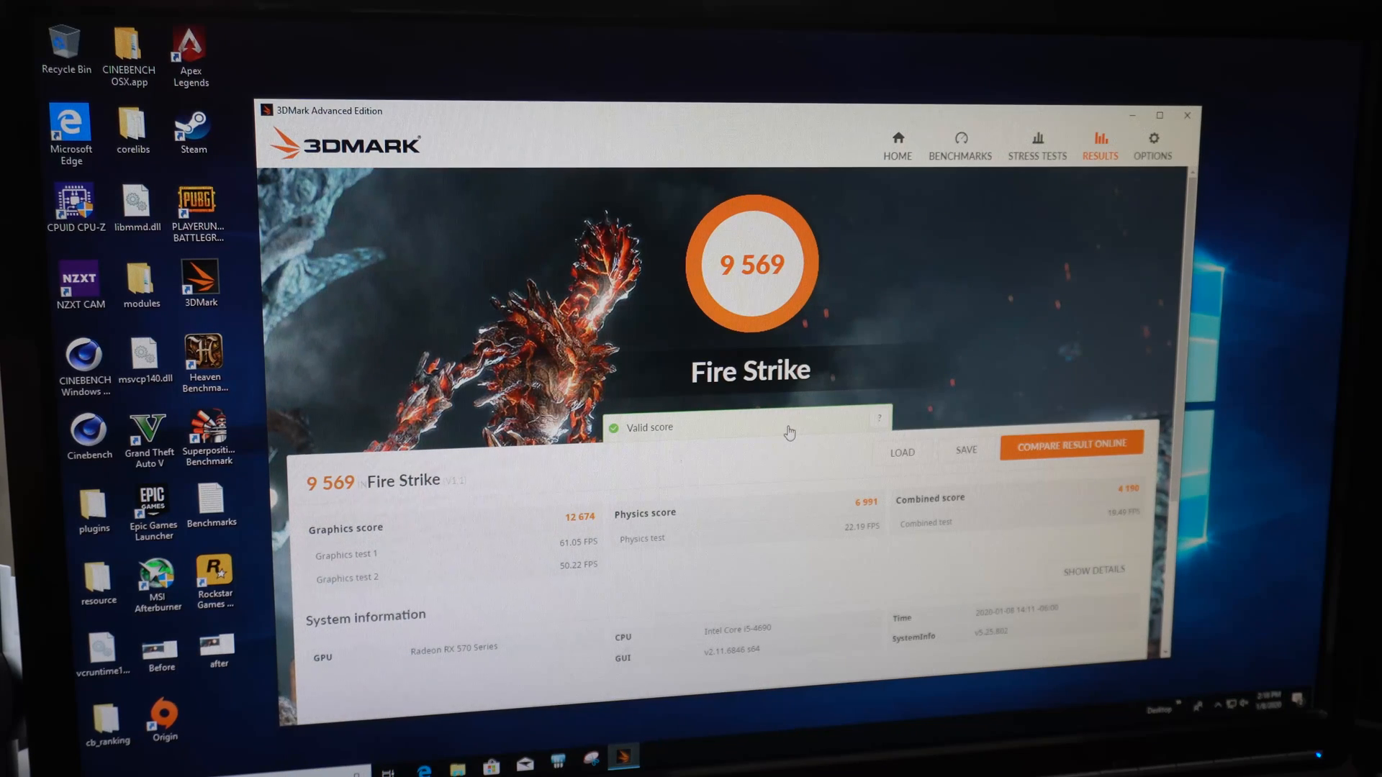
{"action": "mouse_move", "coordinate": [580, 456]}
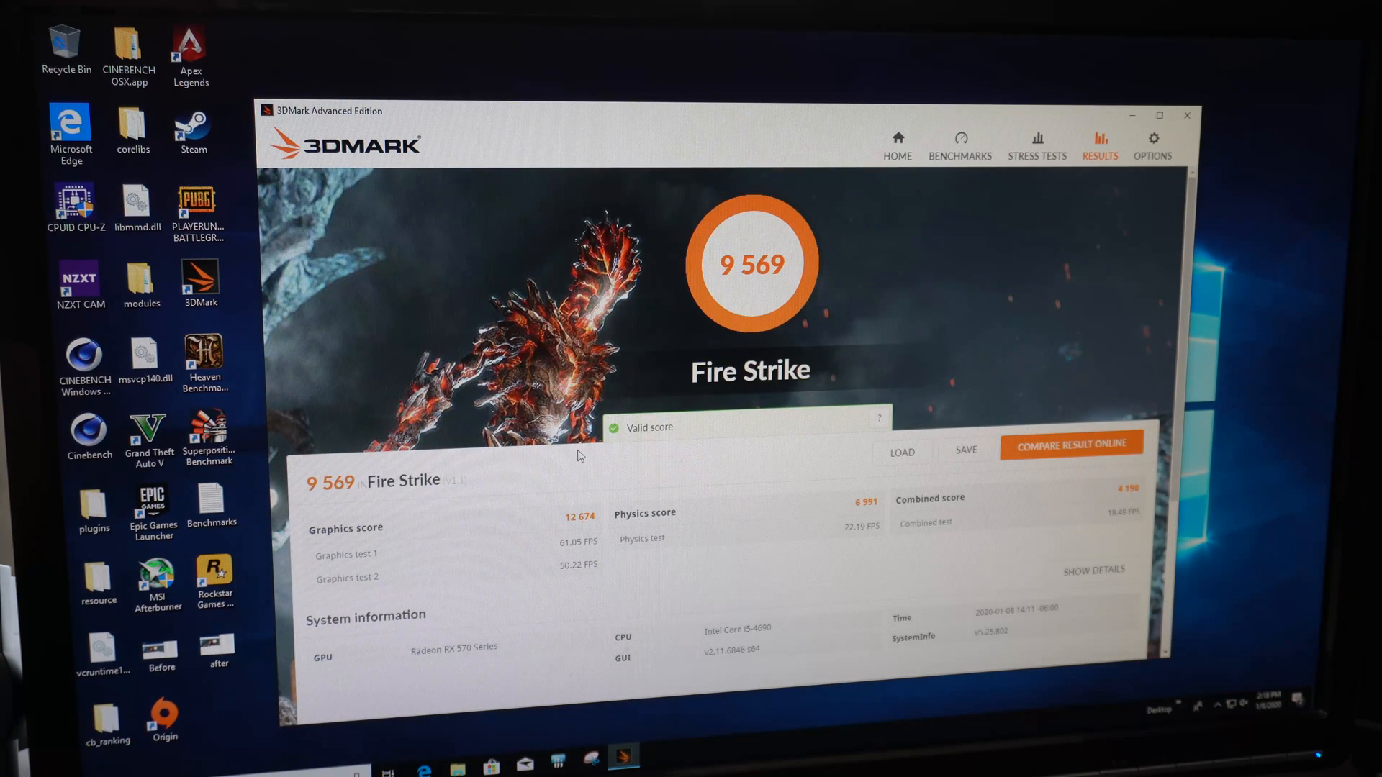
{"action": "mouse_move", "coordinate": [544, 545]}
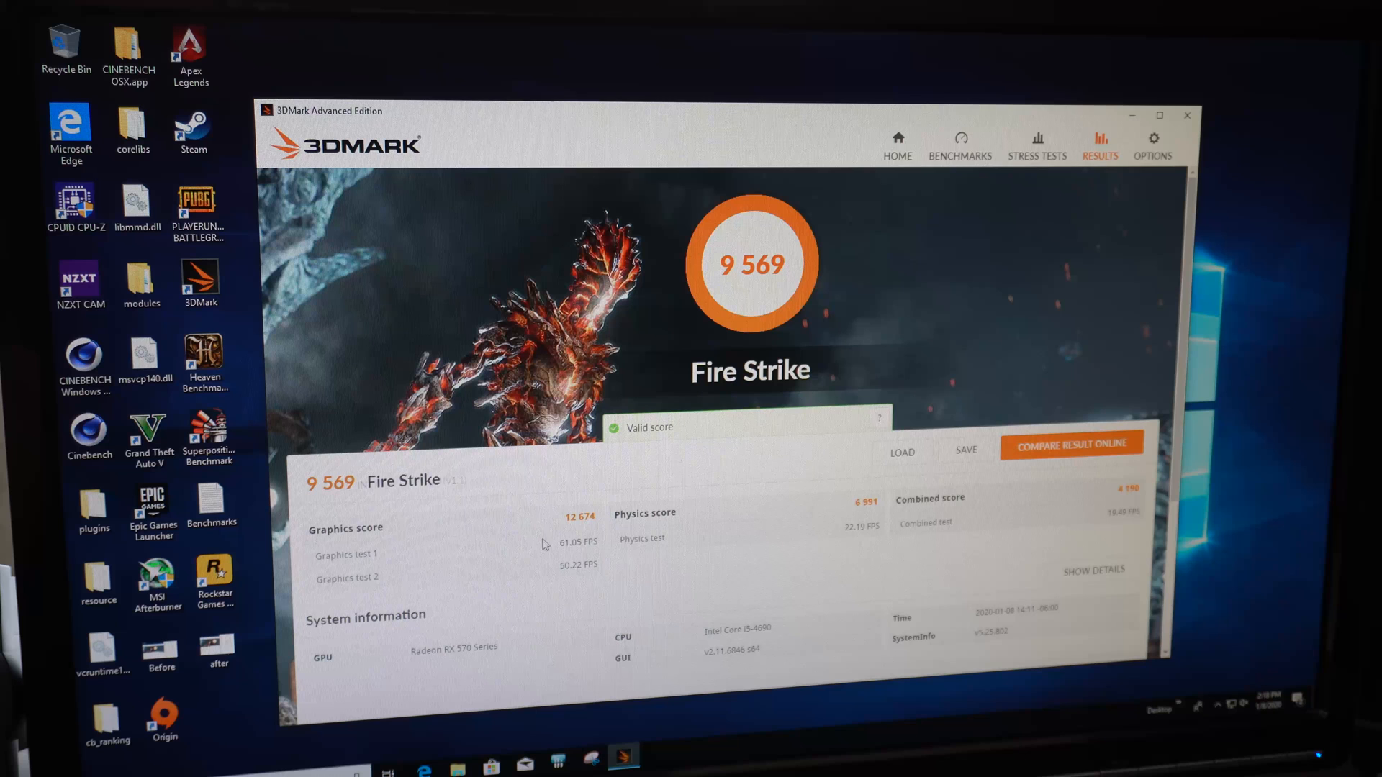
{"action": "mouse_move", "coordinate": [732, 302]}
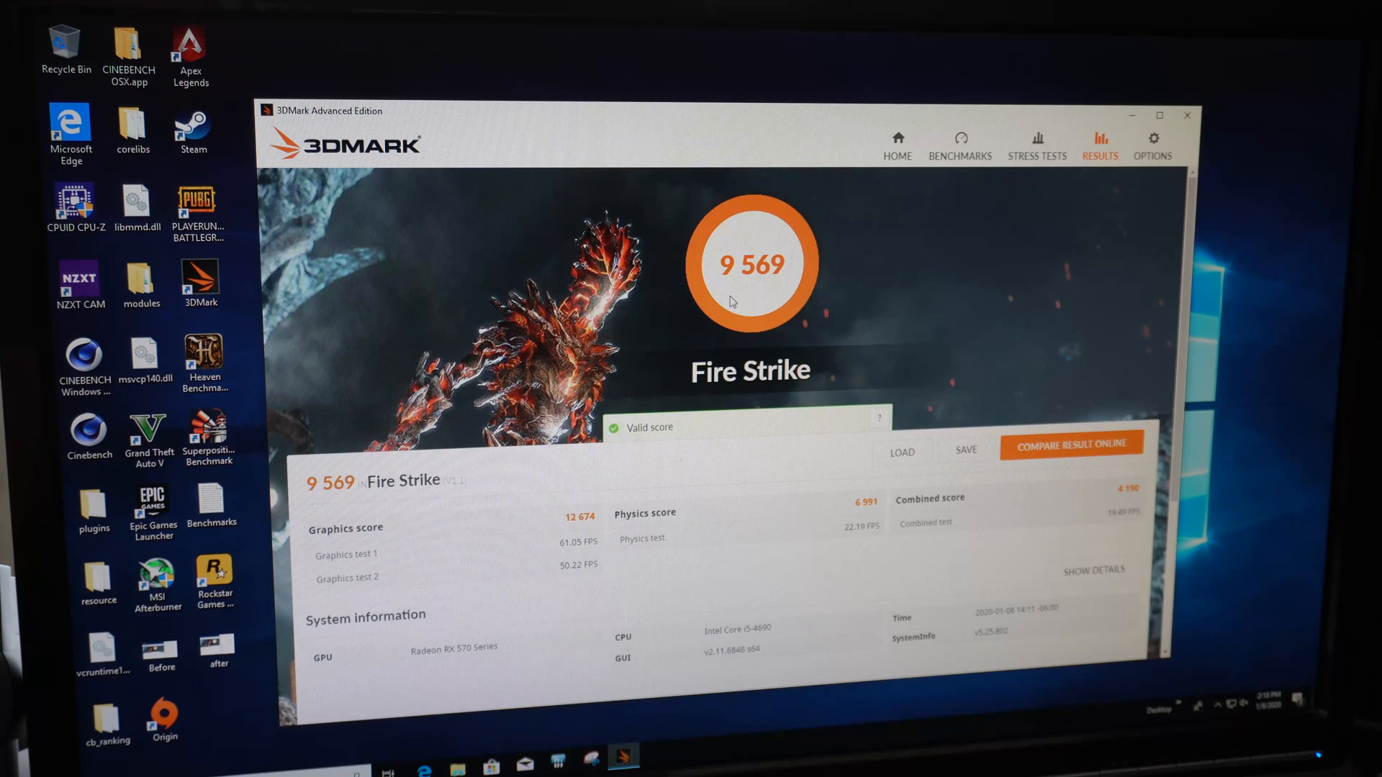
{"action": "mouse_move", "coordinate": [586, 541]}
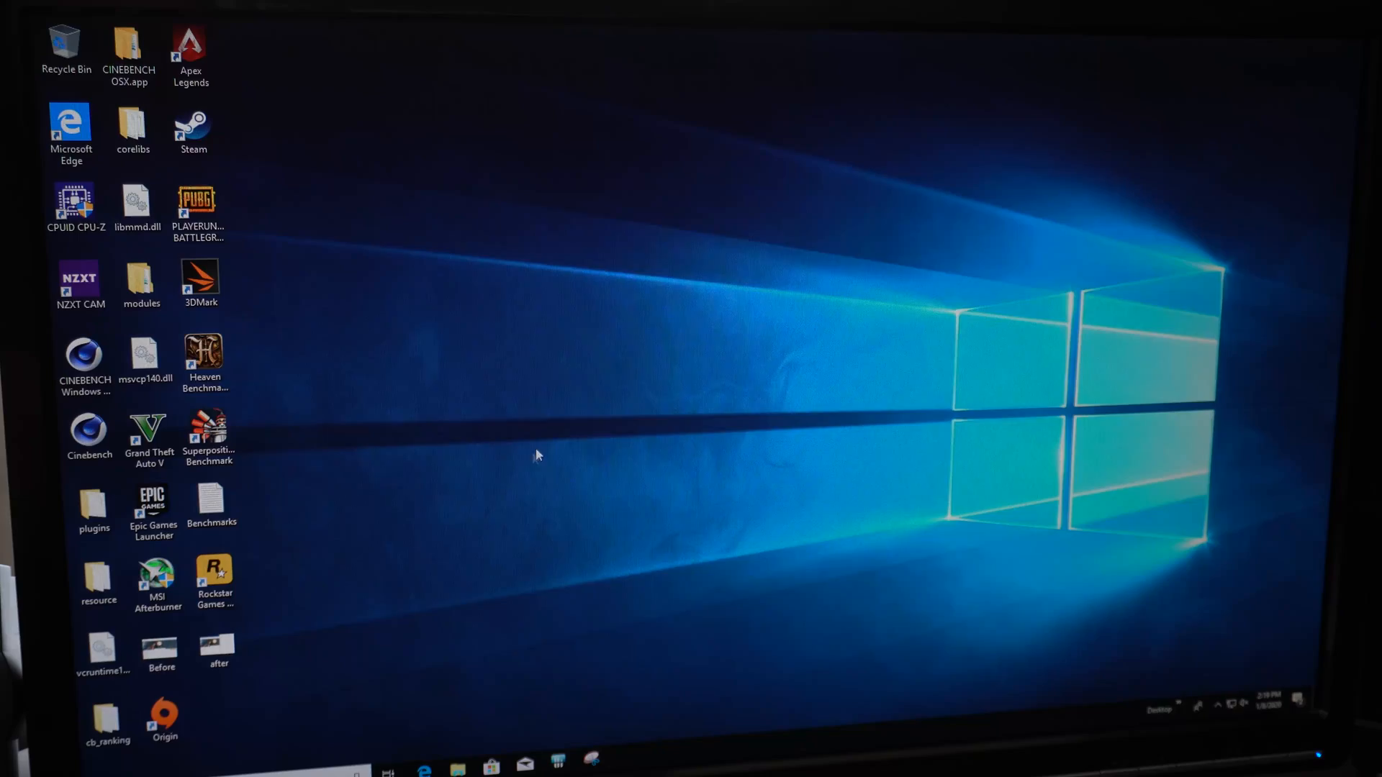
Step: Restart Windows from the Start menu power options, booting into ASRock UEFI
{"action": "left_click", "coordinate": [386, 769]}
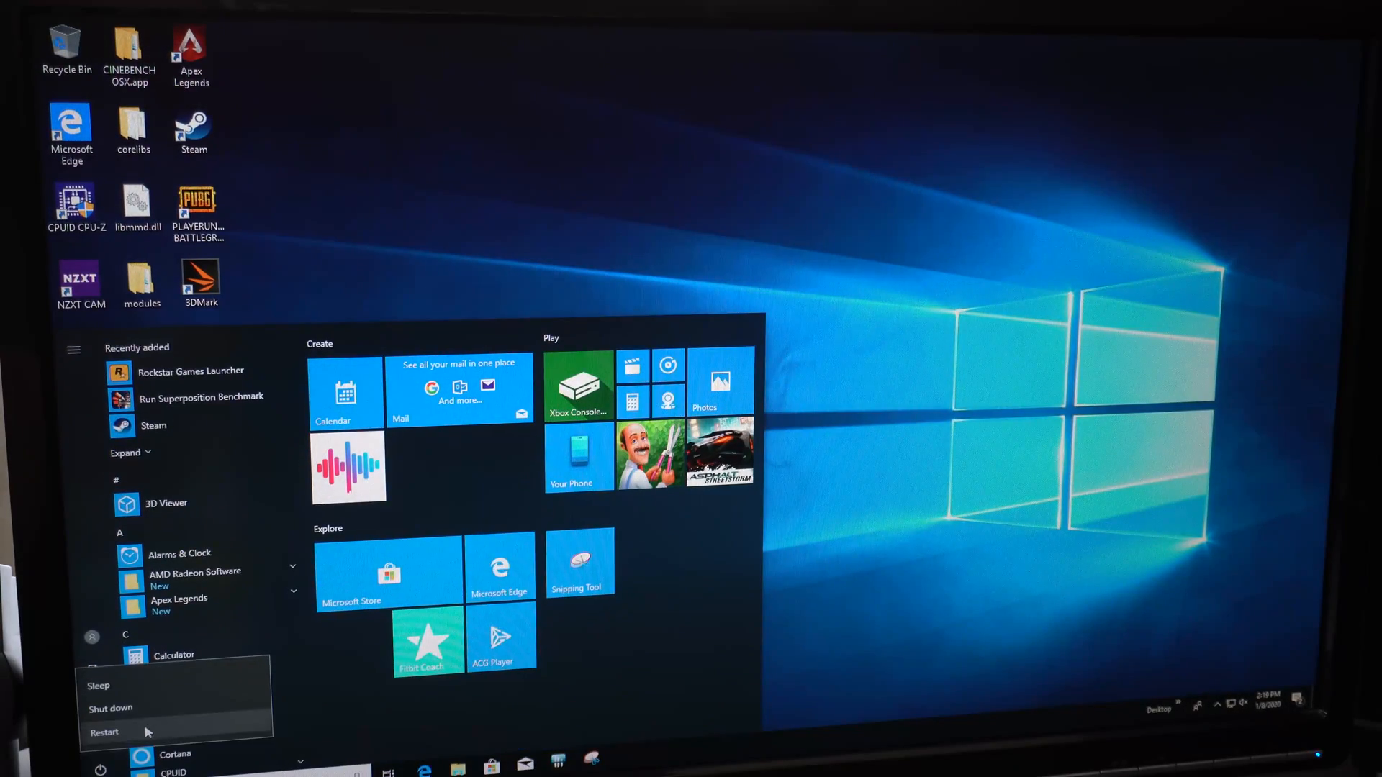
{"action": "left_click", "coordinate": [104, 733]}
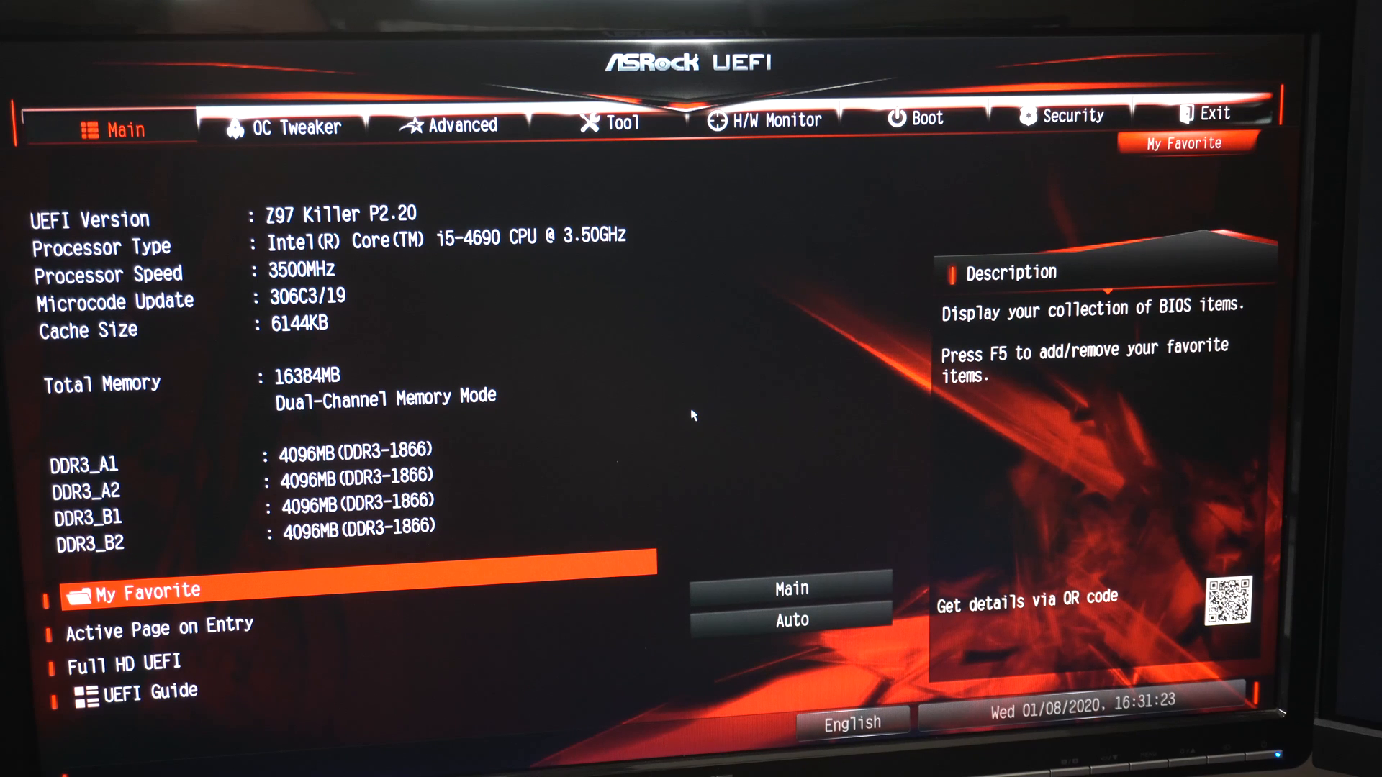
Step: Switch to the OC Tweaker tab showing the CPU Configuration settings
{"action": "left_click", "coordinate": [286, 126]}
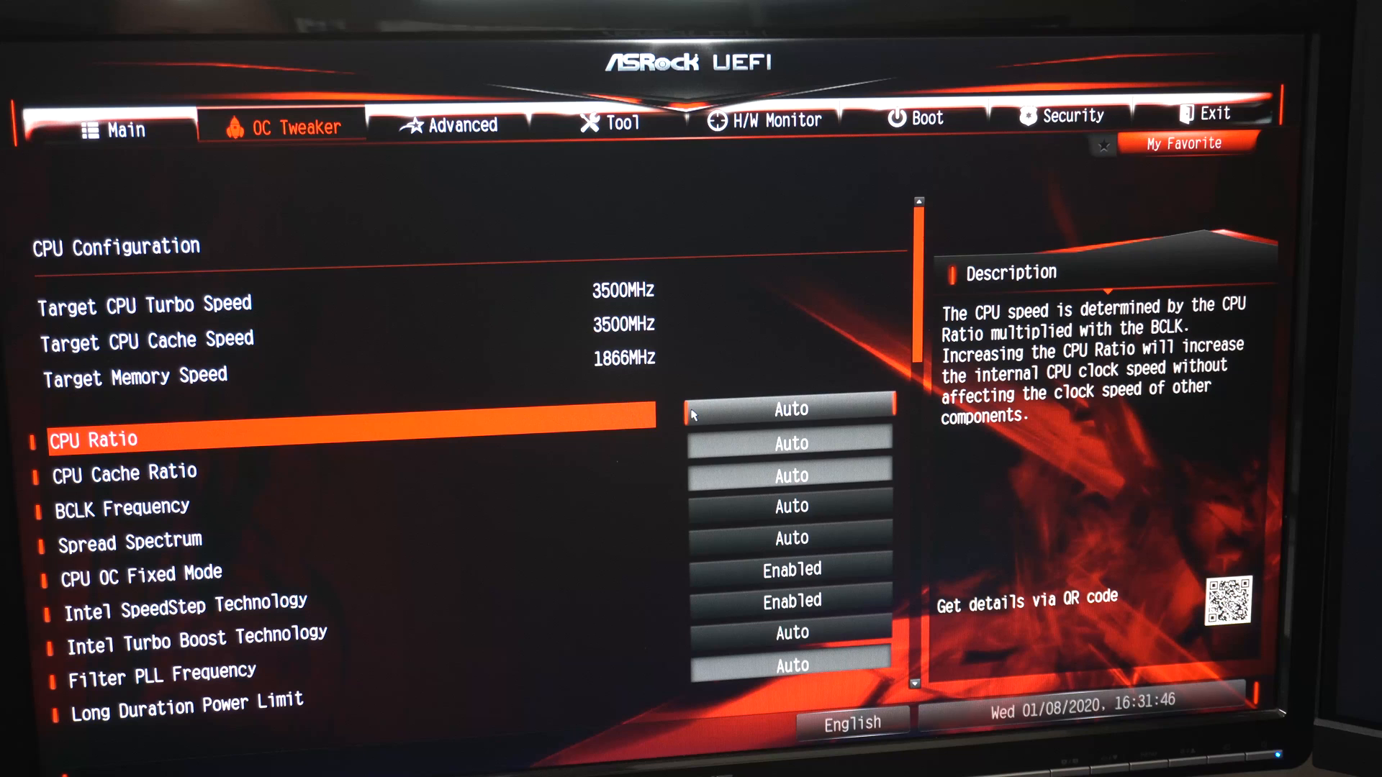
Step: Set CPU Ratio to All Core with ratio 39, giving a 3900MHz turbo target
{"action": "left_click", "coordinate": [785, 408]}
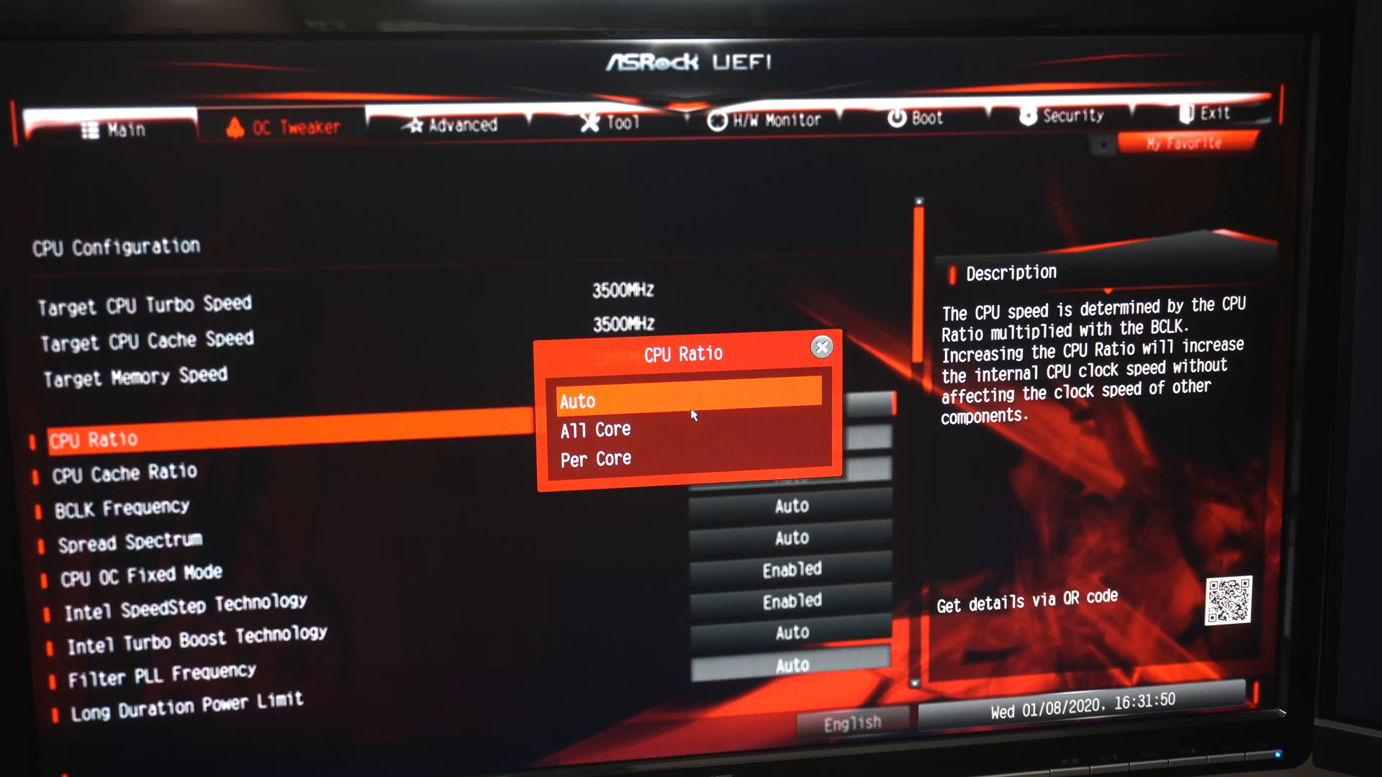
{"action": "left_click", "coordinate": [596, 430]}
{"action": "type", "text": "39"}
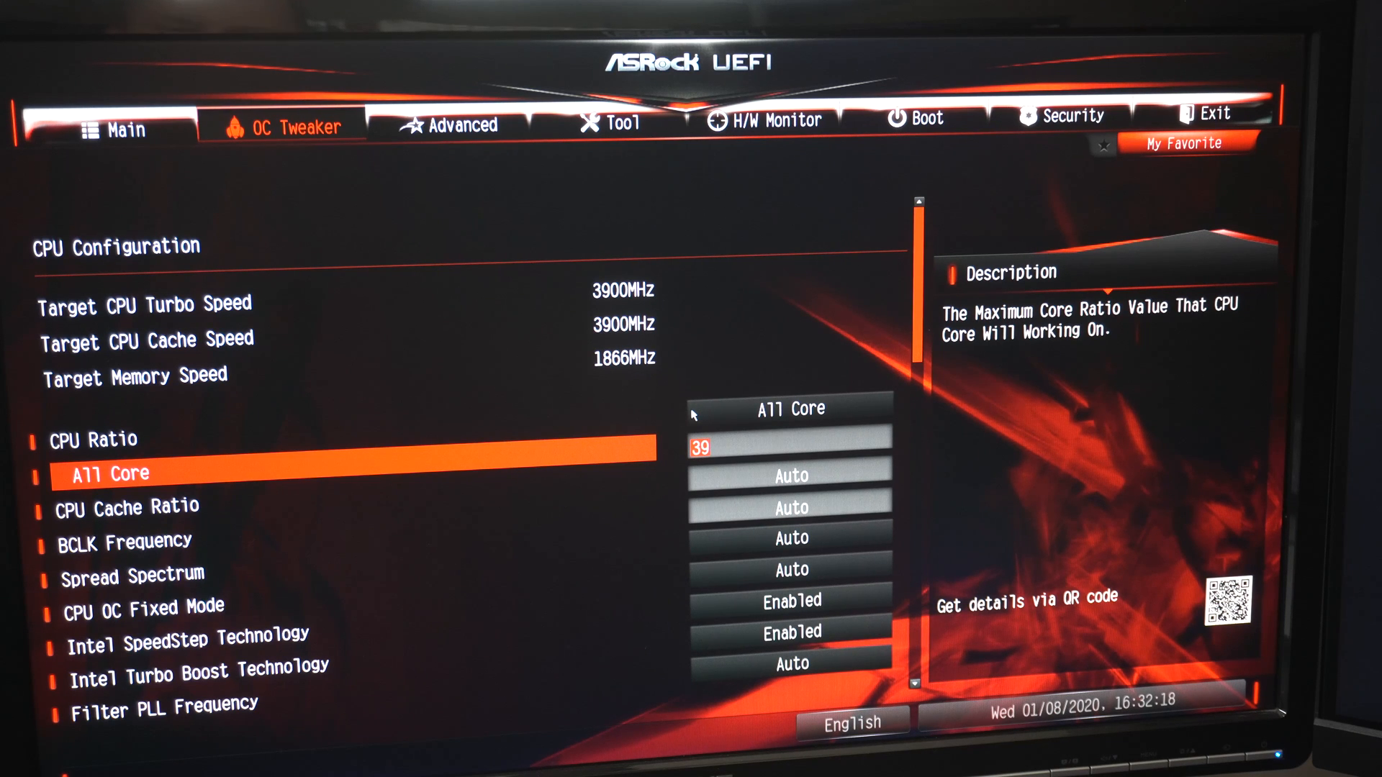
{"action": "key", "text": "Down"}
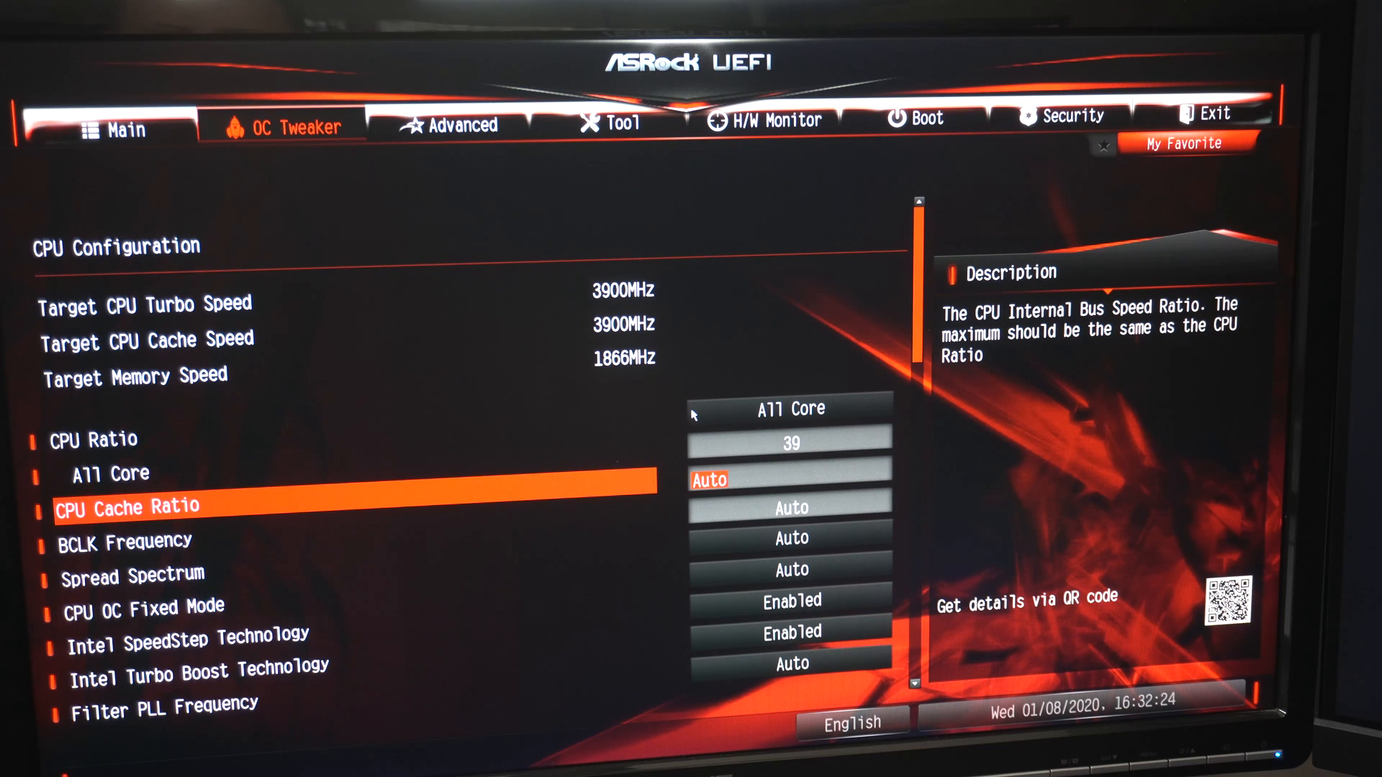
{"action": "key", "text": "Down"}
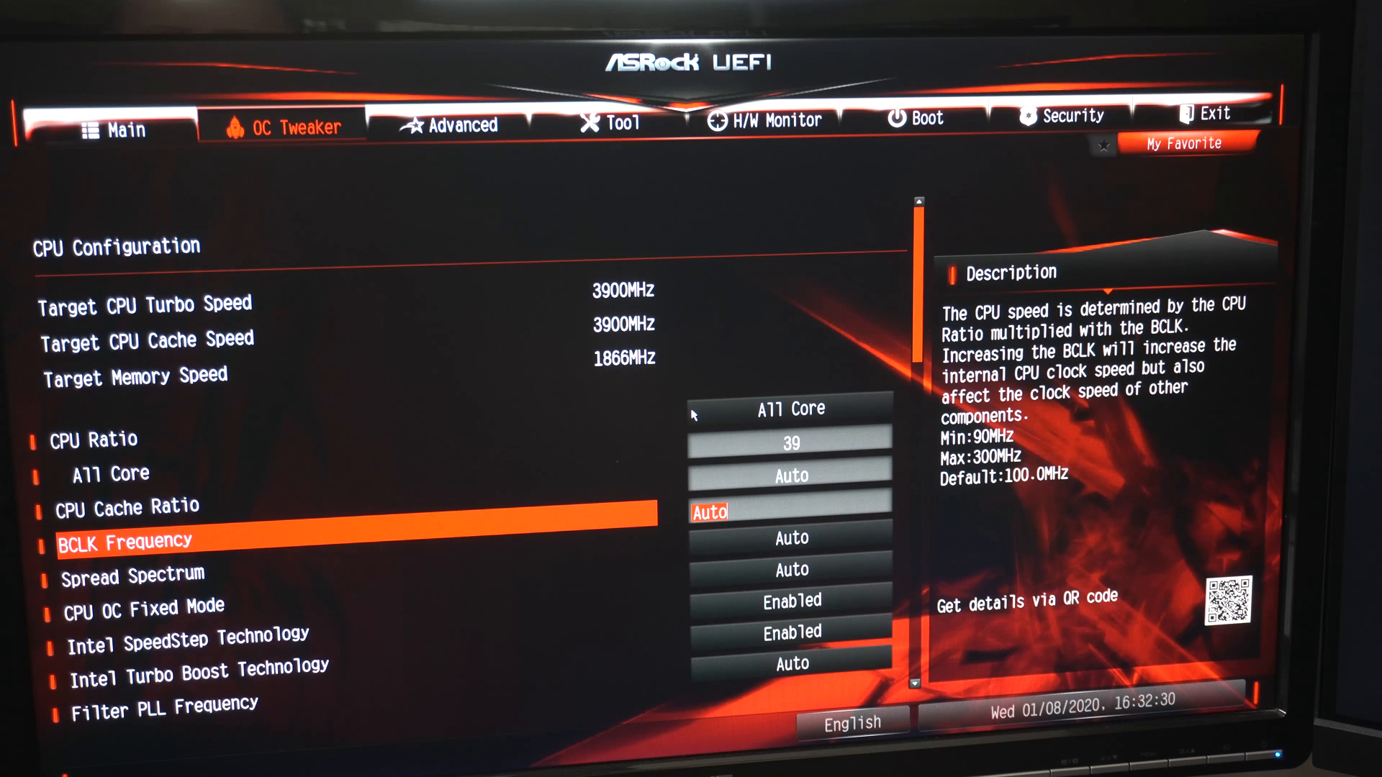
{"action": "key", "text": "down"}
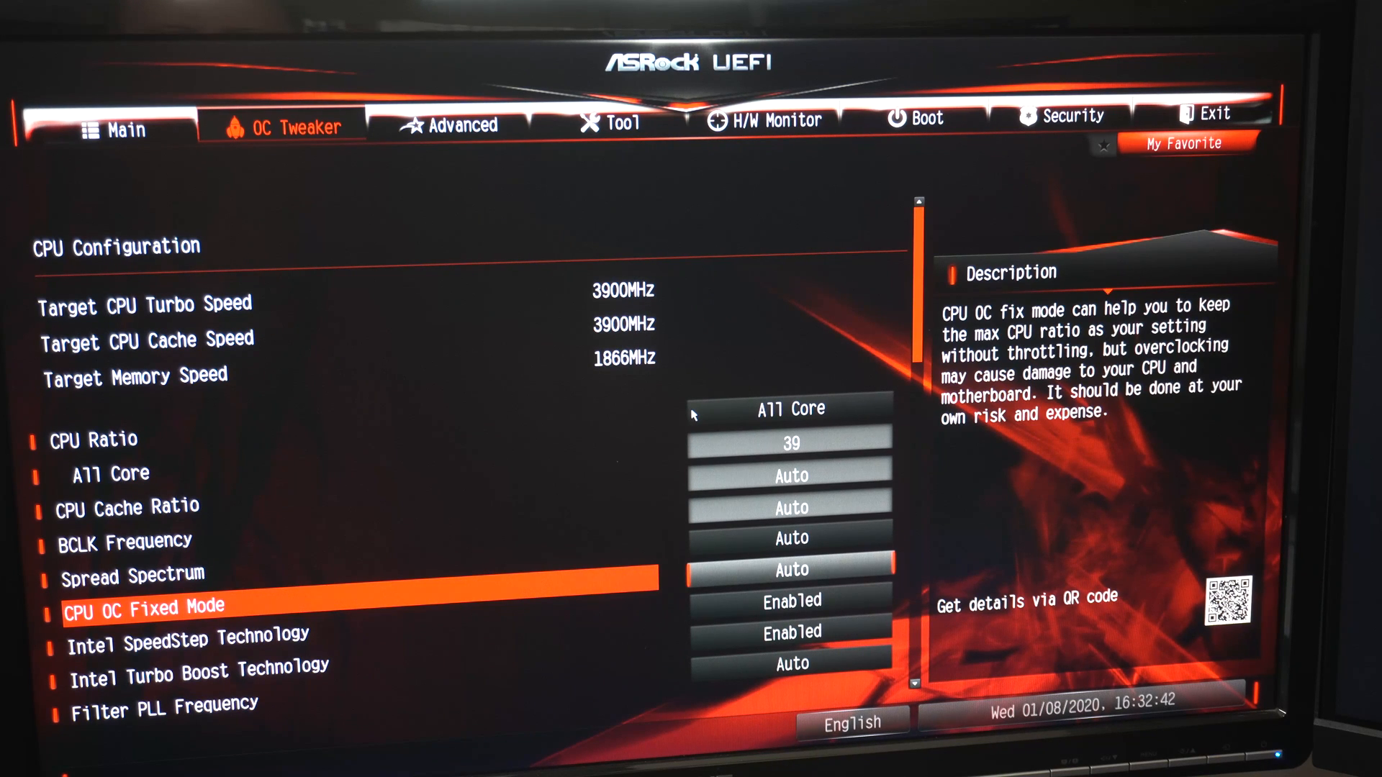
{"action": "key", "text": "Down"}
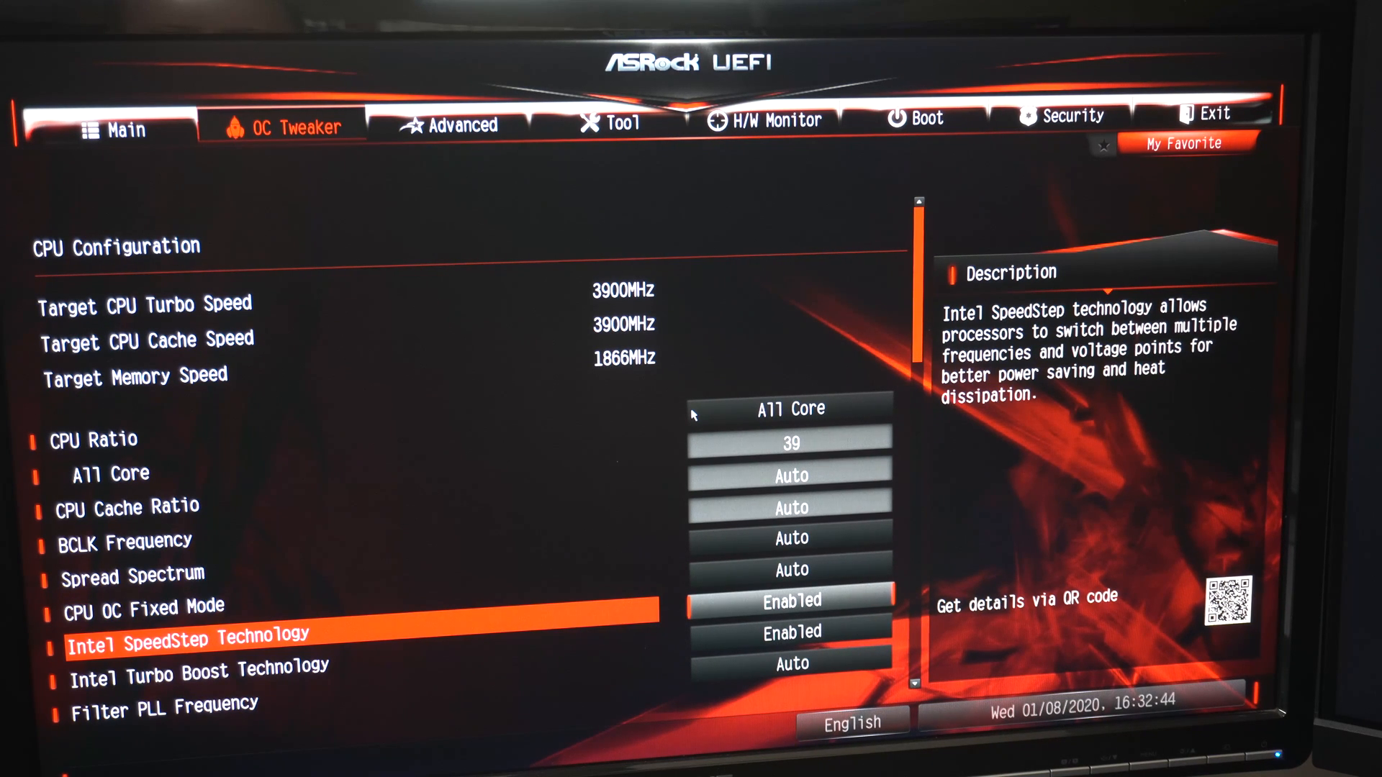
{"action": "key", "text": "Down"}
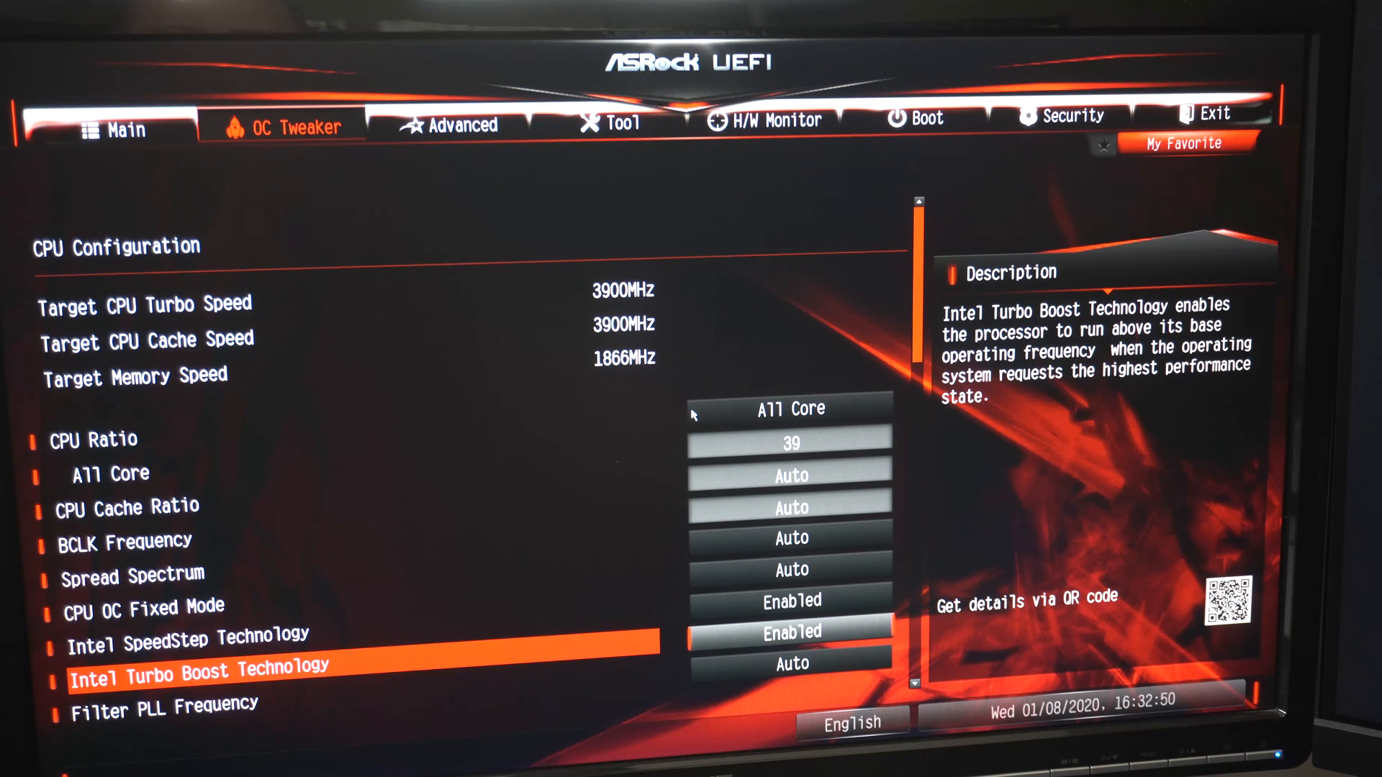
{"action": "key", "text": "up"}
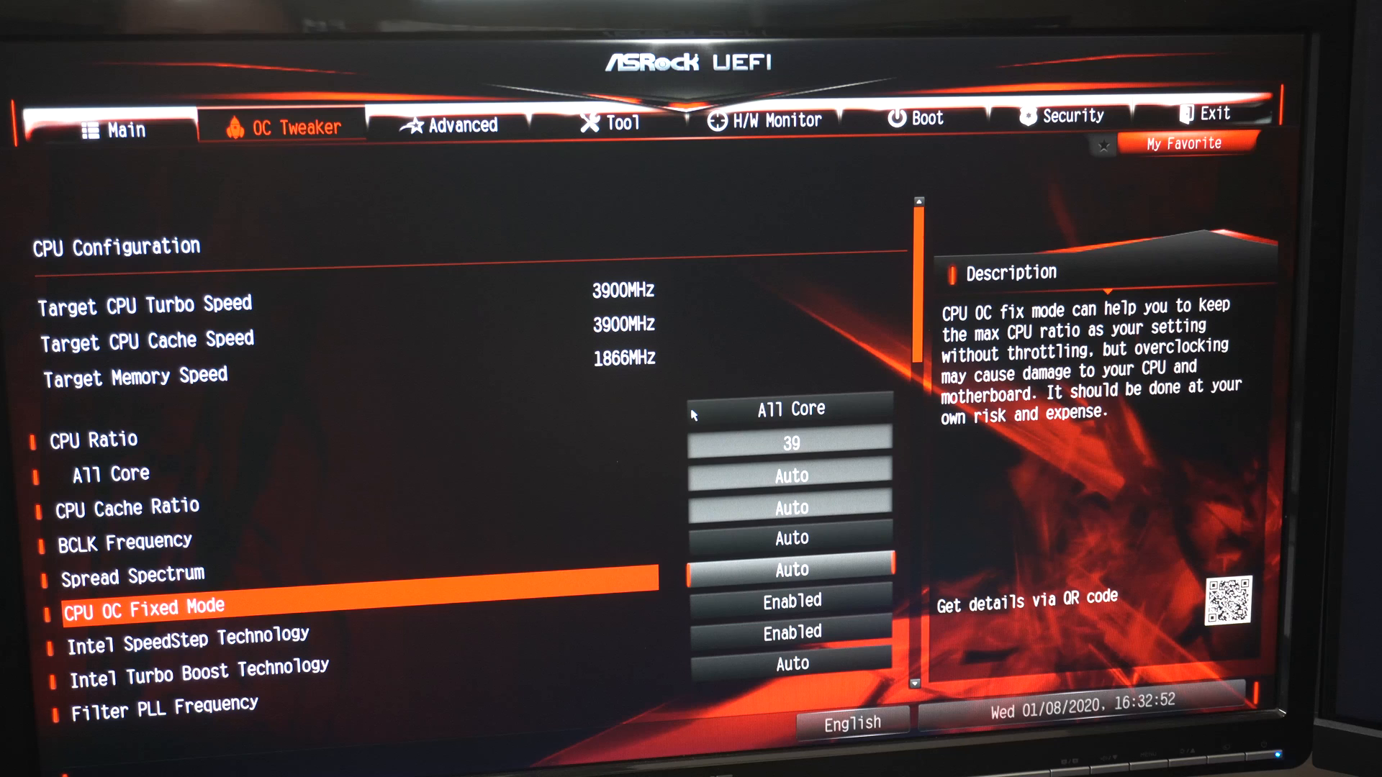
Step: Set CPU OC Fixed Mode to Enabled, hiding the SpeedStep and Turbo Boost entries
{"action": "left_click", "coordinate": [139, 606]}
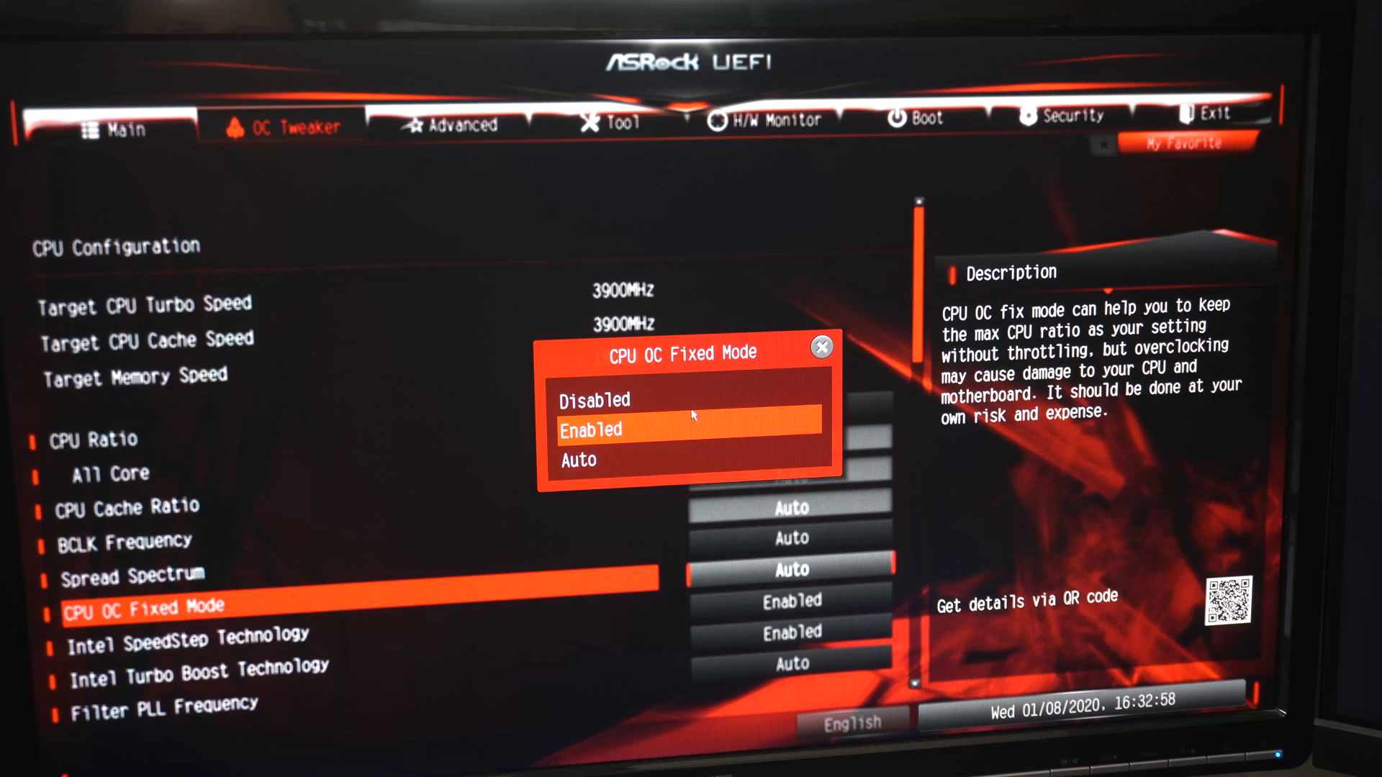
{"action": "left_click", "coordinate": [617, 414]}
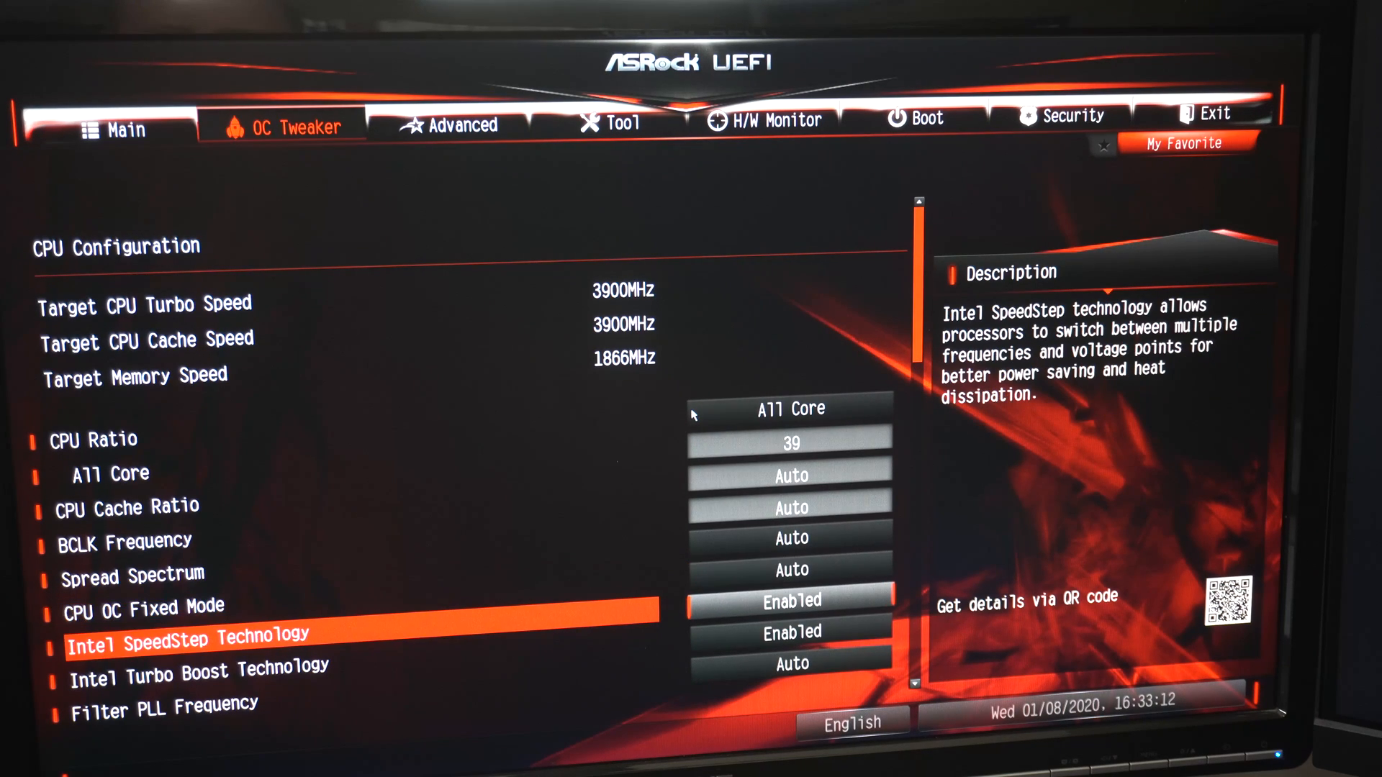
{"action": "left_click", "coordinate": [141, 606]}
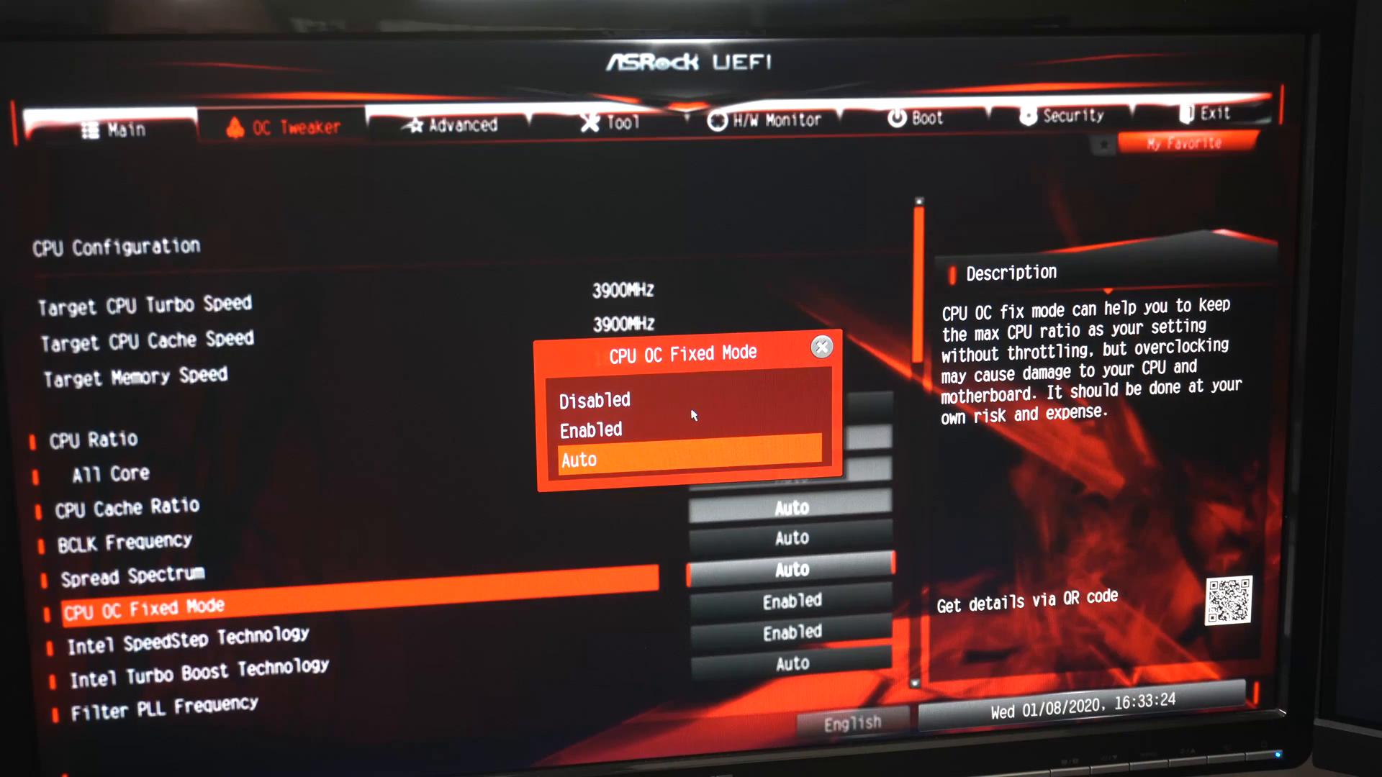
{"action": "left_click", "coordinate": [579, 460]}
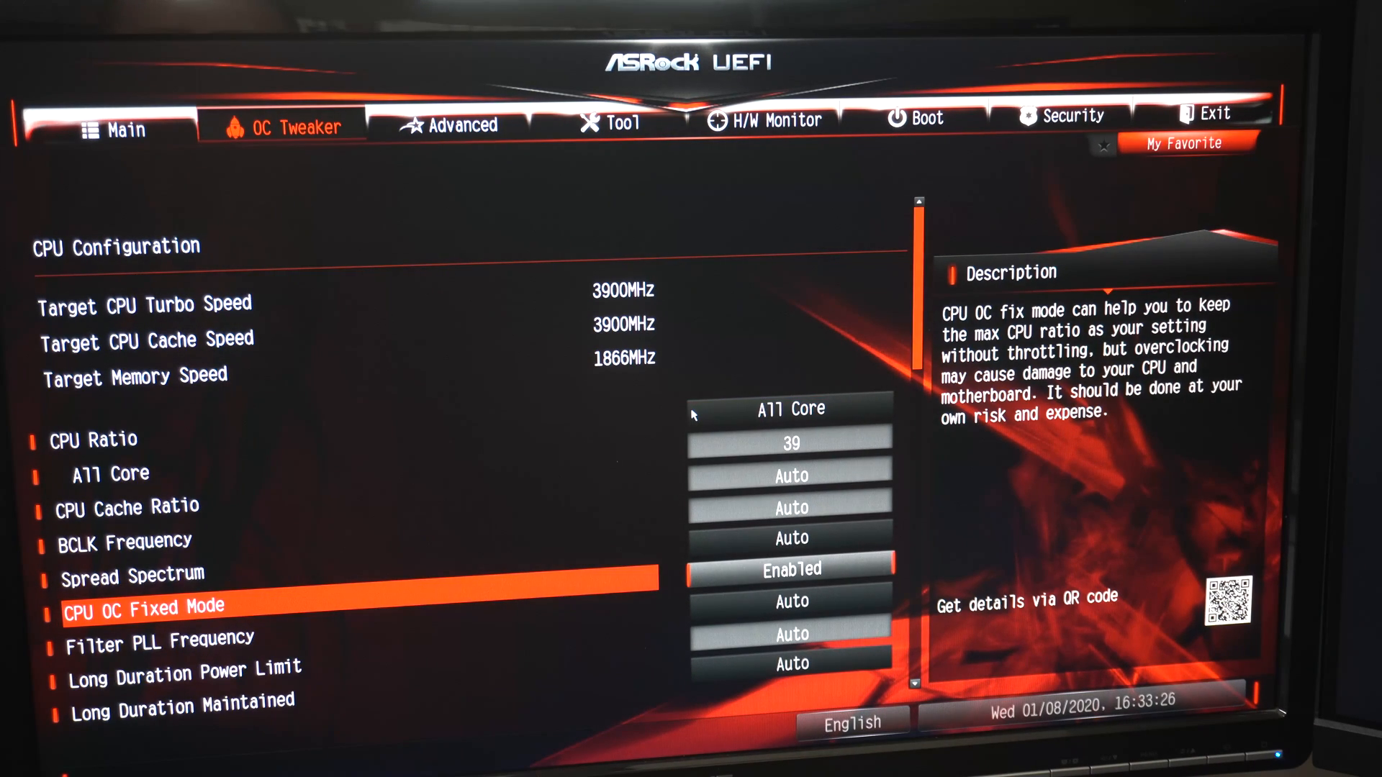
Step: Set BCLK Frequency to 103.3 for a 4028MHz target and review the remaining OC options
{"action": "key", "text": "up"}
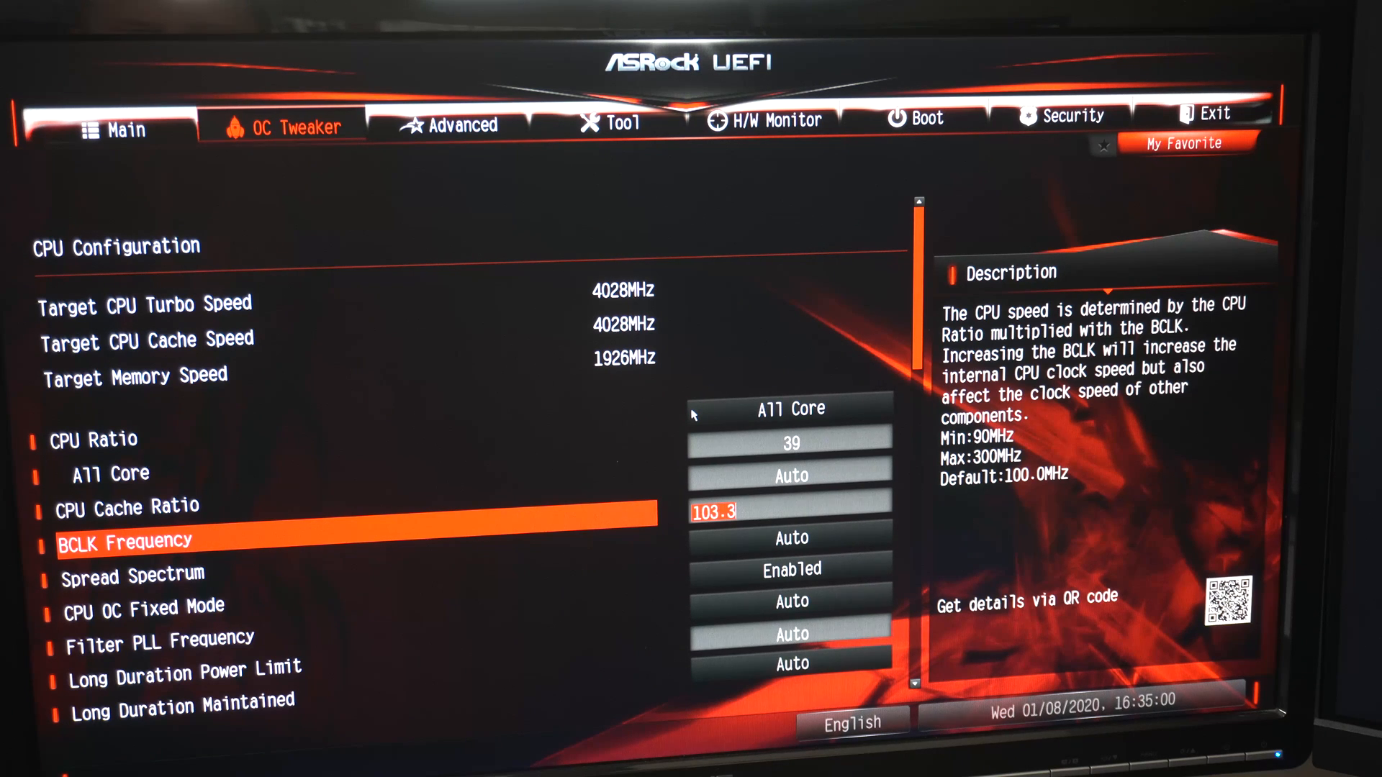
{"action": "key", "text": "Down"}
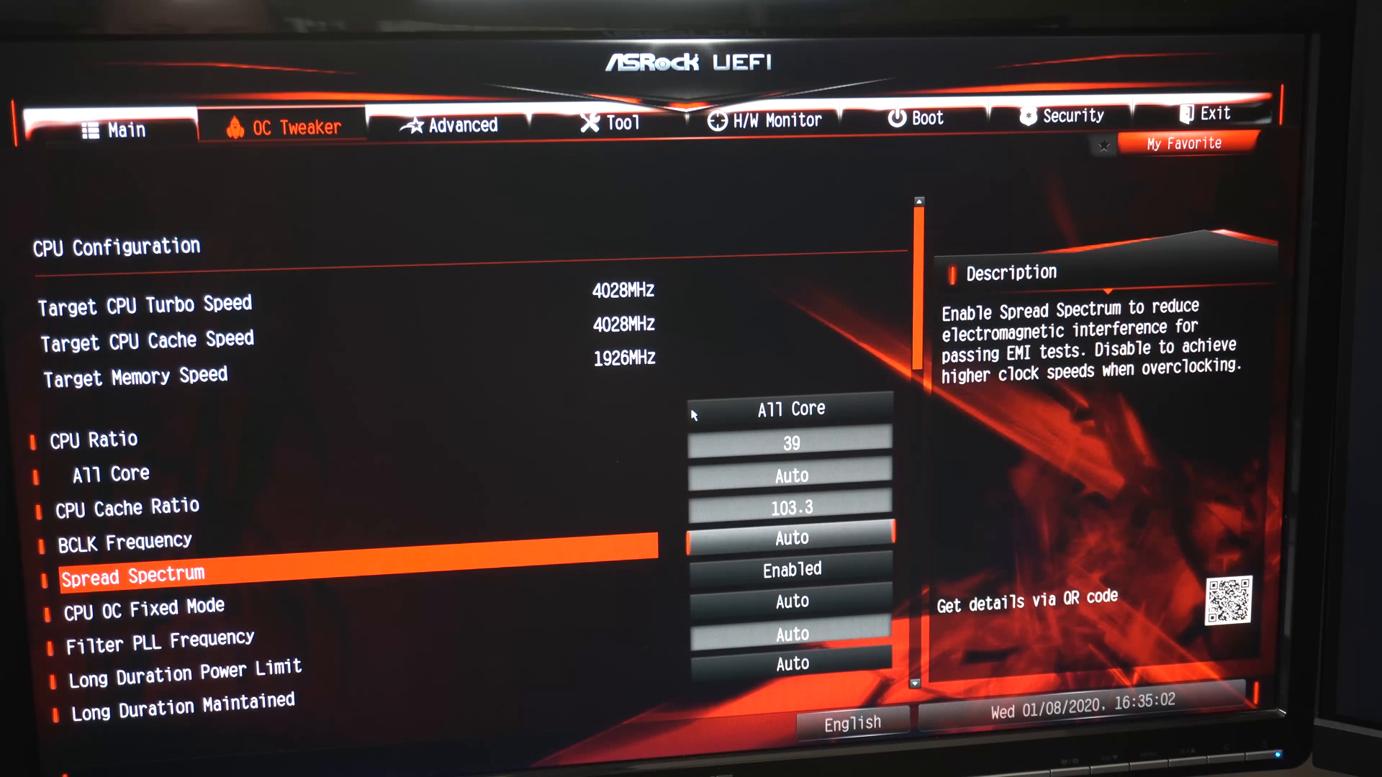
{"action": "scroll", "scroll_direction": "down", "scroll_amount": 3}
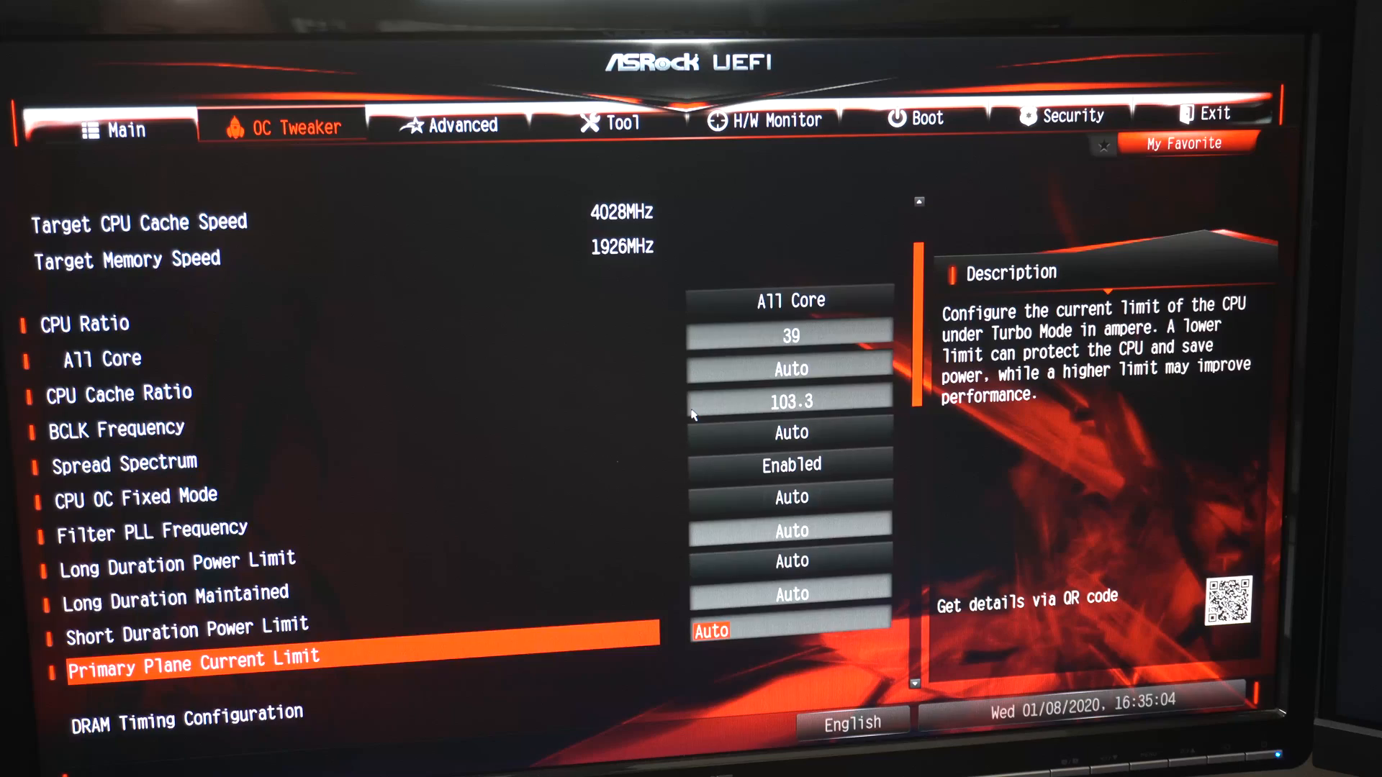
{"action": "scroll", "scroll_direction": "down", "scroll_amount": 3}
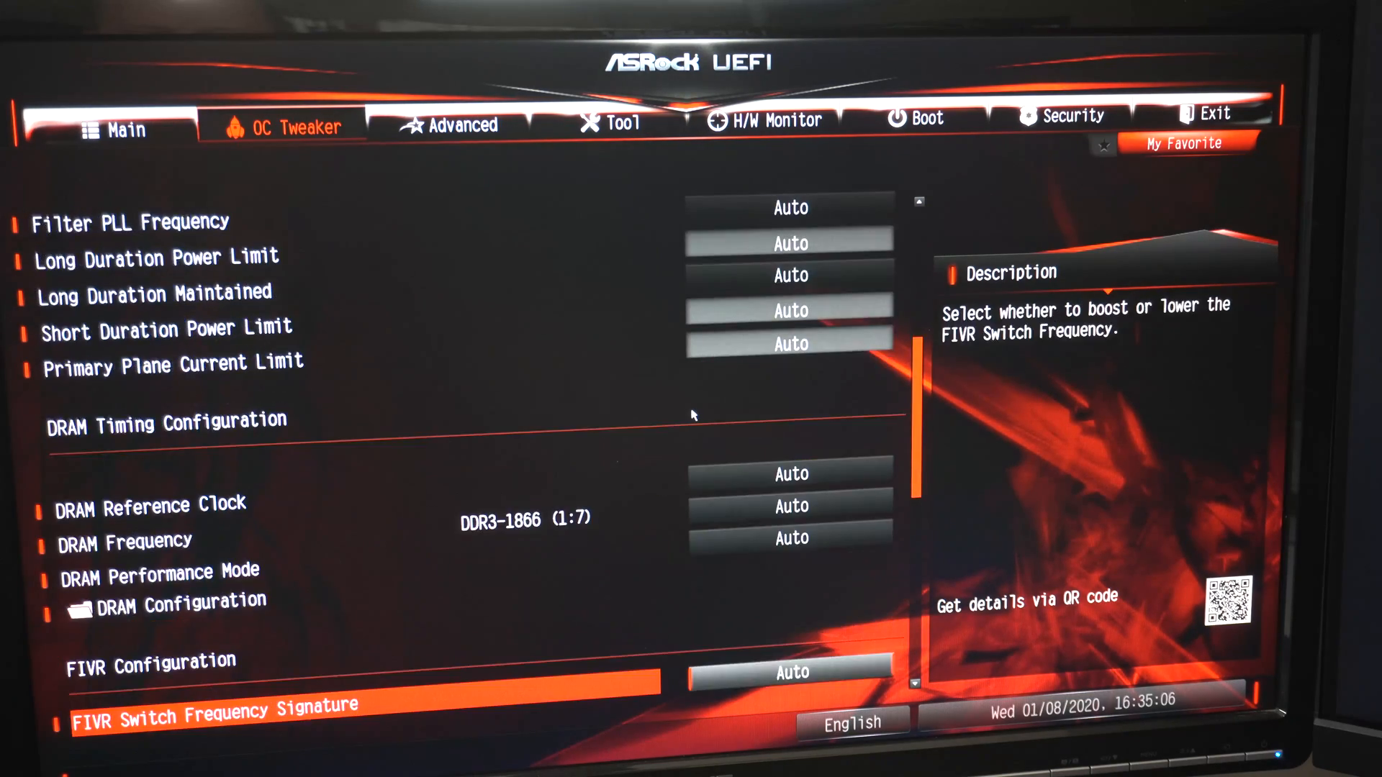
{"action": "scroll", "scroll_direction": "down", "scroll_amount": 3}
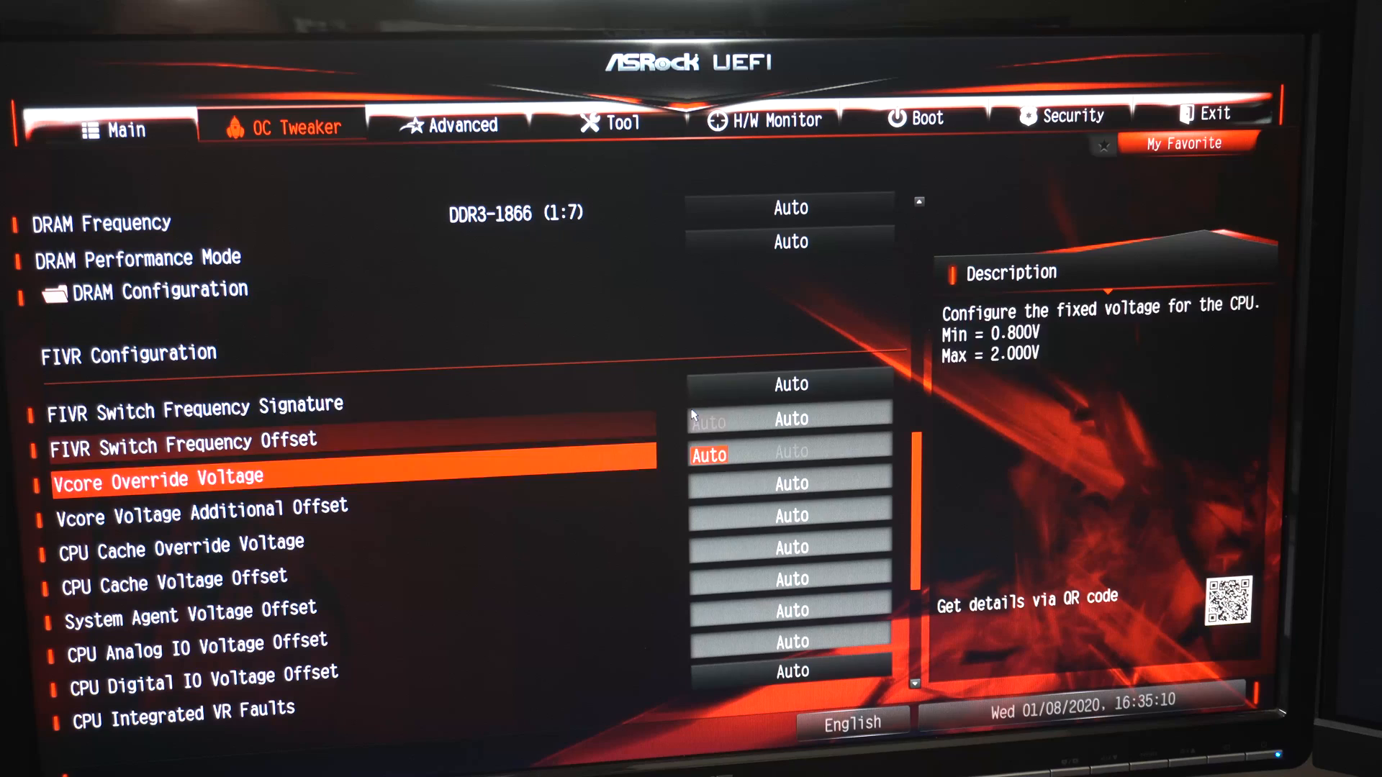
{"action": "scroll", "scroll_direction": "up", "scroll_amount": 3}
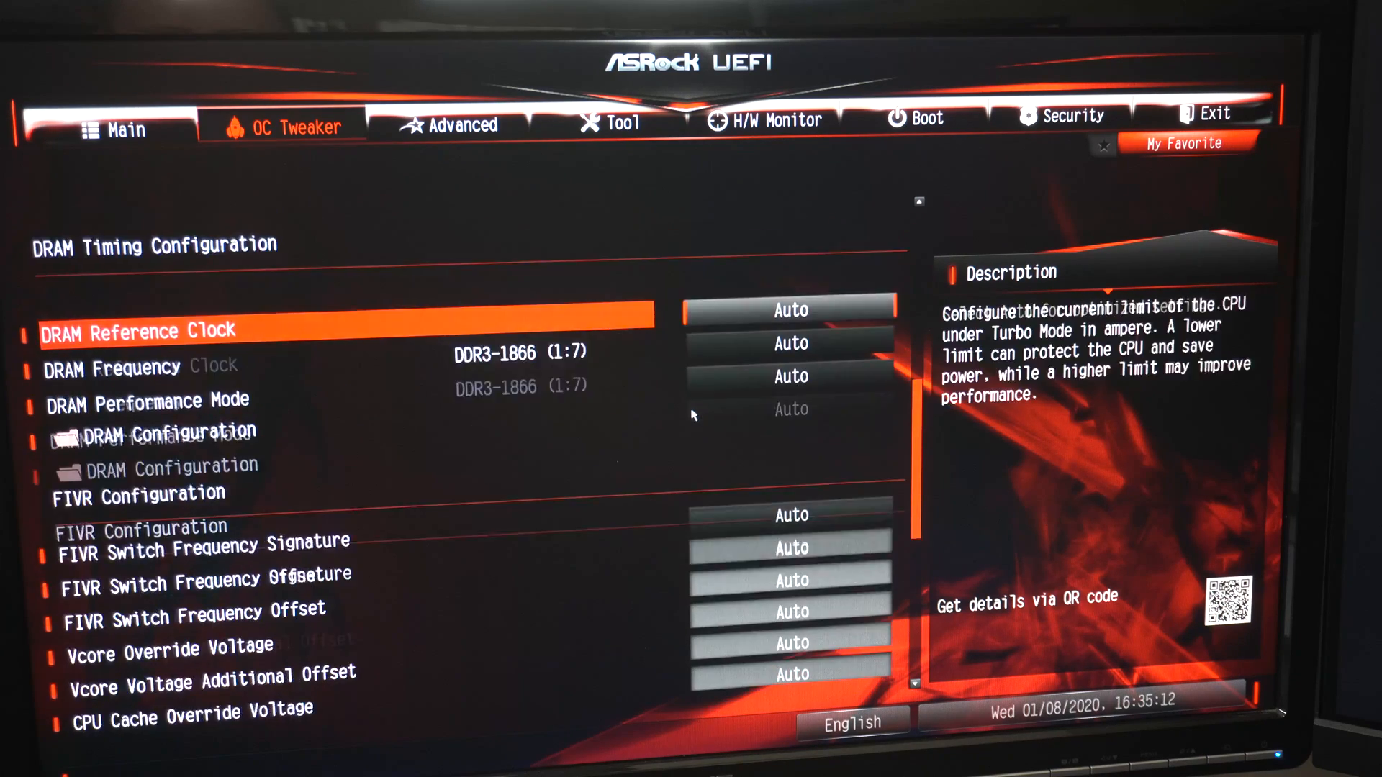
{"action": "scroll", "scroll_direction": "up", "scroll_amount": 3}
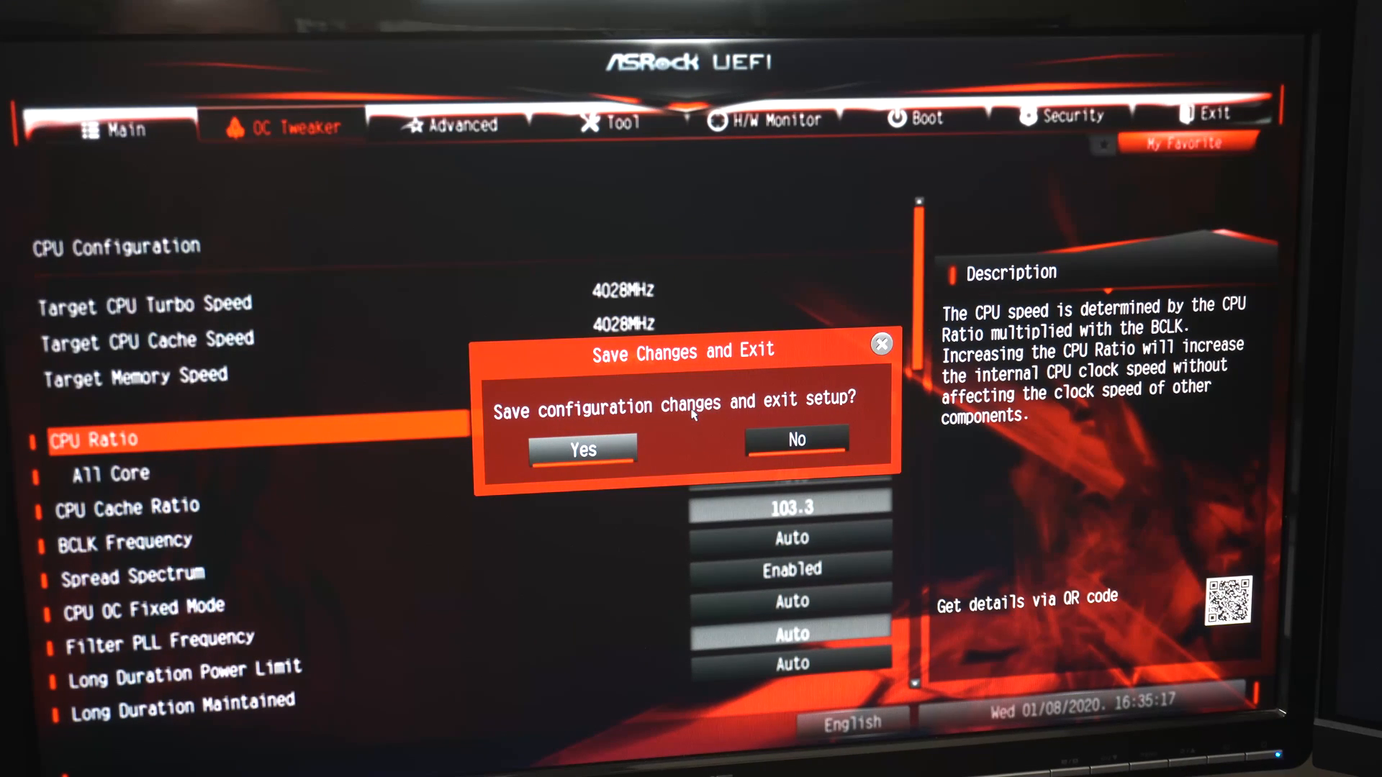
Step: Confirm Yes in the Save Changes and Exit dialog so Windows reboots
{"action": "left_click", "coordinate": [581, 449]}
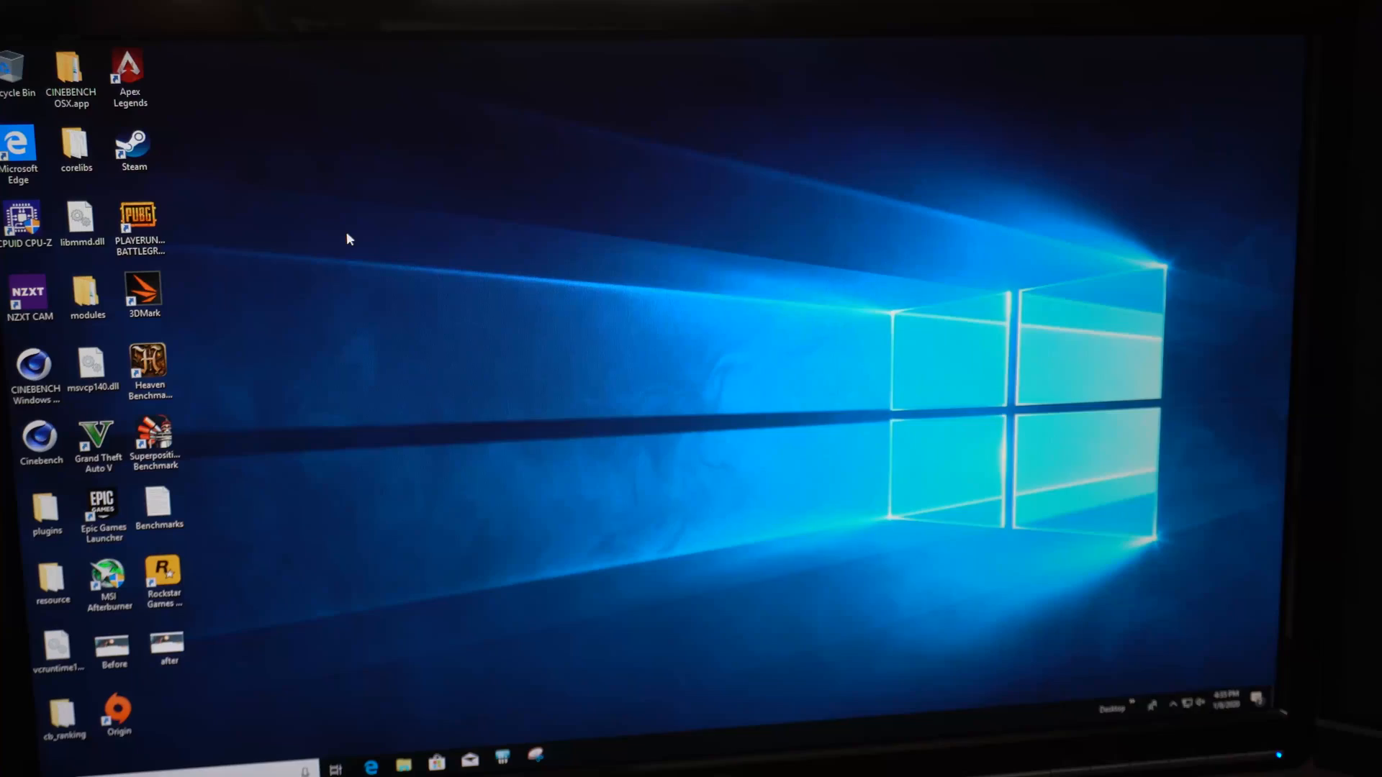
{"action": "left_click", "coordinate": [80, 221]}
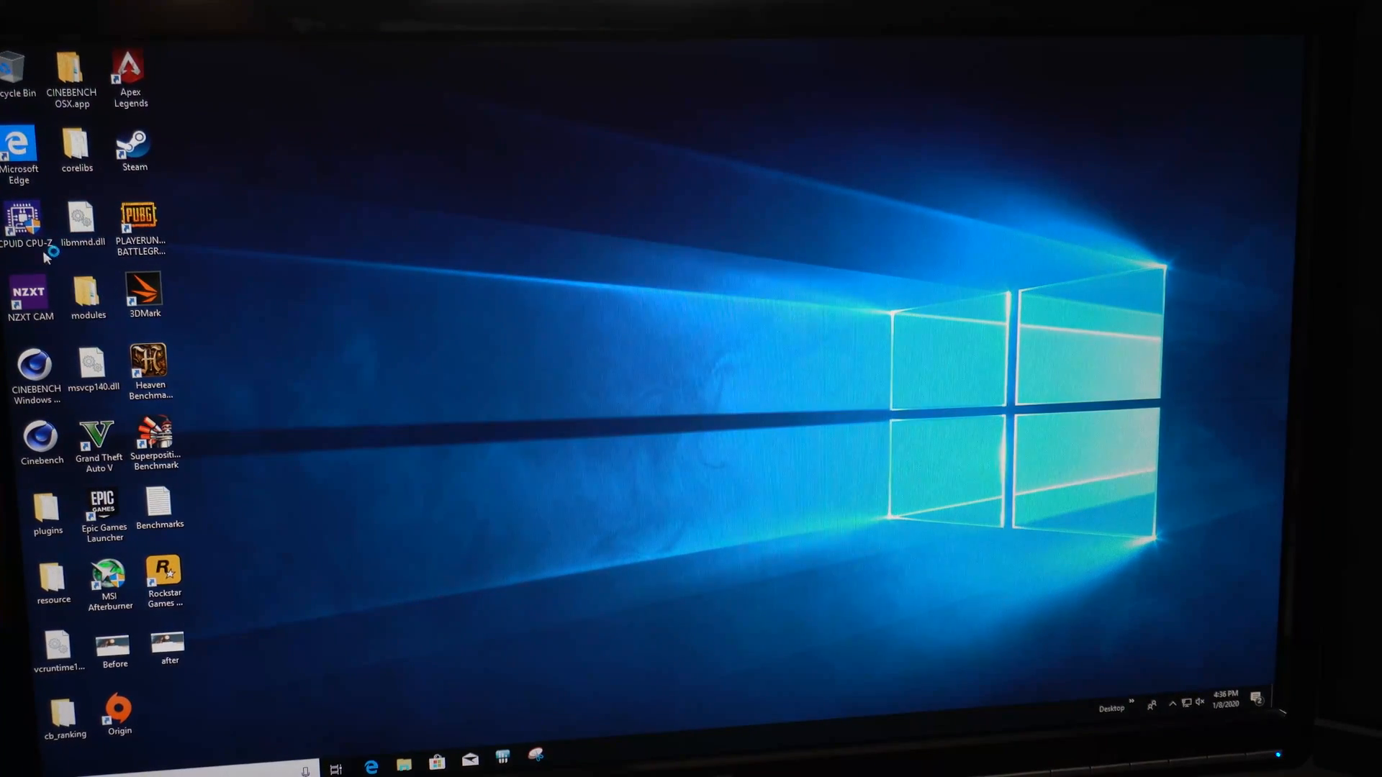
{"action": "left_click", "coordinate": [26, 220]}
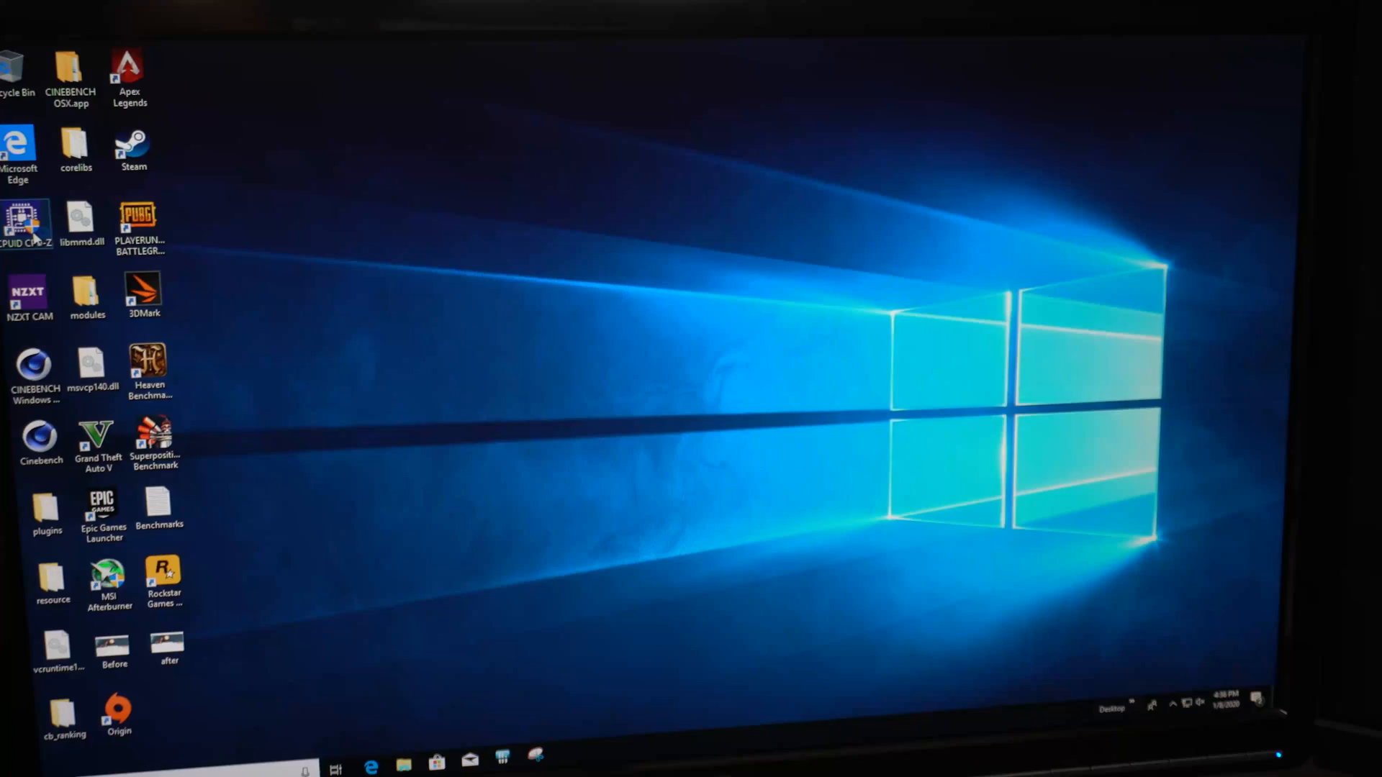
{"action": "double_click", "coordinate": [23, 221]}
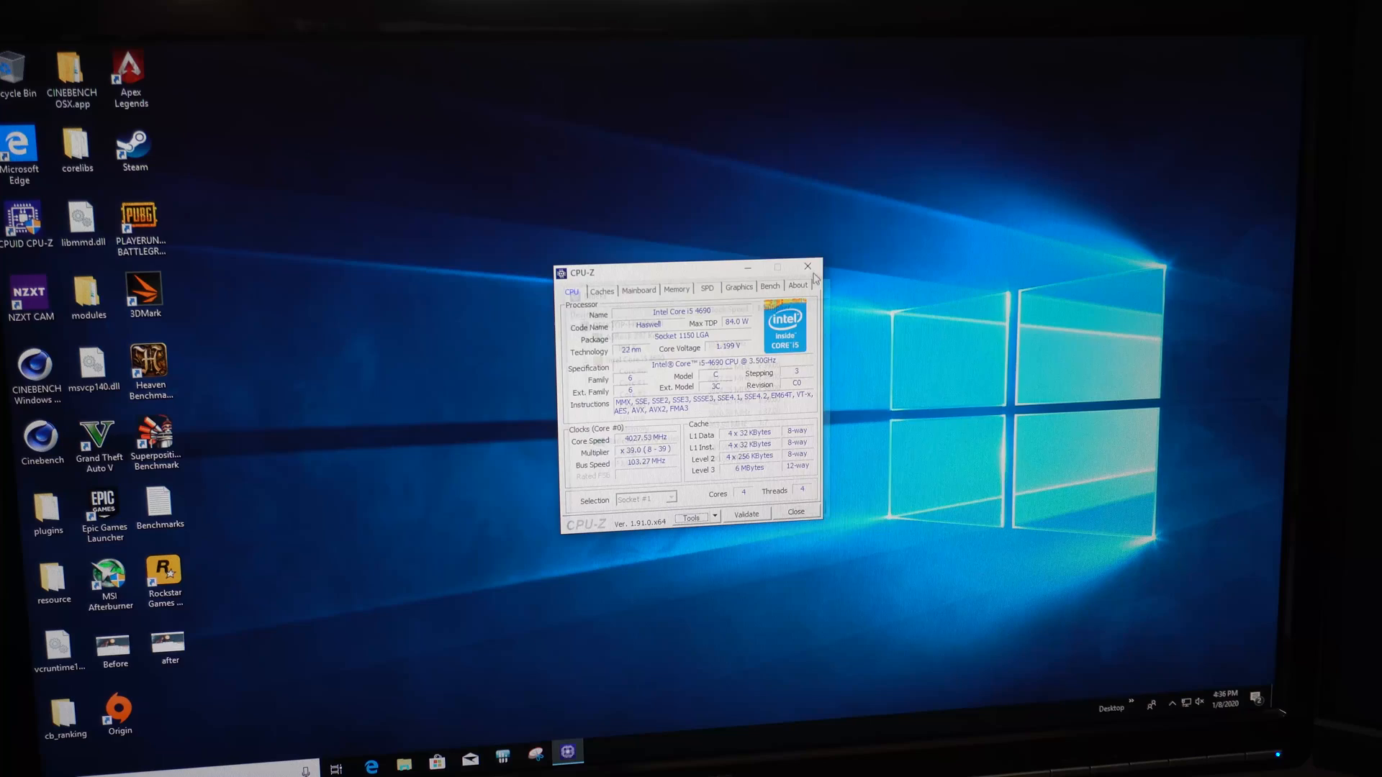
{"action": "left_click", "coordinate": [804, 267]}
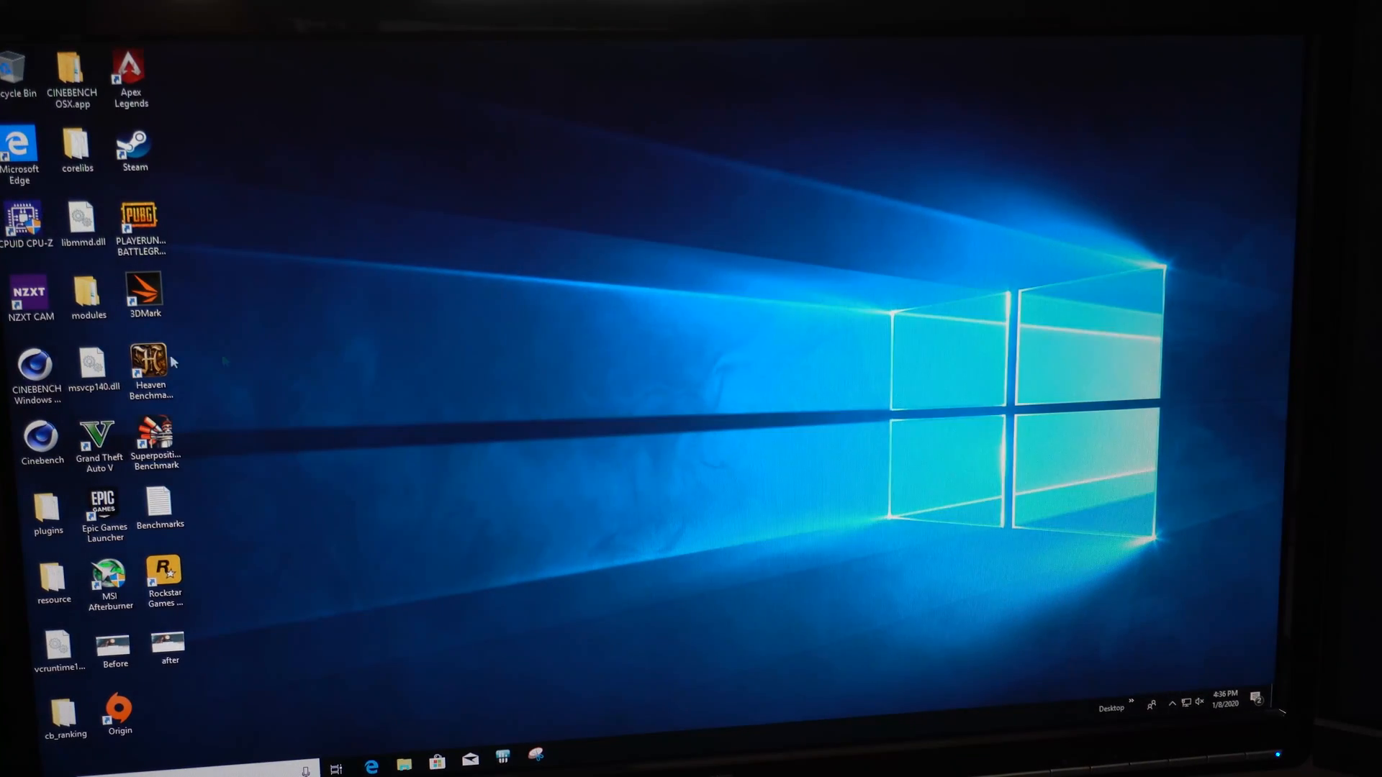
Step: Launch Cinebench R15 and rerun the CPU test, now scoring 584 cb versus 542 cb
{"action": "double_click", "coordinate": [36, 370]}
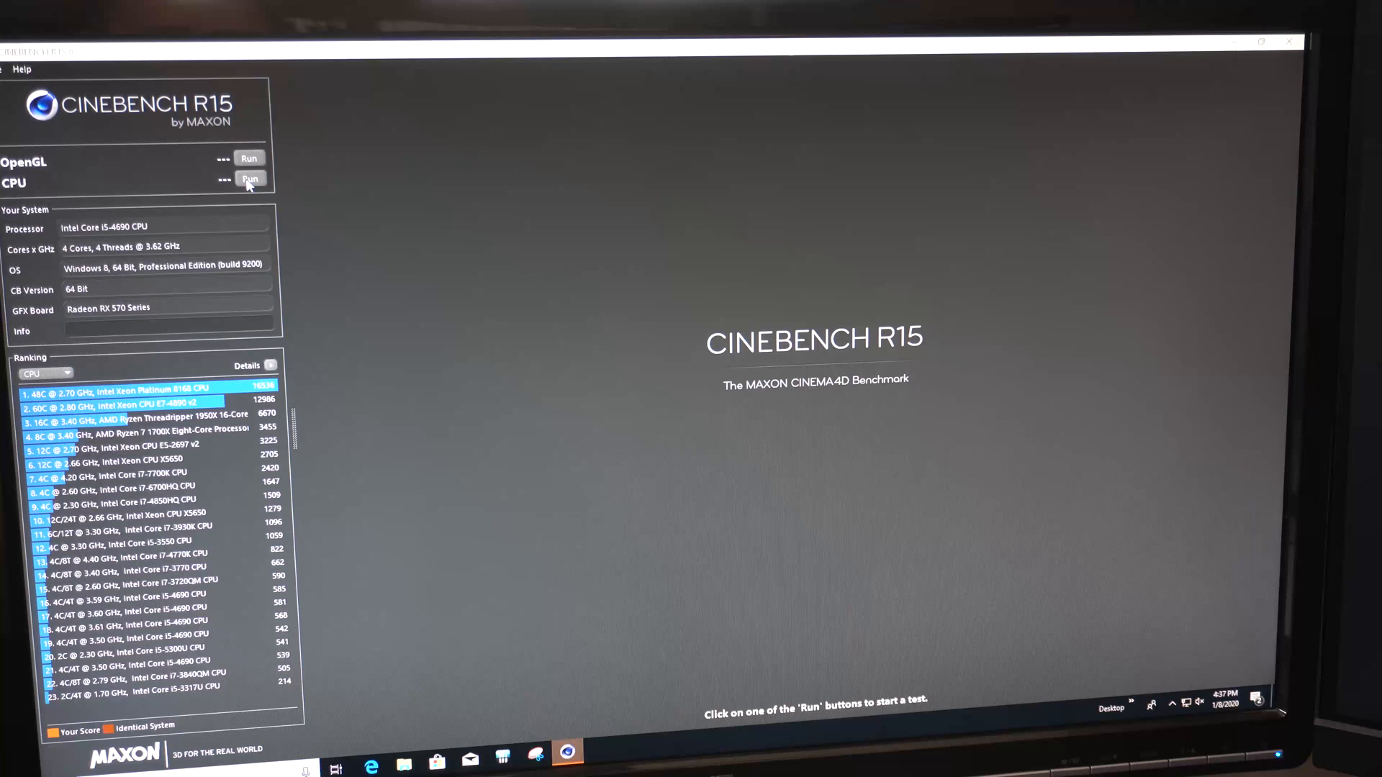
{"action": "mouse_move", "coordinate": [264, 201]}
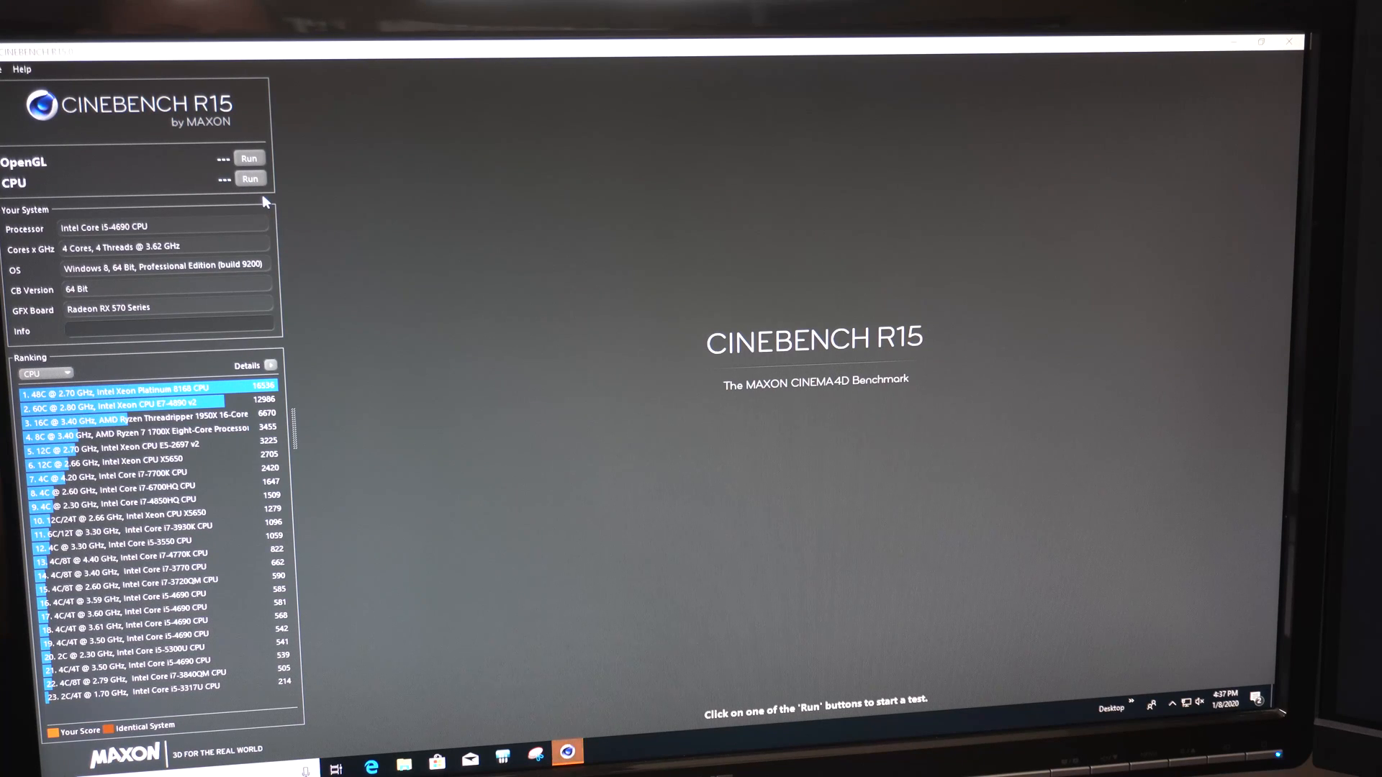
{"action": "left_click", "coordinate": [251, 180]}
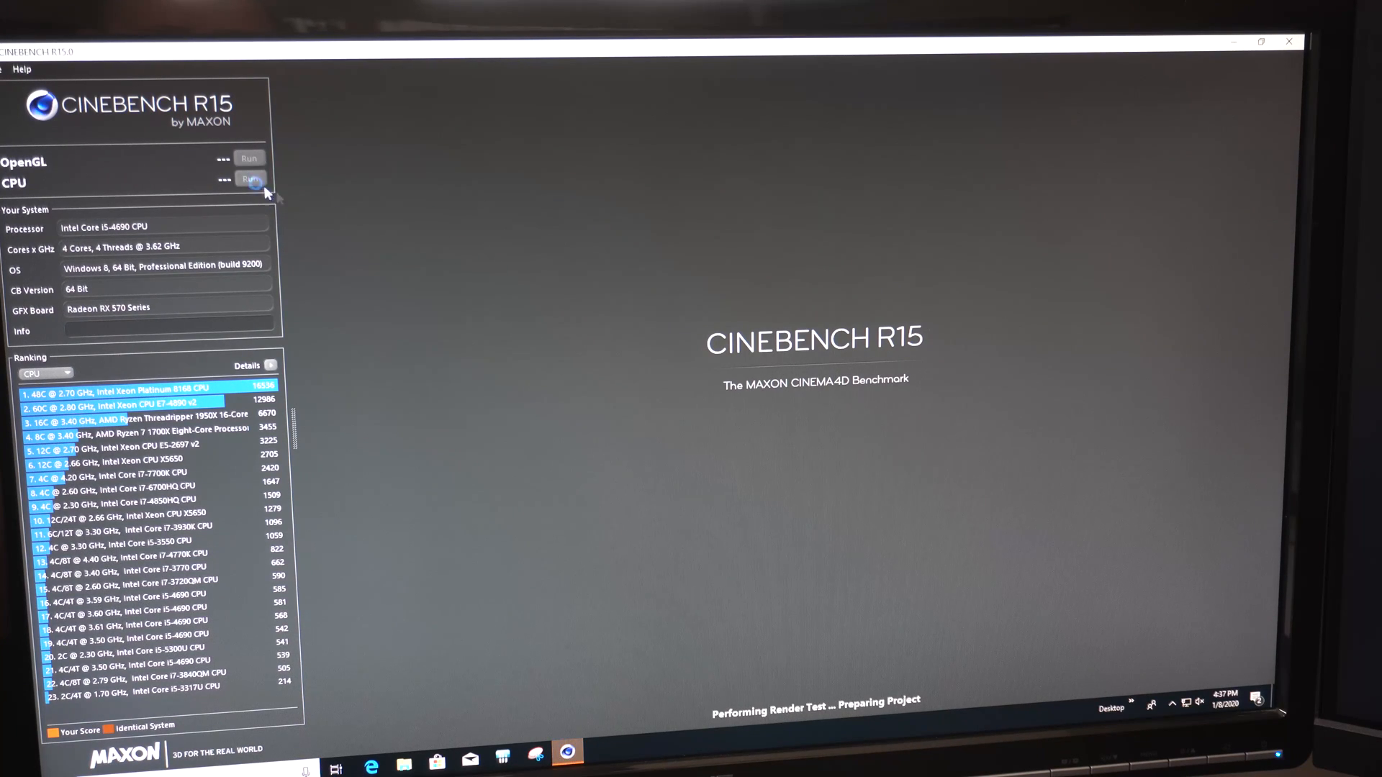
{"action": "left_click", "coordinate": [250, 180]}
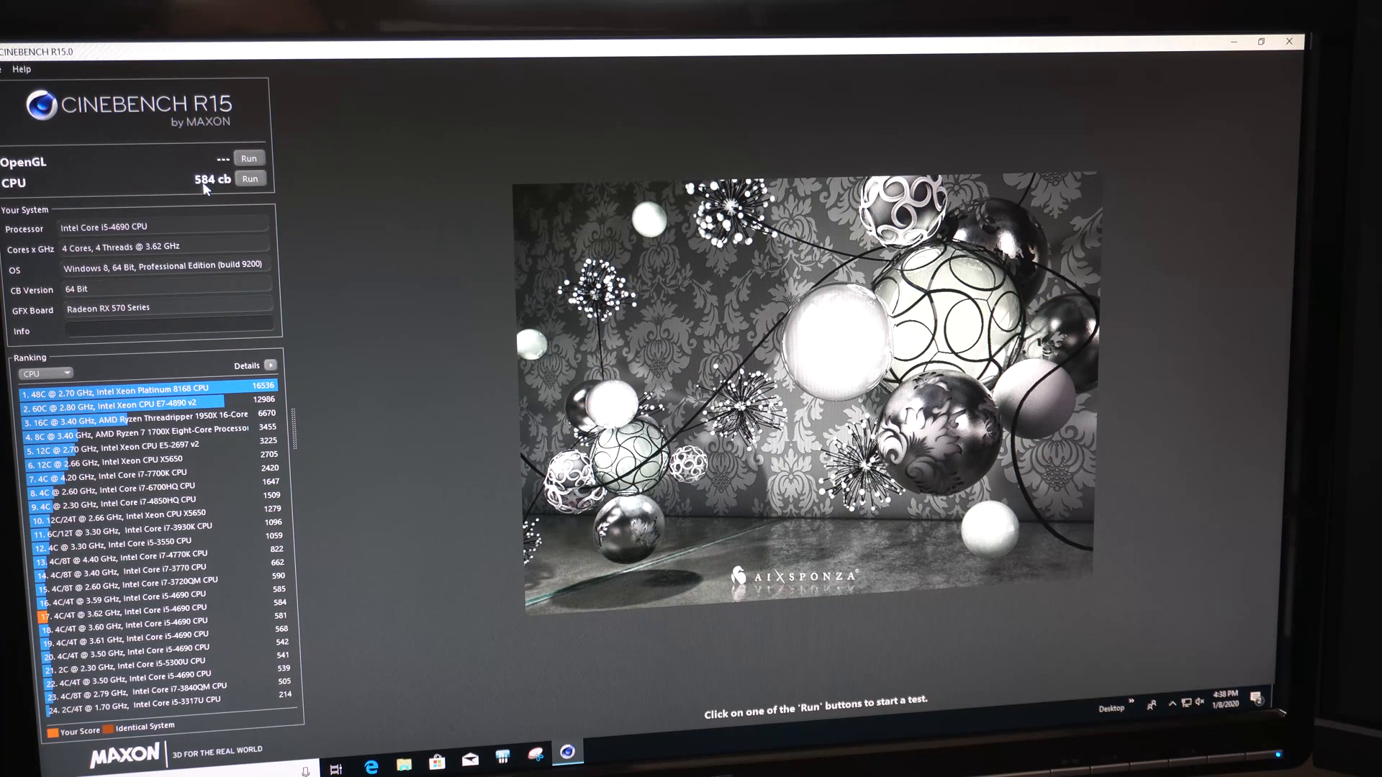
{"action": "mouse_move", "coordinate": [295, 668]}
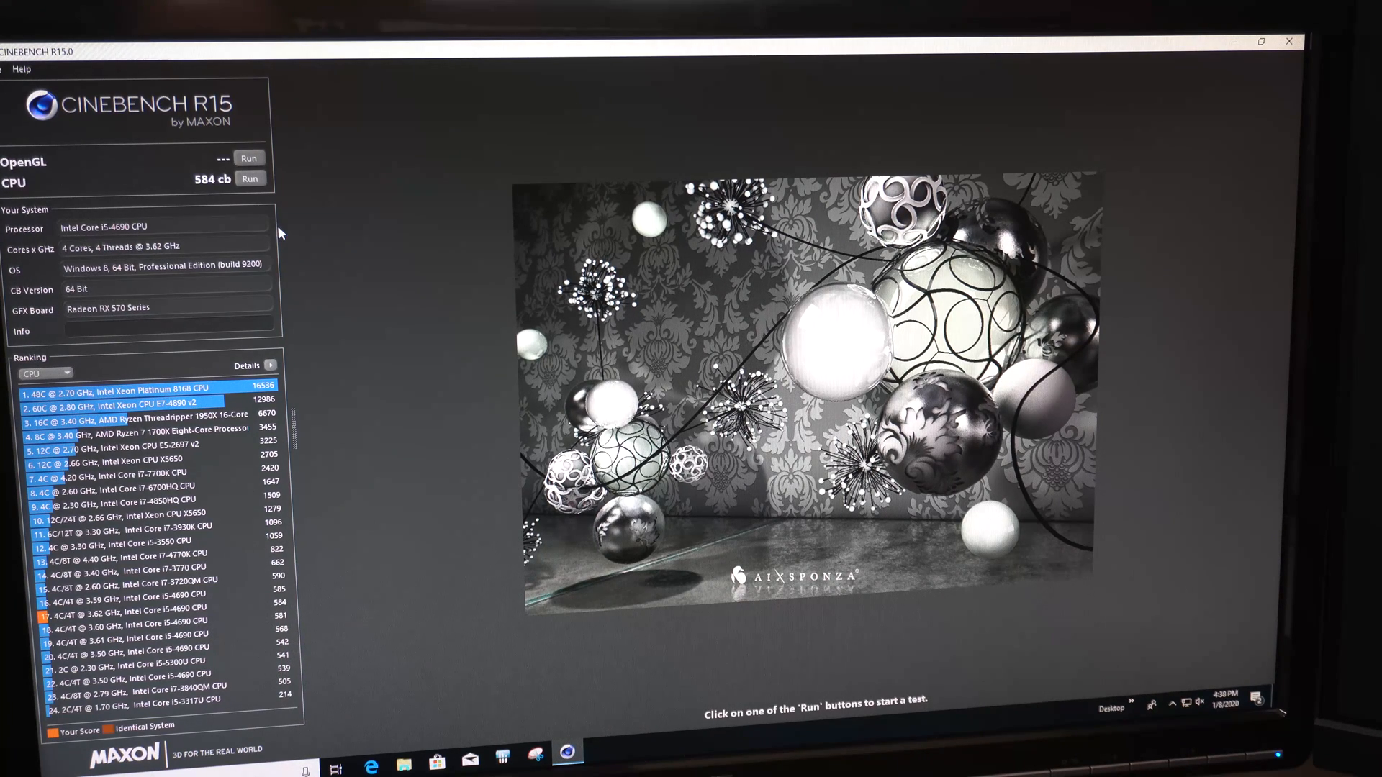
{"action": "mouse_move", "coordinate": [344, 240]}
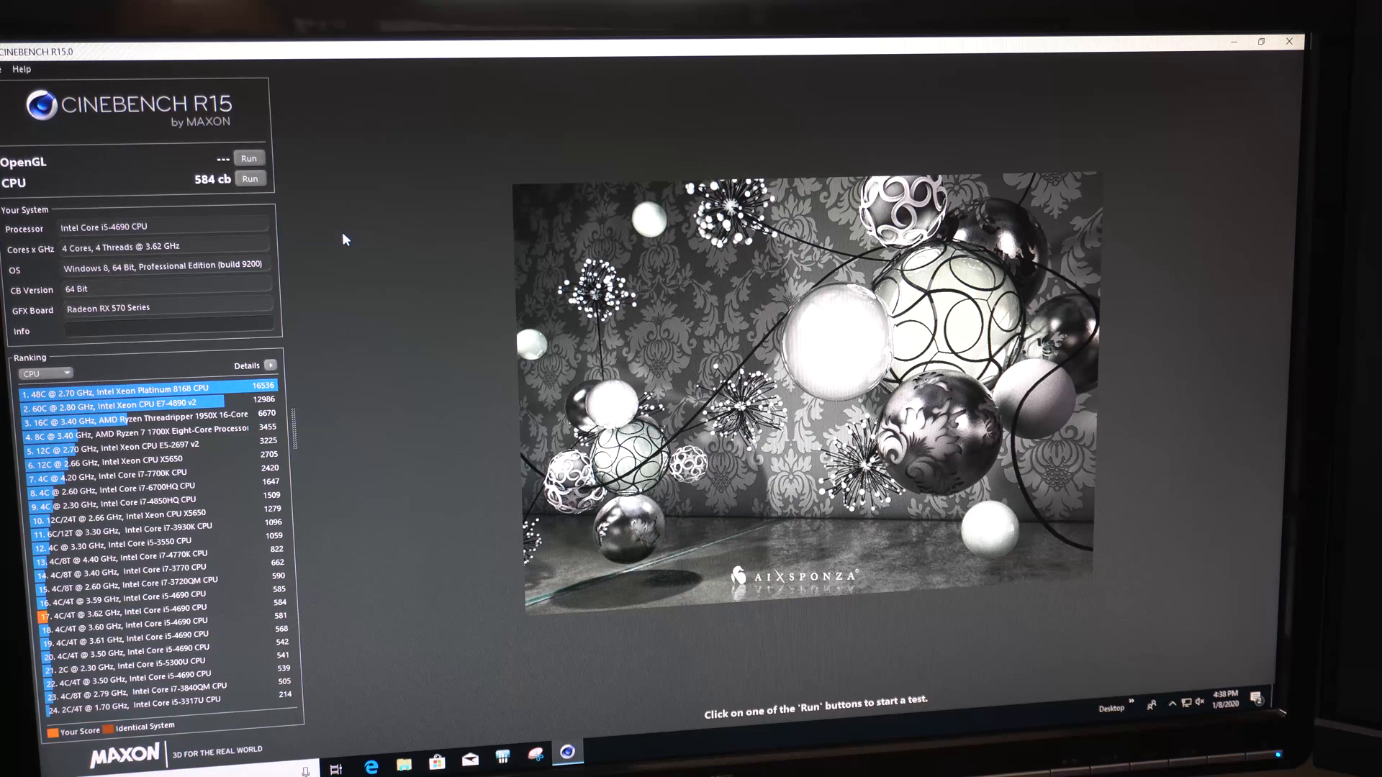
{"action": "mouse_move", "coordinate": [337, 223]}
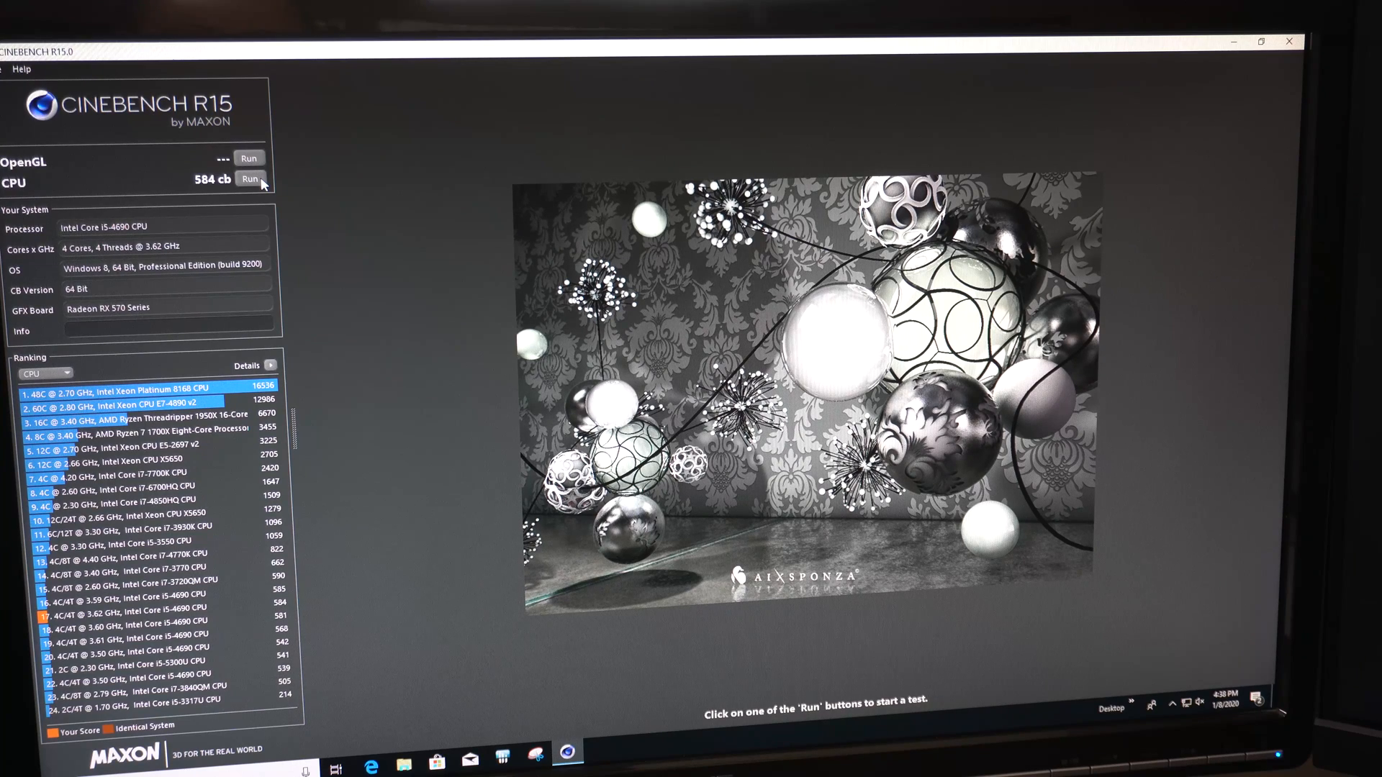
Step: Rerun the Cinebench R15 CPU benchmark repeatedly, scoring 592, 583 and finally 591 cb
{"action": "left_click", "coordinate": [249, 180]}
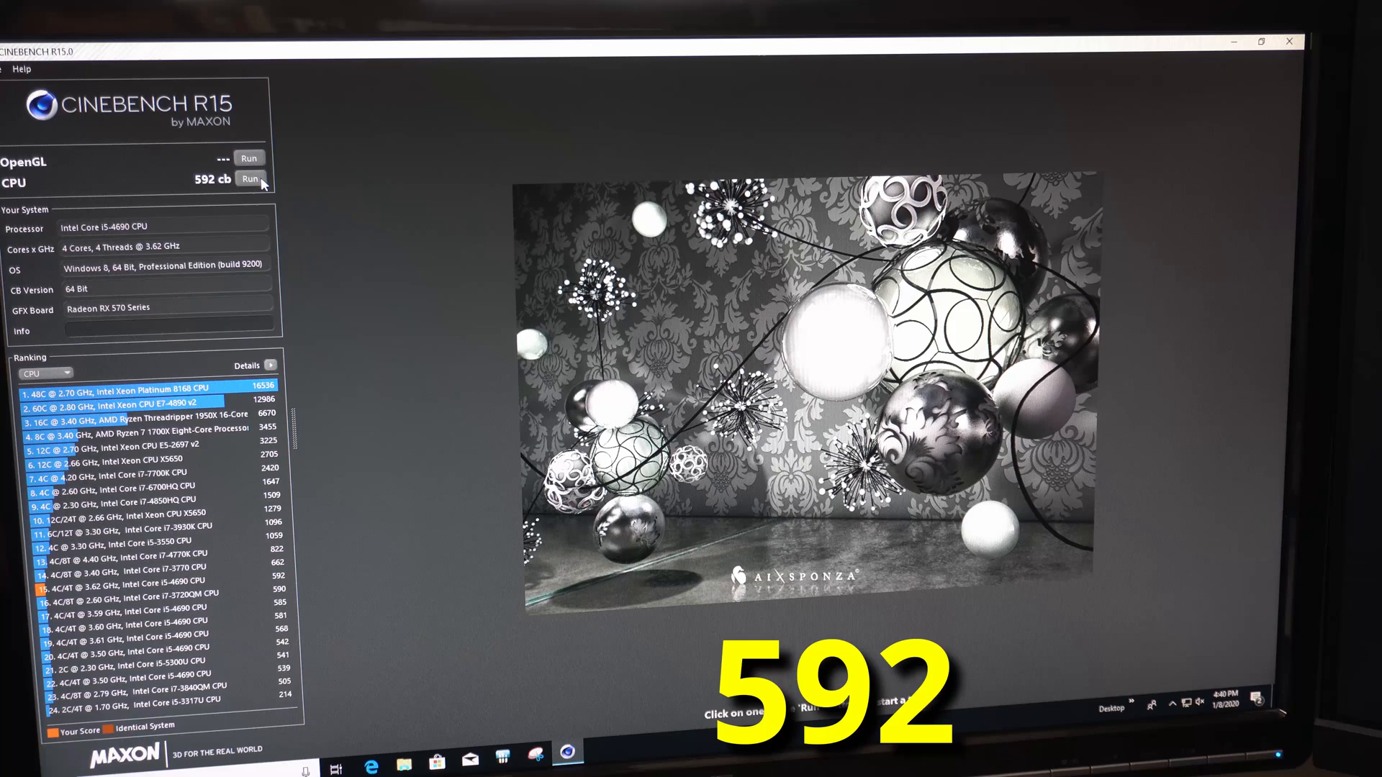
{"action": "left_click", "coordinate": [249, 179]}
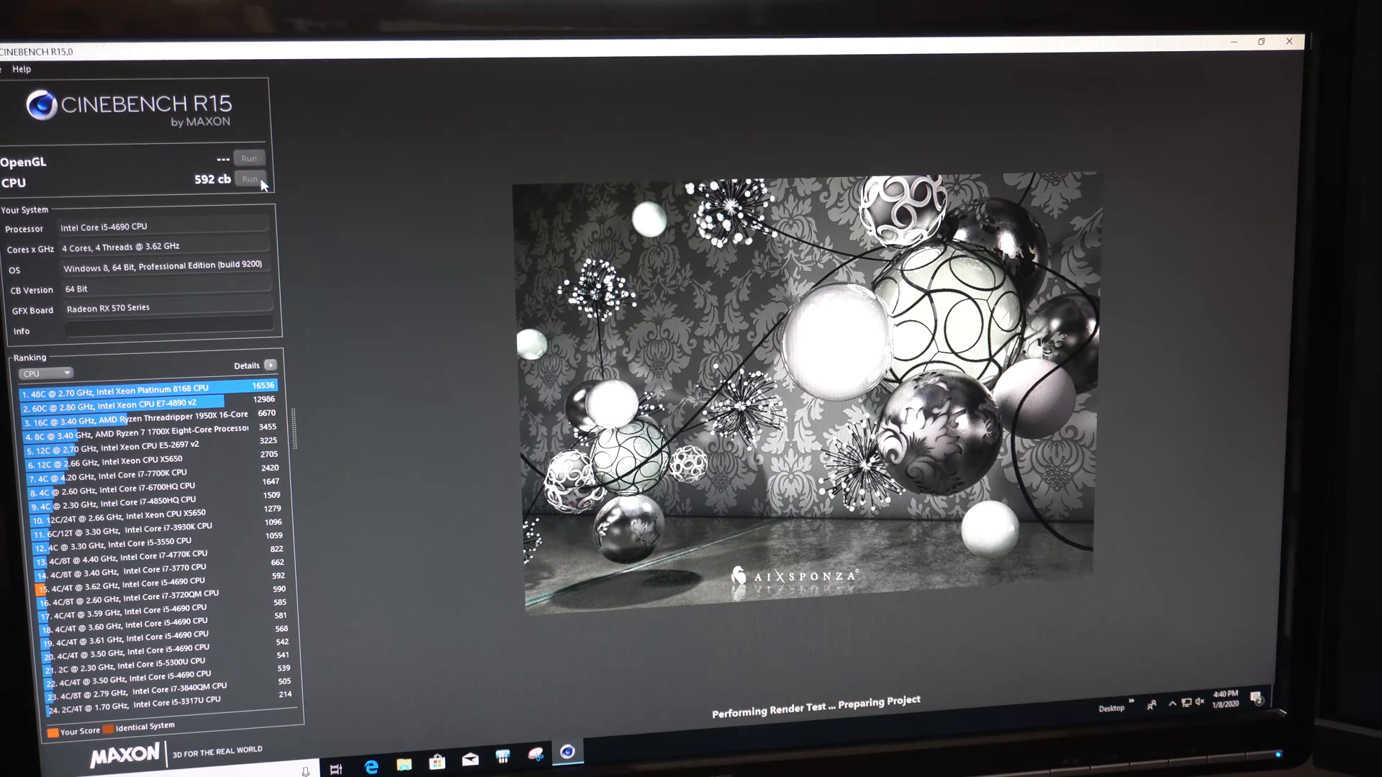
{"action": "left_click", "coordinate": [249, 180]}
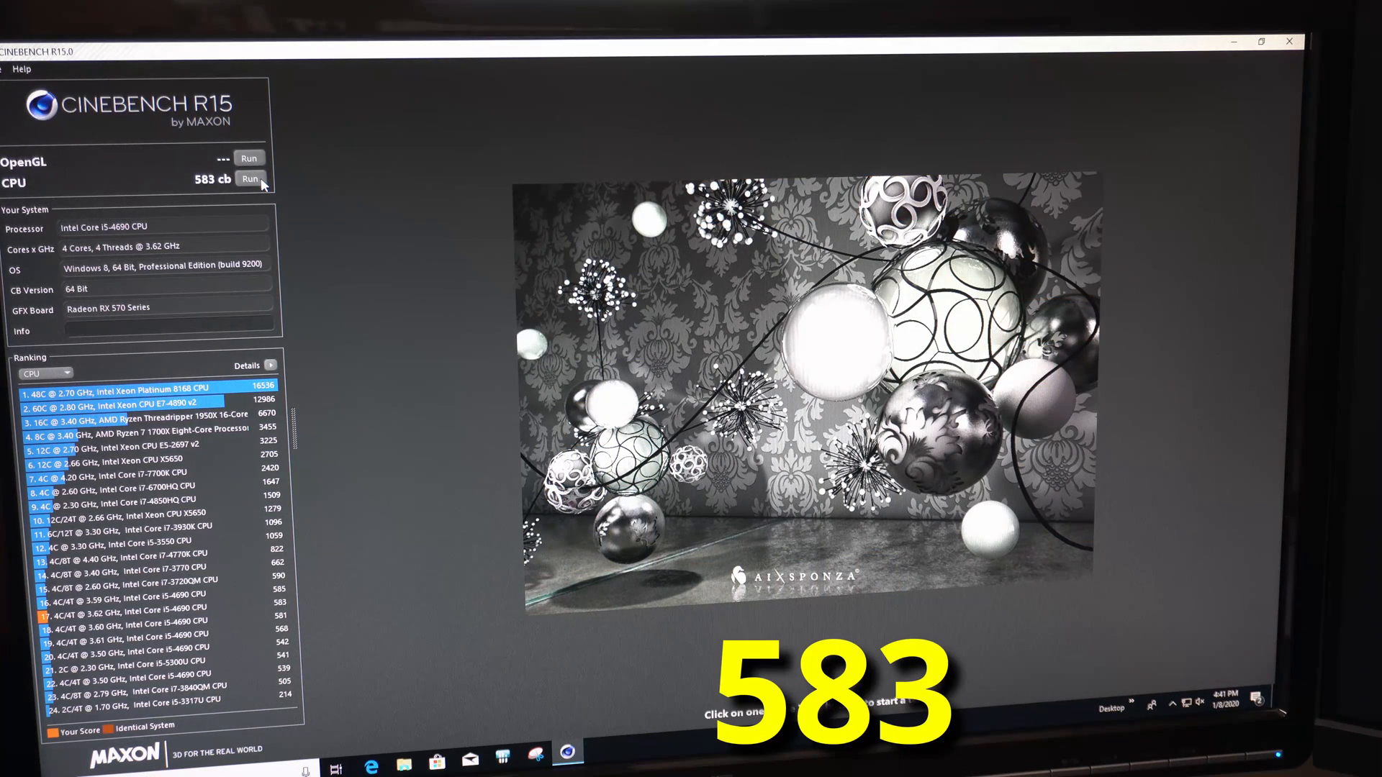
{"action": "left_click", "coordinate": [250, 179]}
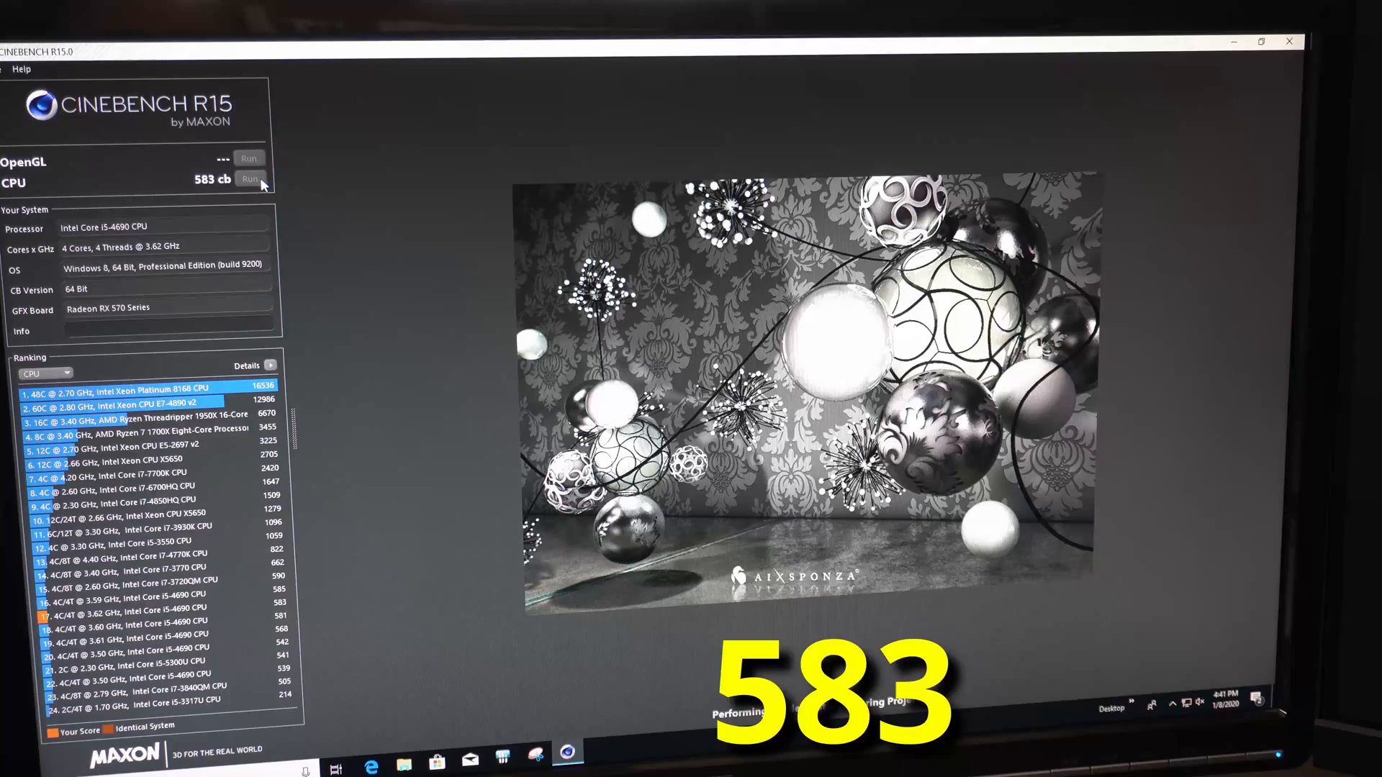
{"action": "left_click", "coordinate": [251, 180]}
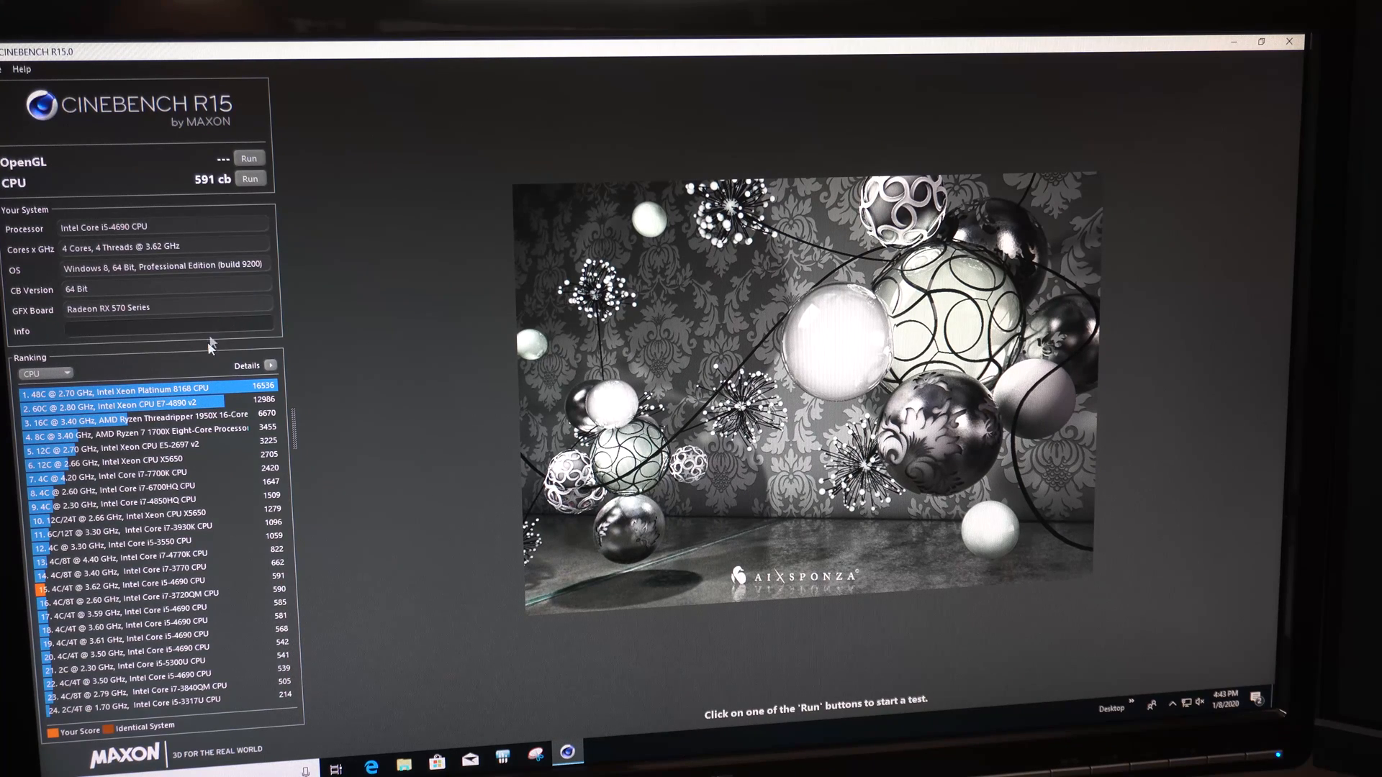
{"action": "mouse_move", "coordinate": [393, 289]}
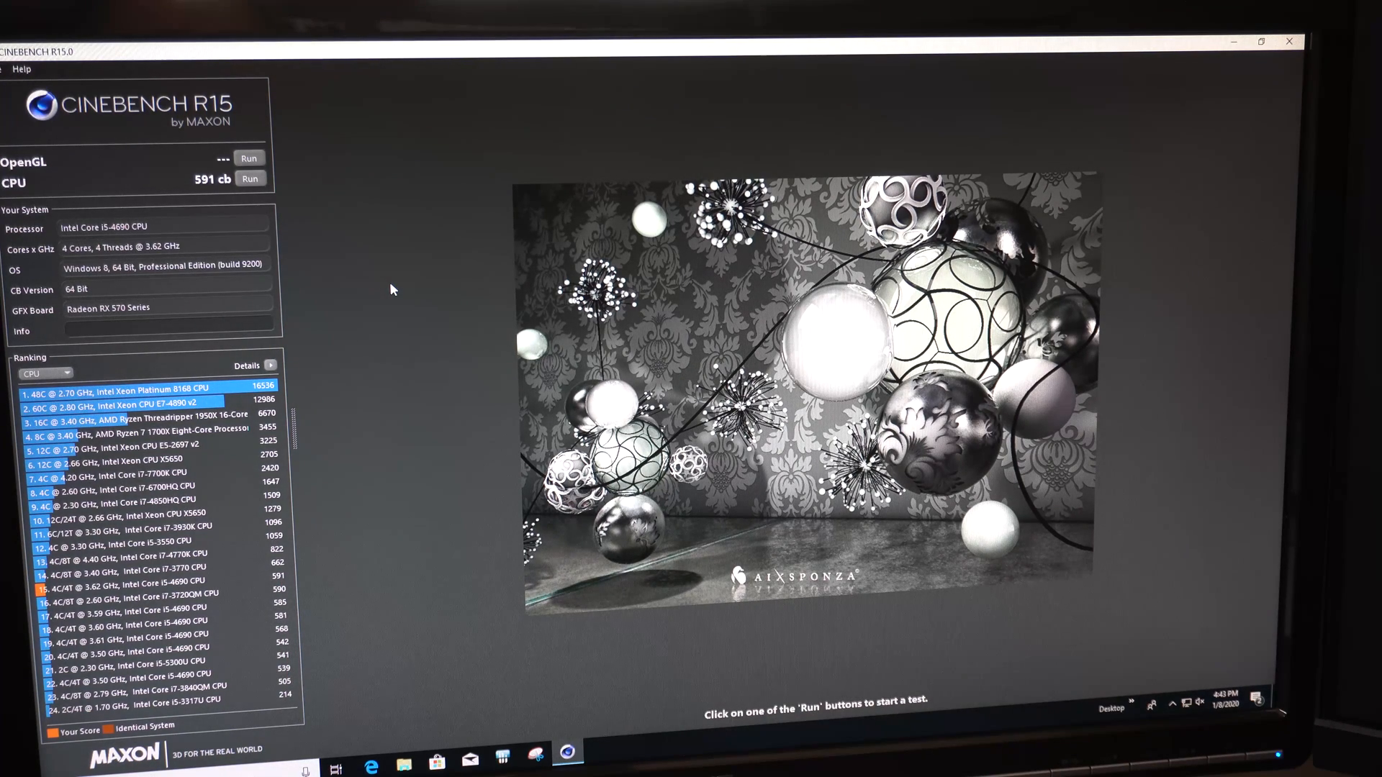
{"action": "mouse_move", "coordinate": [1045, 79]}
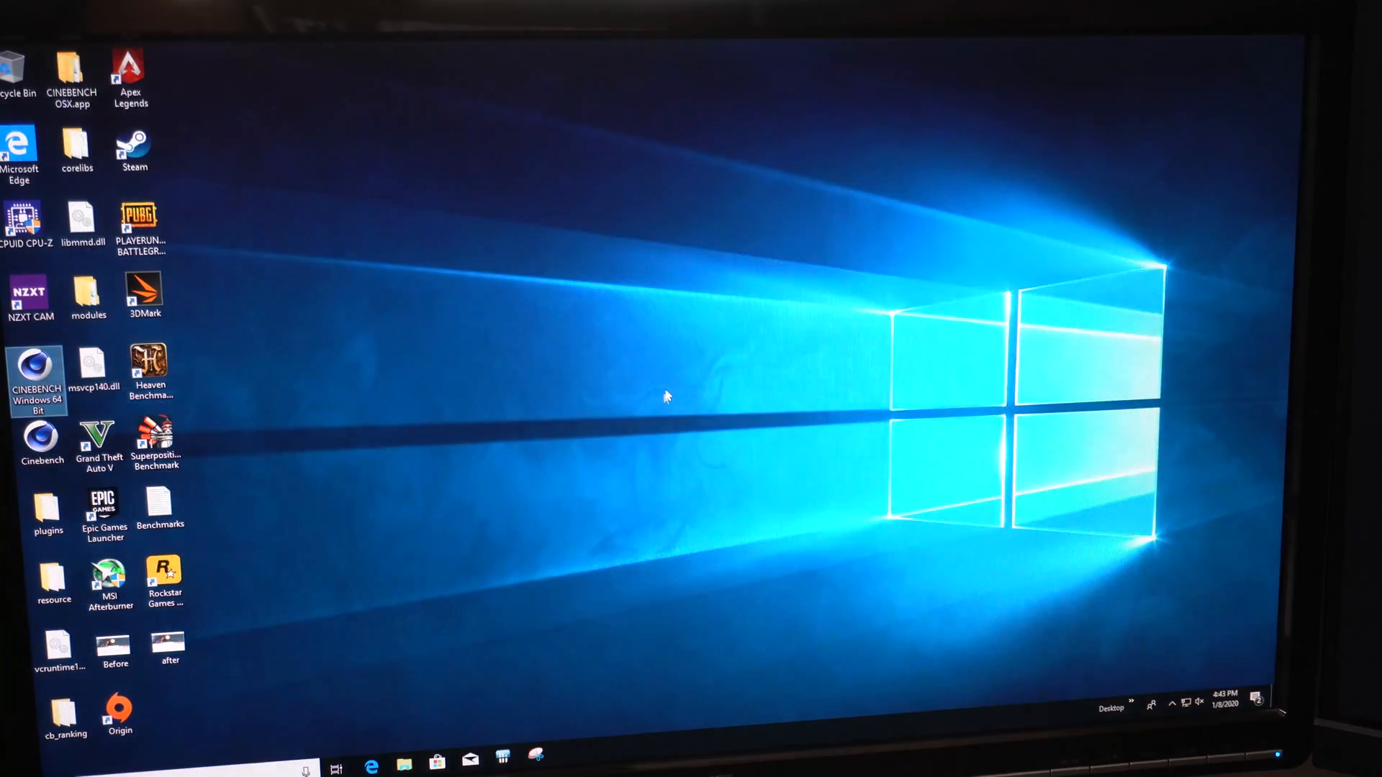
Step: Launch 3DMark and run Fire Strike, scoring 9,856 overall (physics 7,676, graphics 12,869)
{"action": "left_click", "coordinate": [144, 293]}
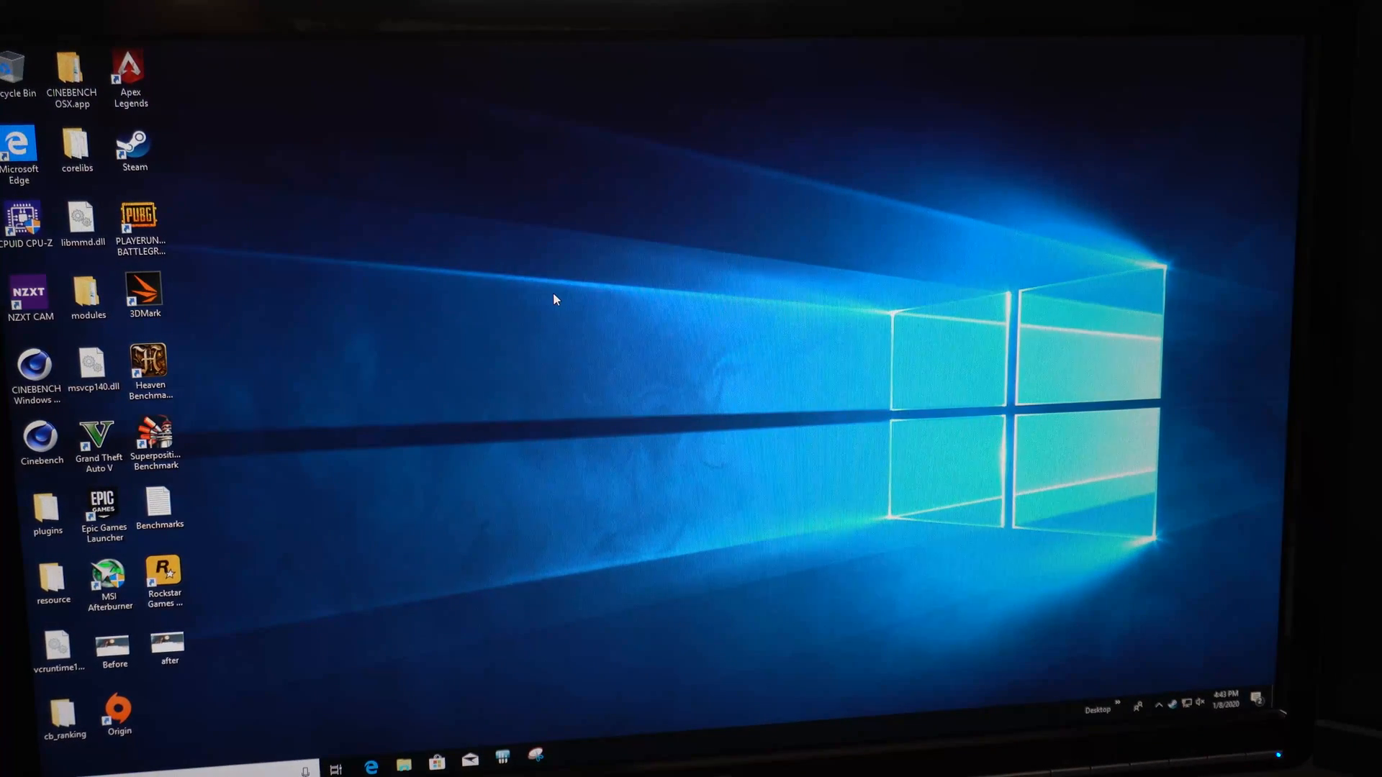
{"action": "double_click", "coordinate": [144, 291]}
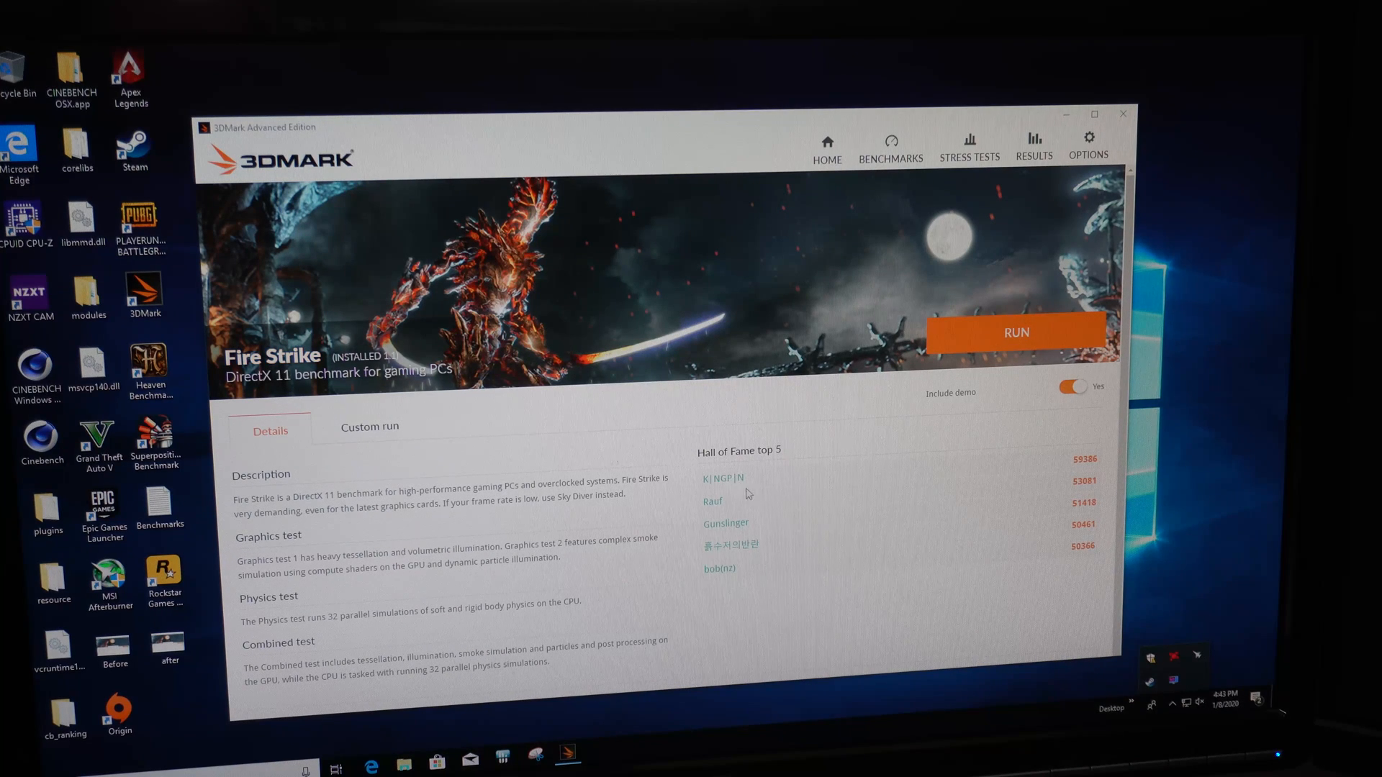
{"action": "mouse_move", "coordinate": [888, 467]}
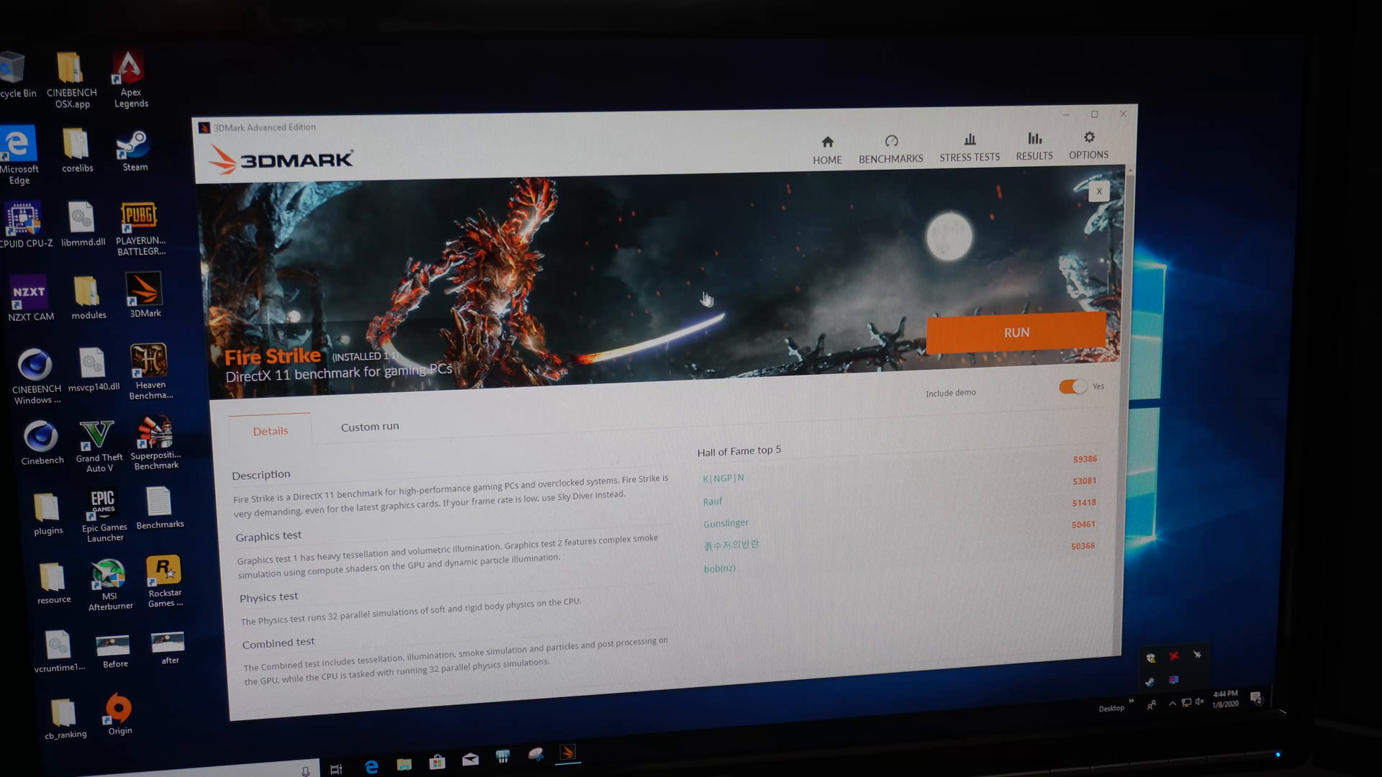
{"action": "mouse_move", "coordinate": [624, 293]}
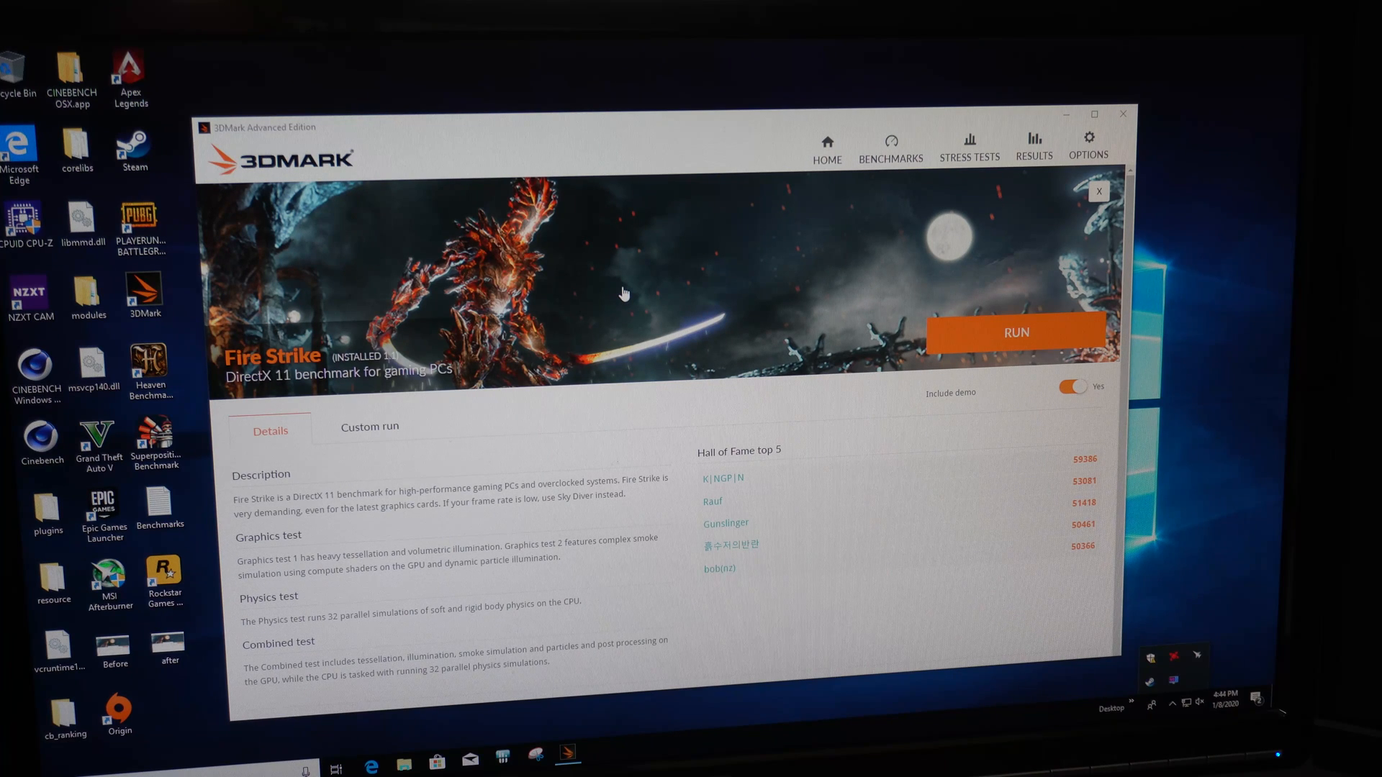
{"action": "mouse_move", "coordinate": [539, 290]}
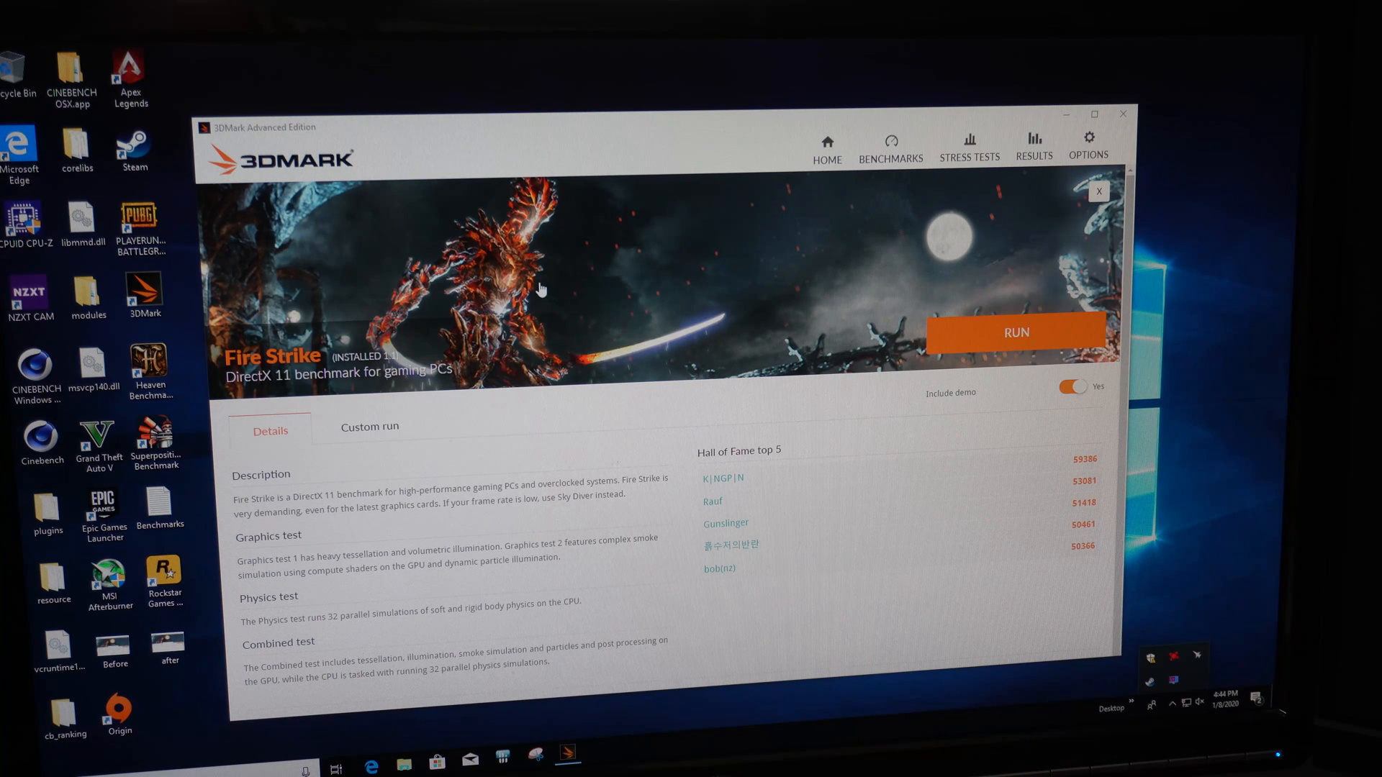
{"action": "mouse_move", "coordinate": [817, 255]}
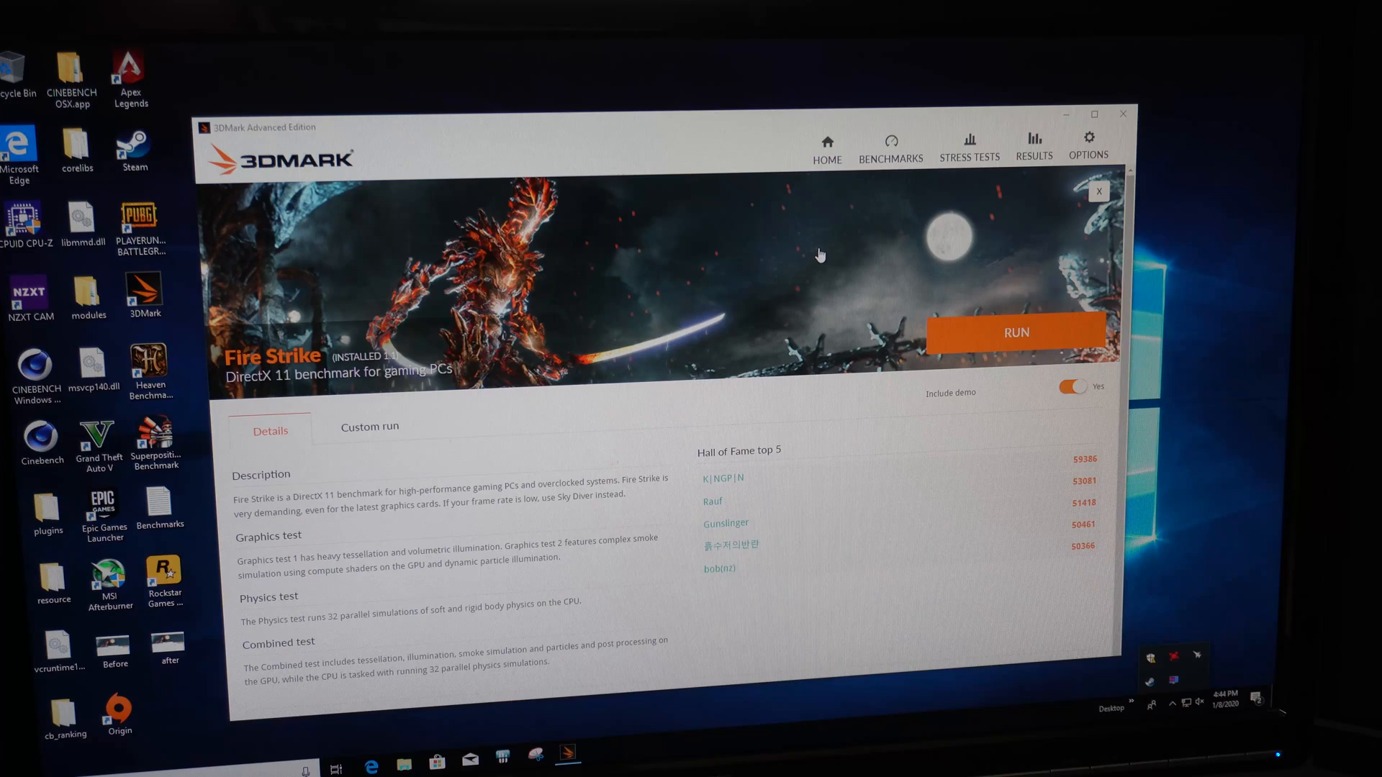
{"action": "left_click", "coordinate": [1015, 333]}
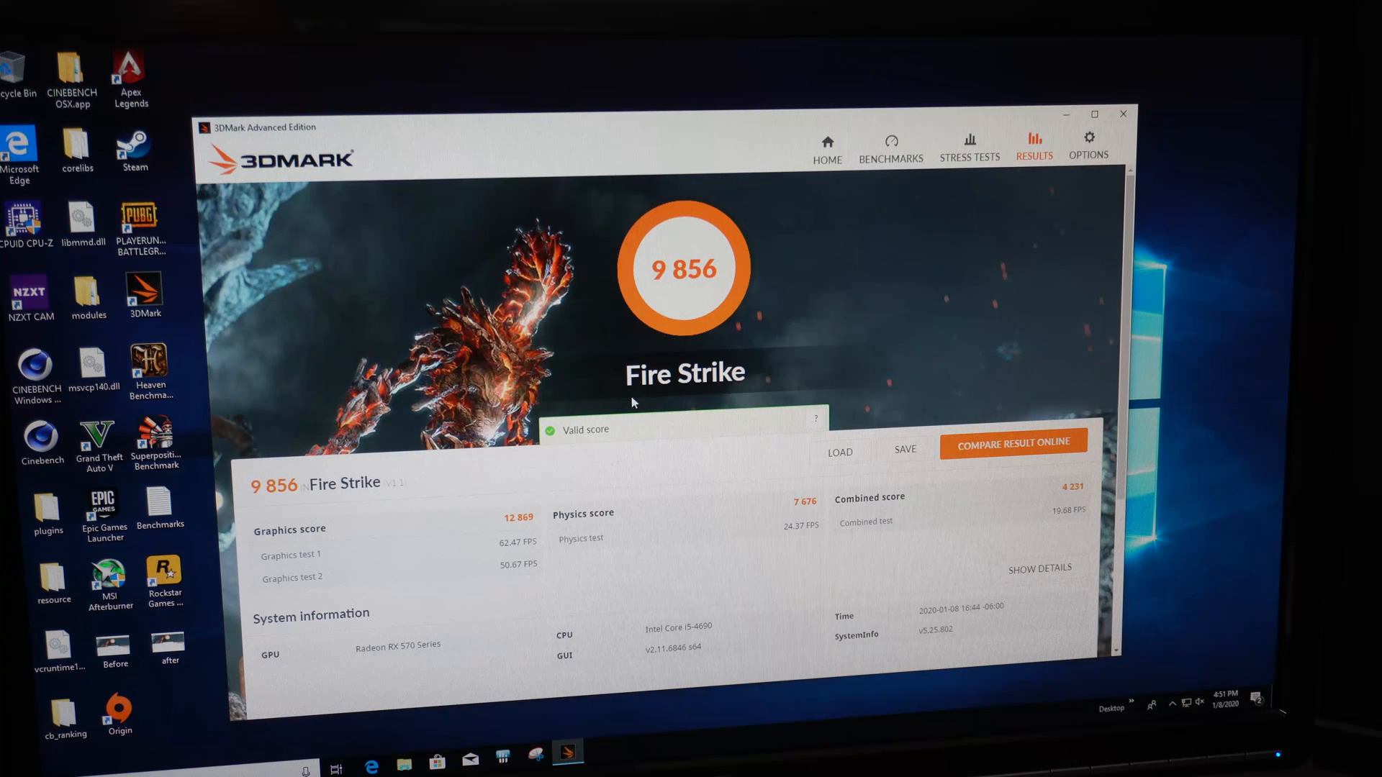
{"action": "mouse_move", "coordinate": [498, 133]}
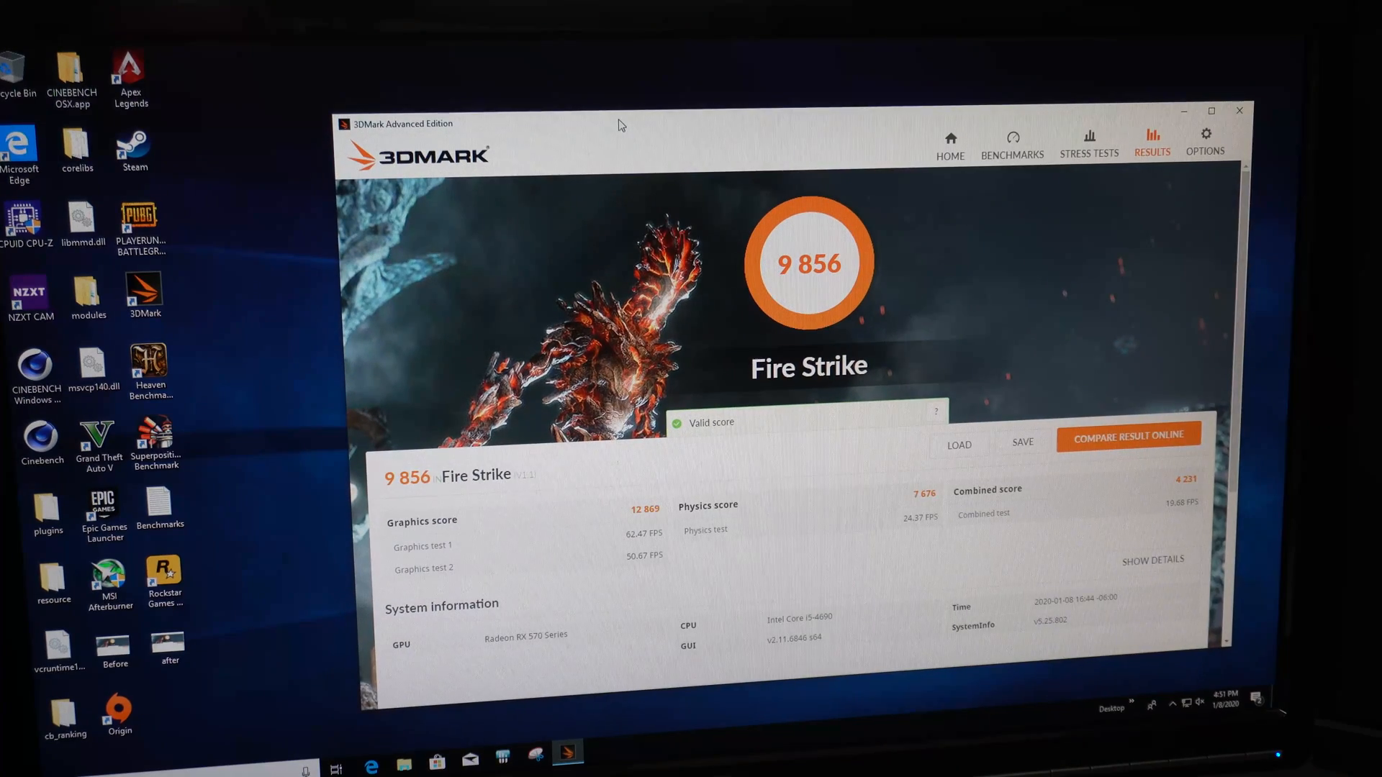
{"action": "mouse_move", "coordinate": [239, 605]}
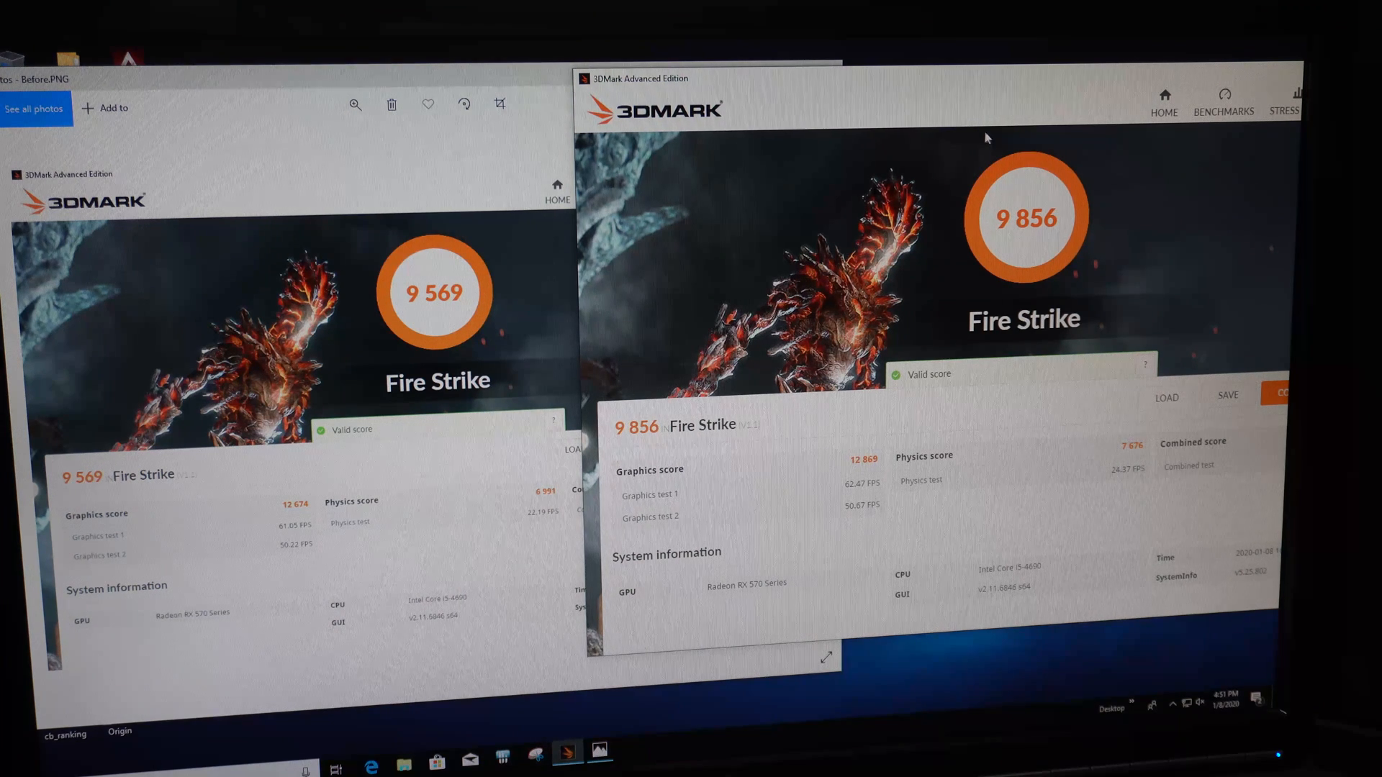
{"action": "mouse_move", "coordinate": [877, 470]}
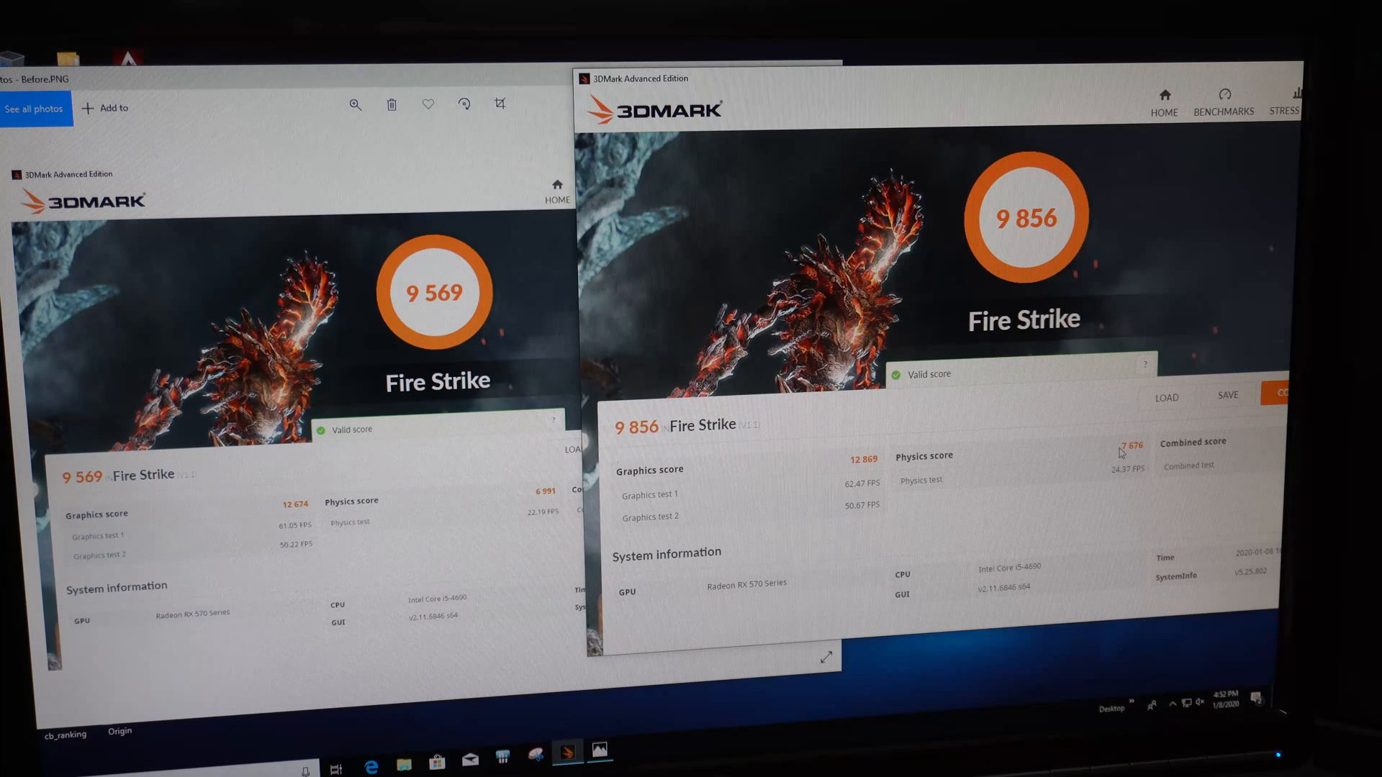
{"action": "mouse_move", "coordinate": [739, 403]}
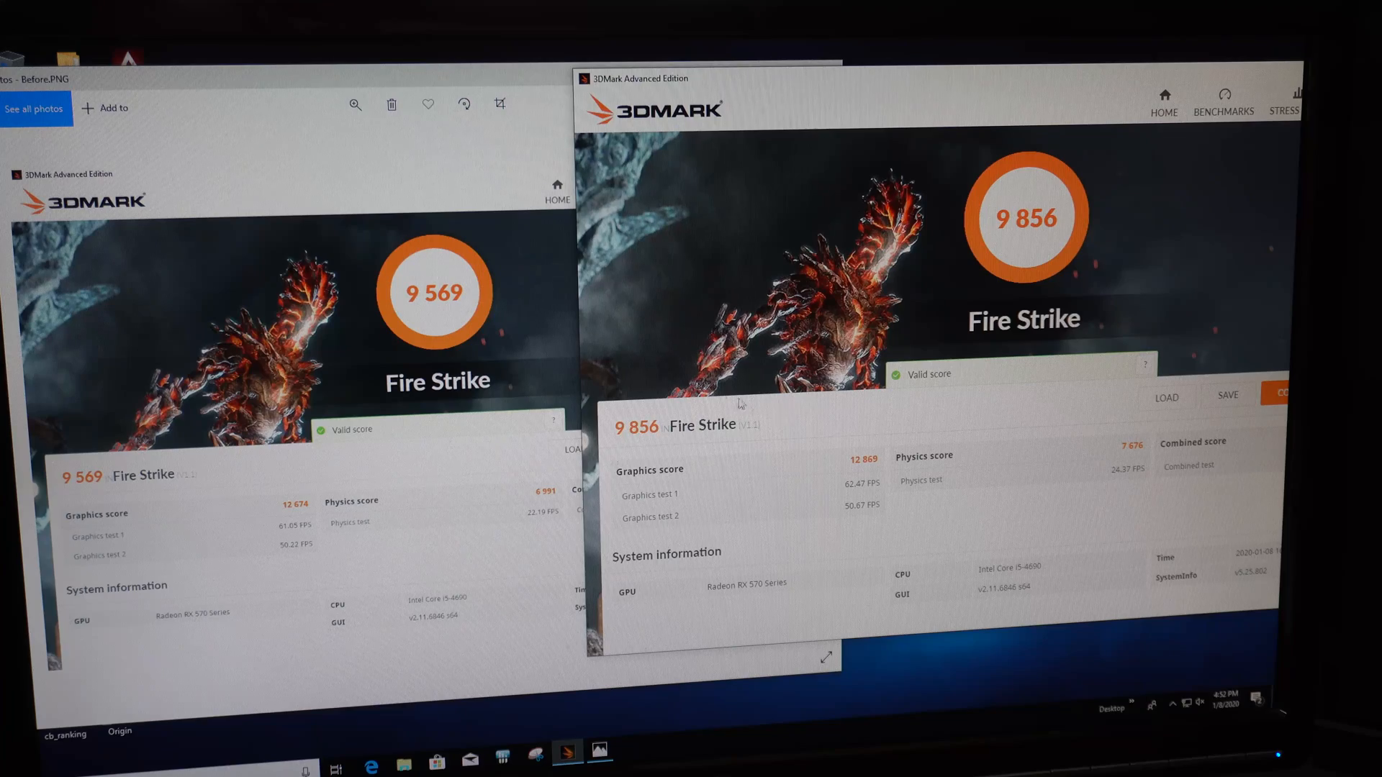